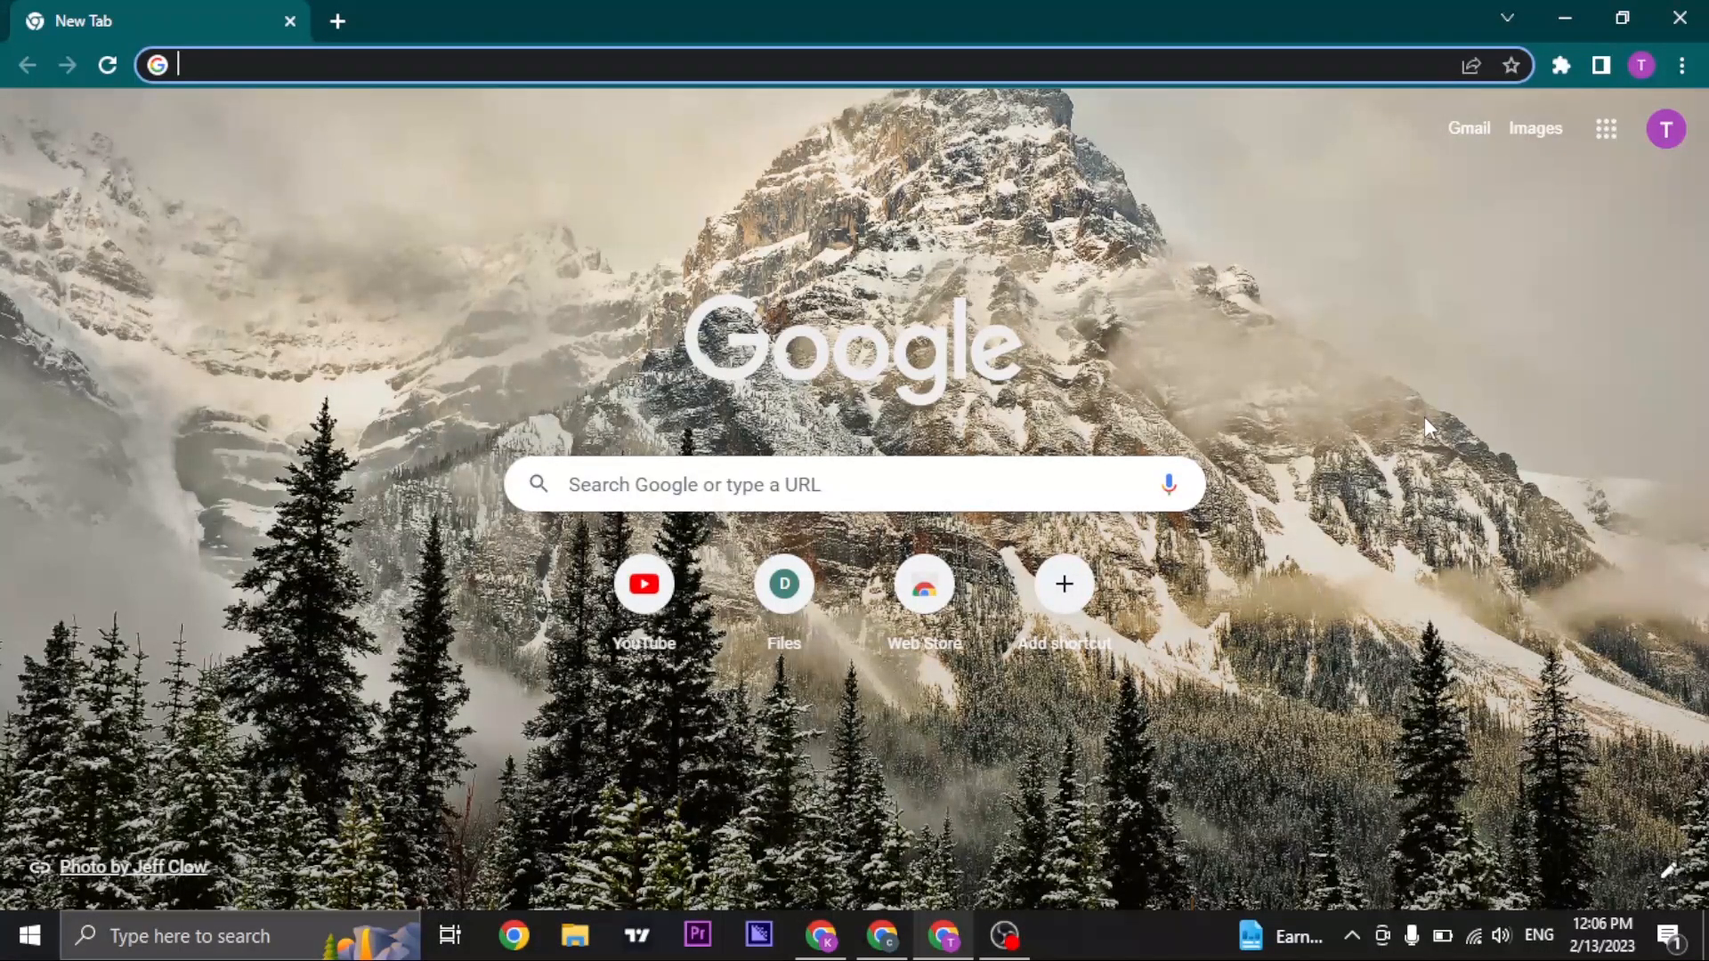
{"action": "mouse_move", "coordinate": [1406, 450]}
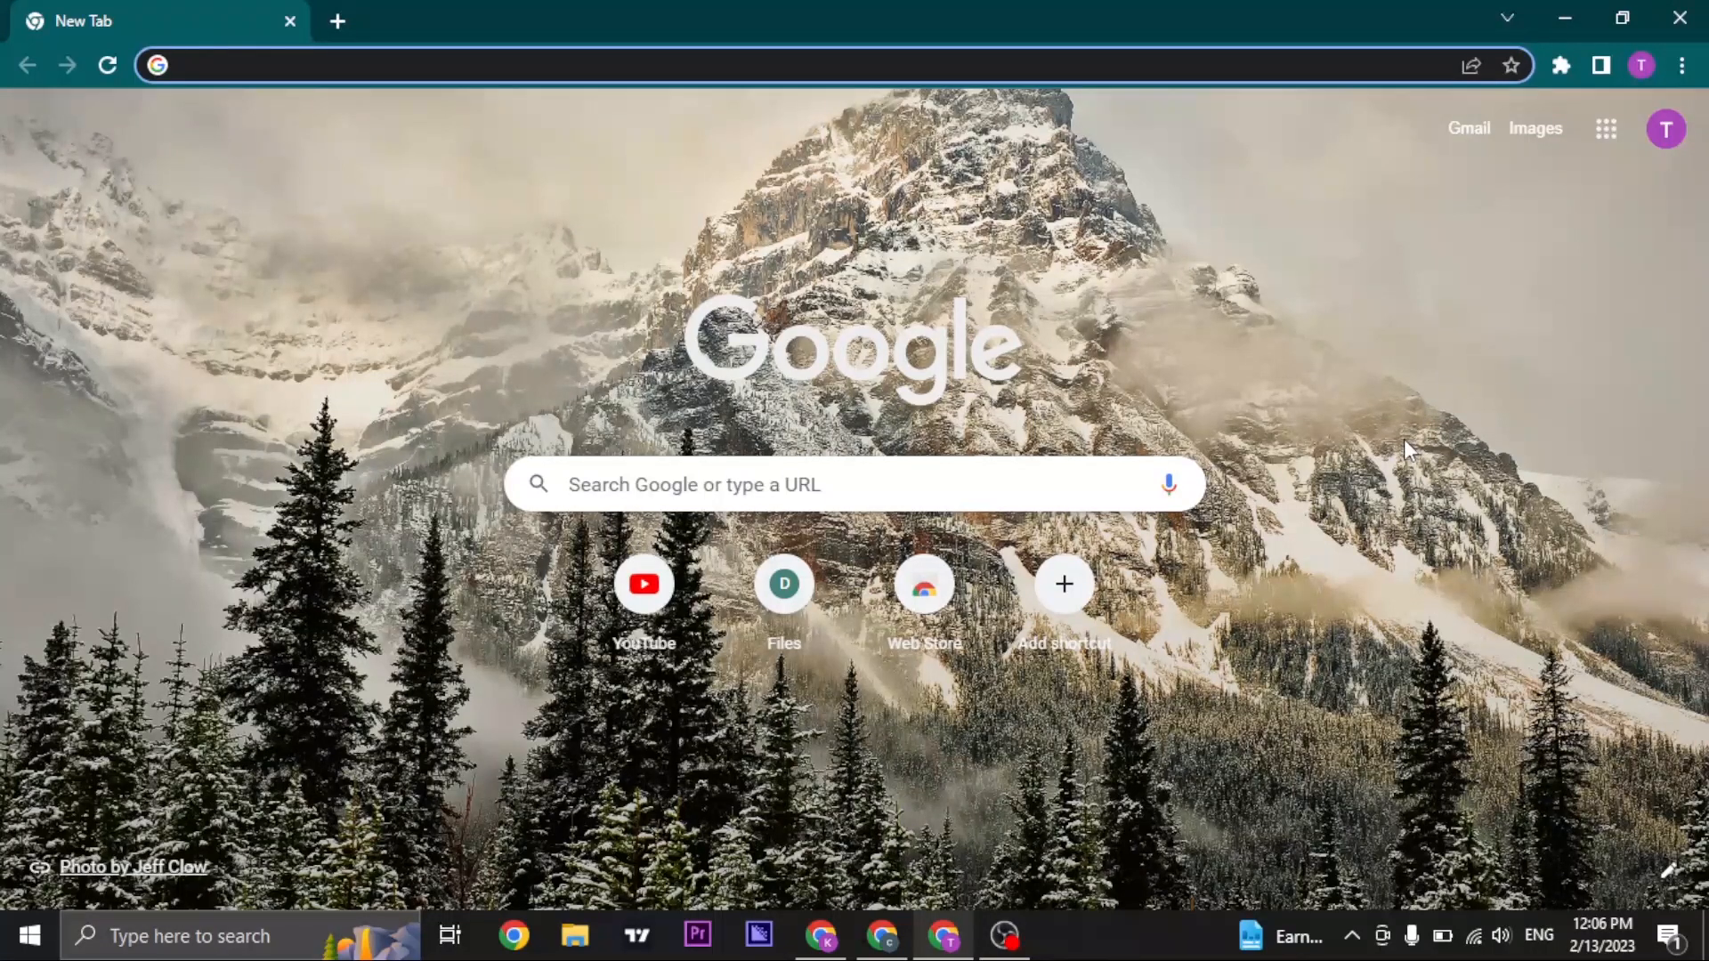
{"action": "mouse_move", "coordinate": [771, 99]}
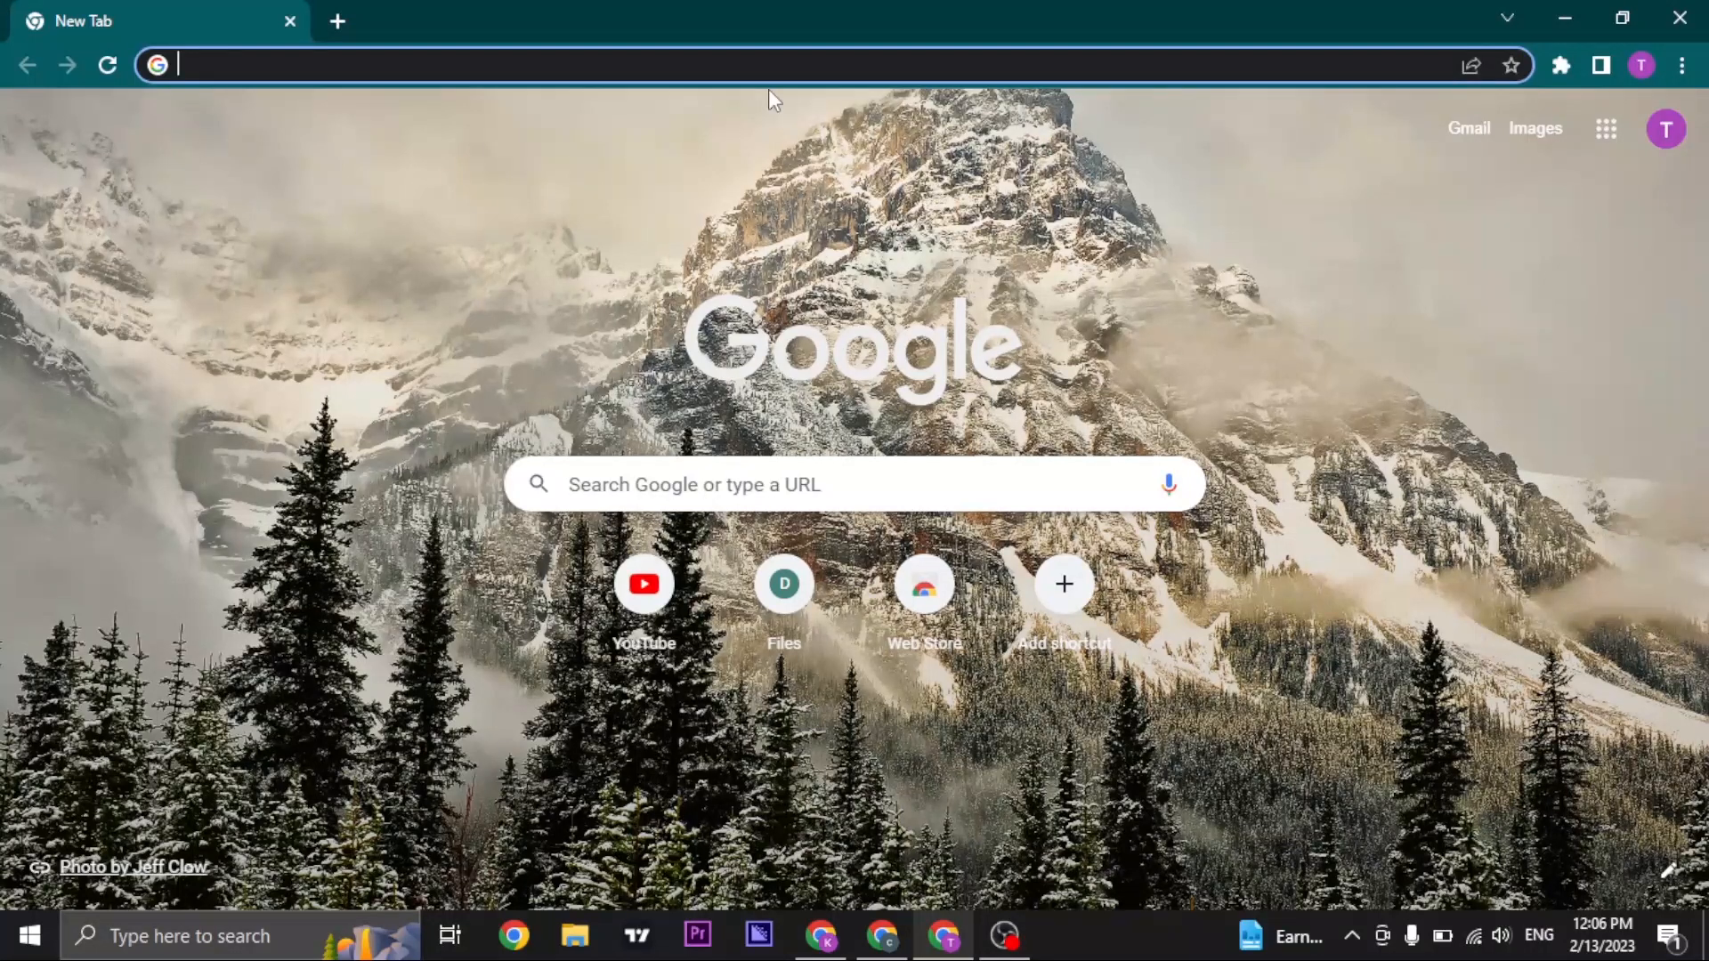
Search Google for 'barclays online banking' and look over the results
{"action": "type", "text": "barclays online banking"}
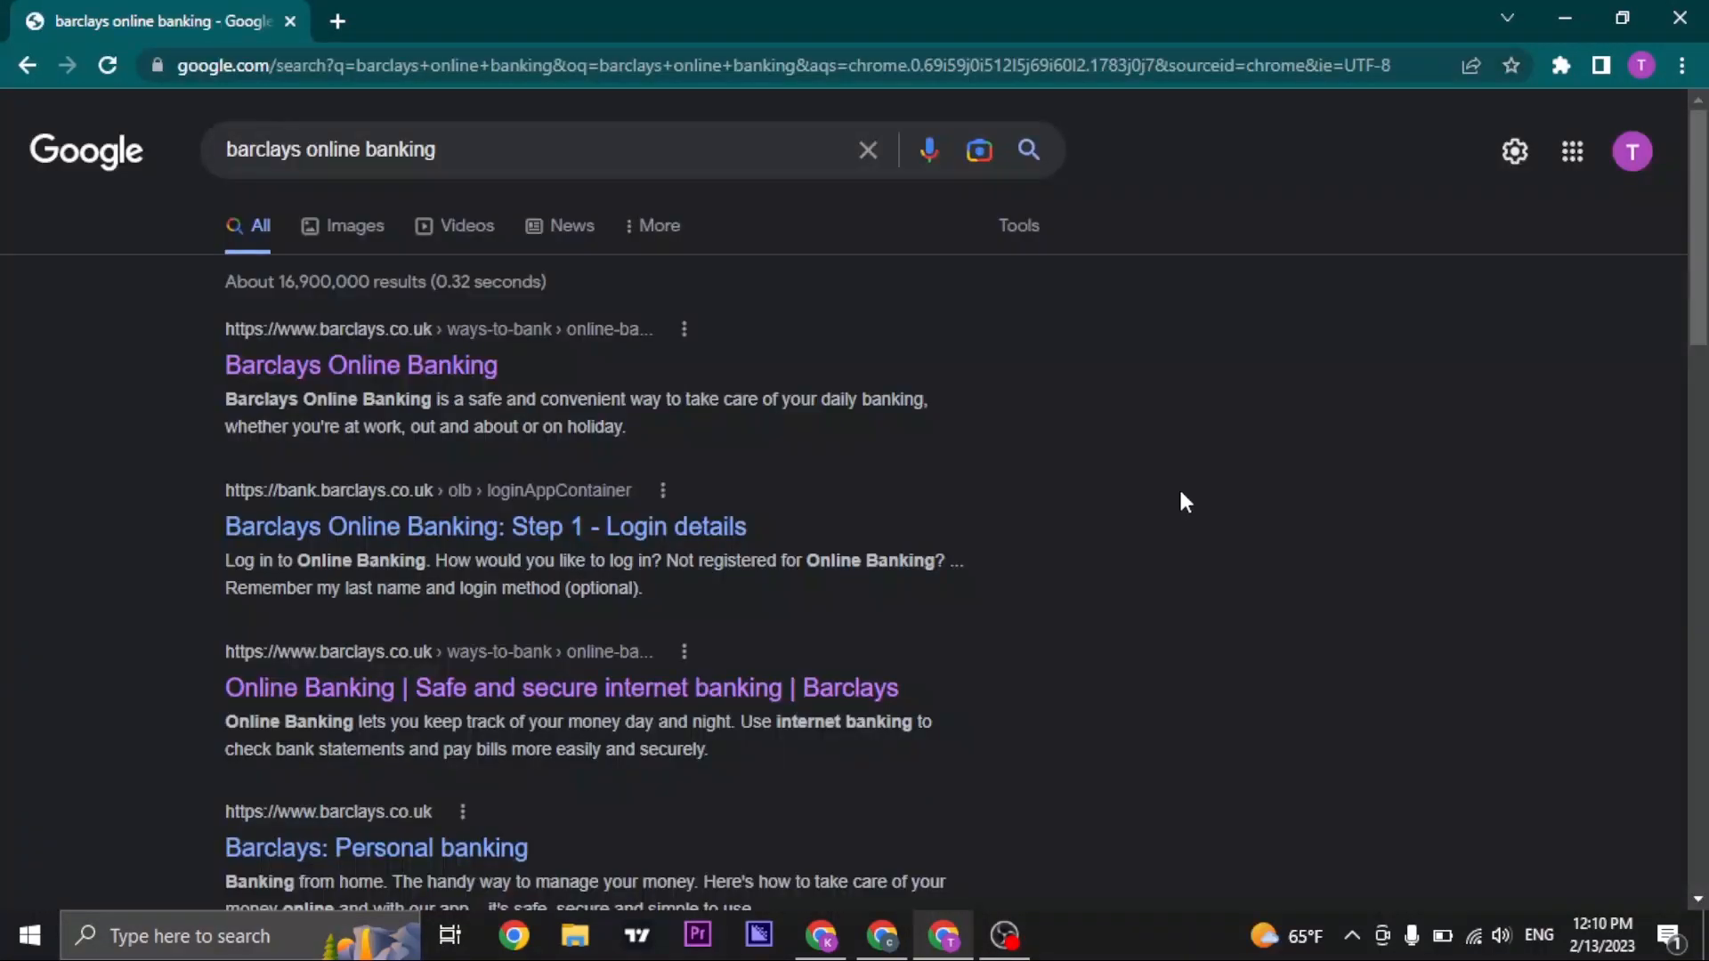
{"action": "mouse_move", "coordinate": [261, 513]}
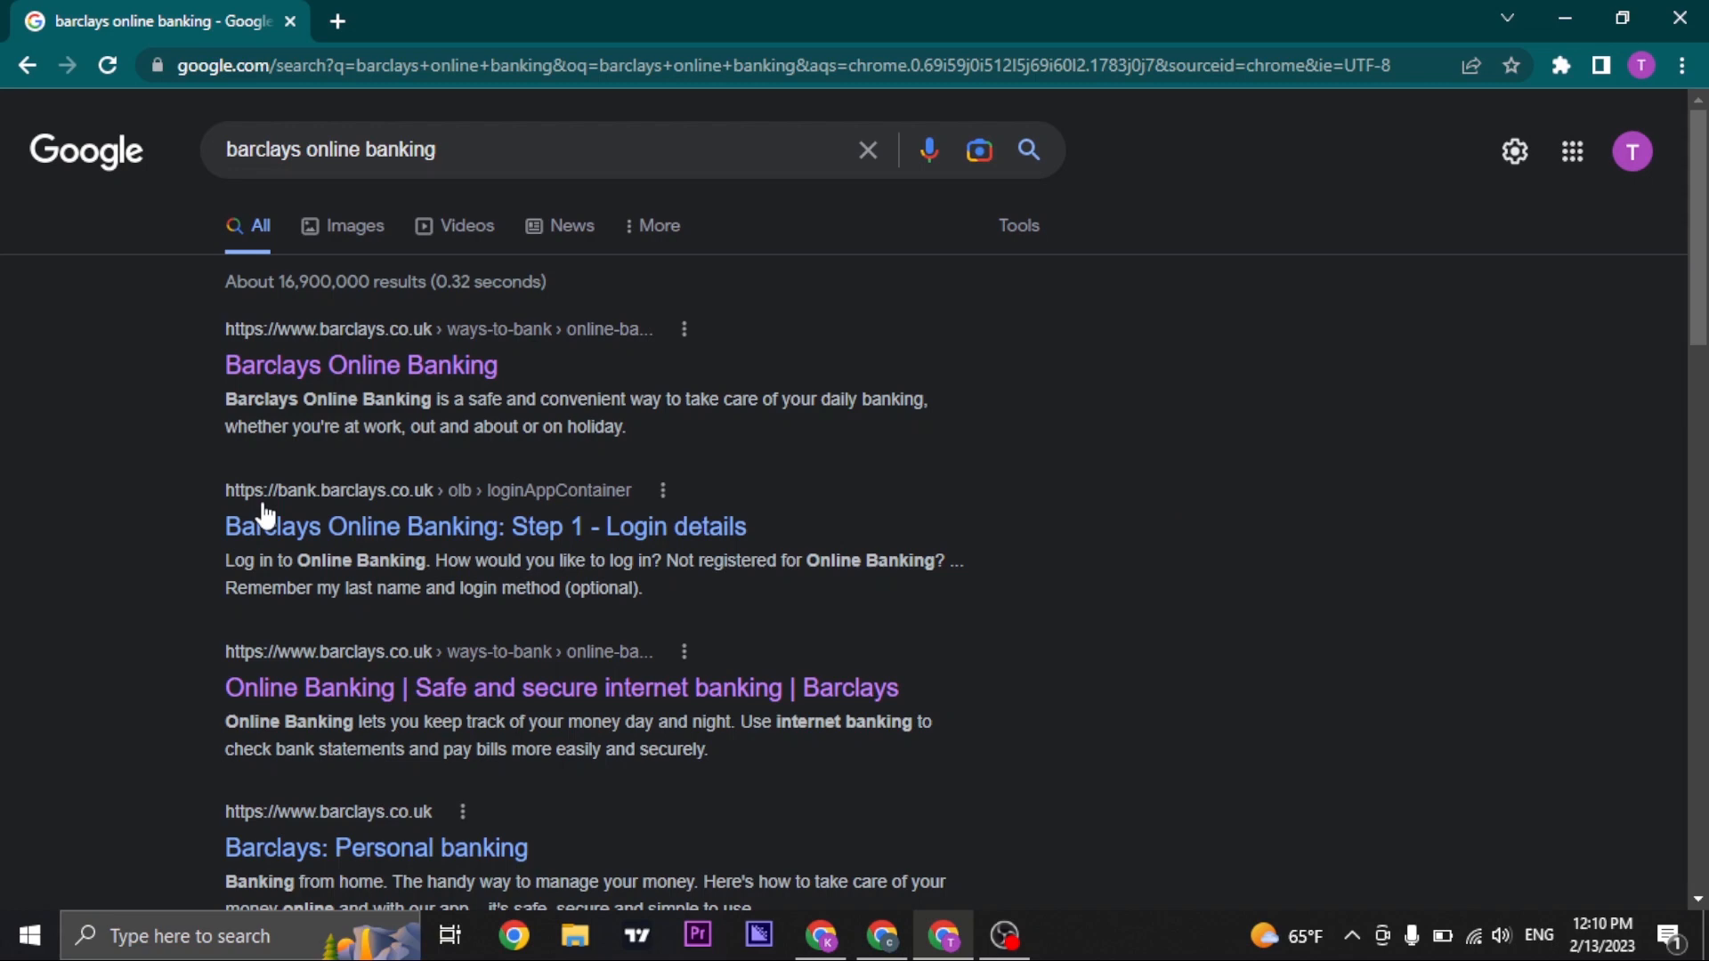
{"action": "scroll", "scroll_direction": "down", "scroll_amount": 3}
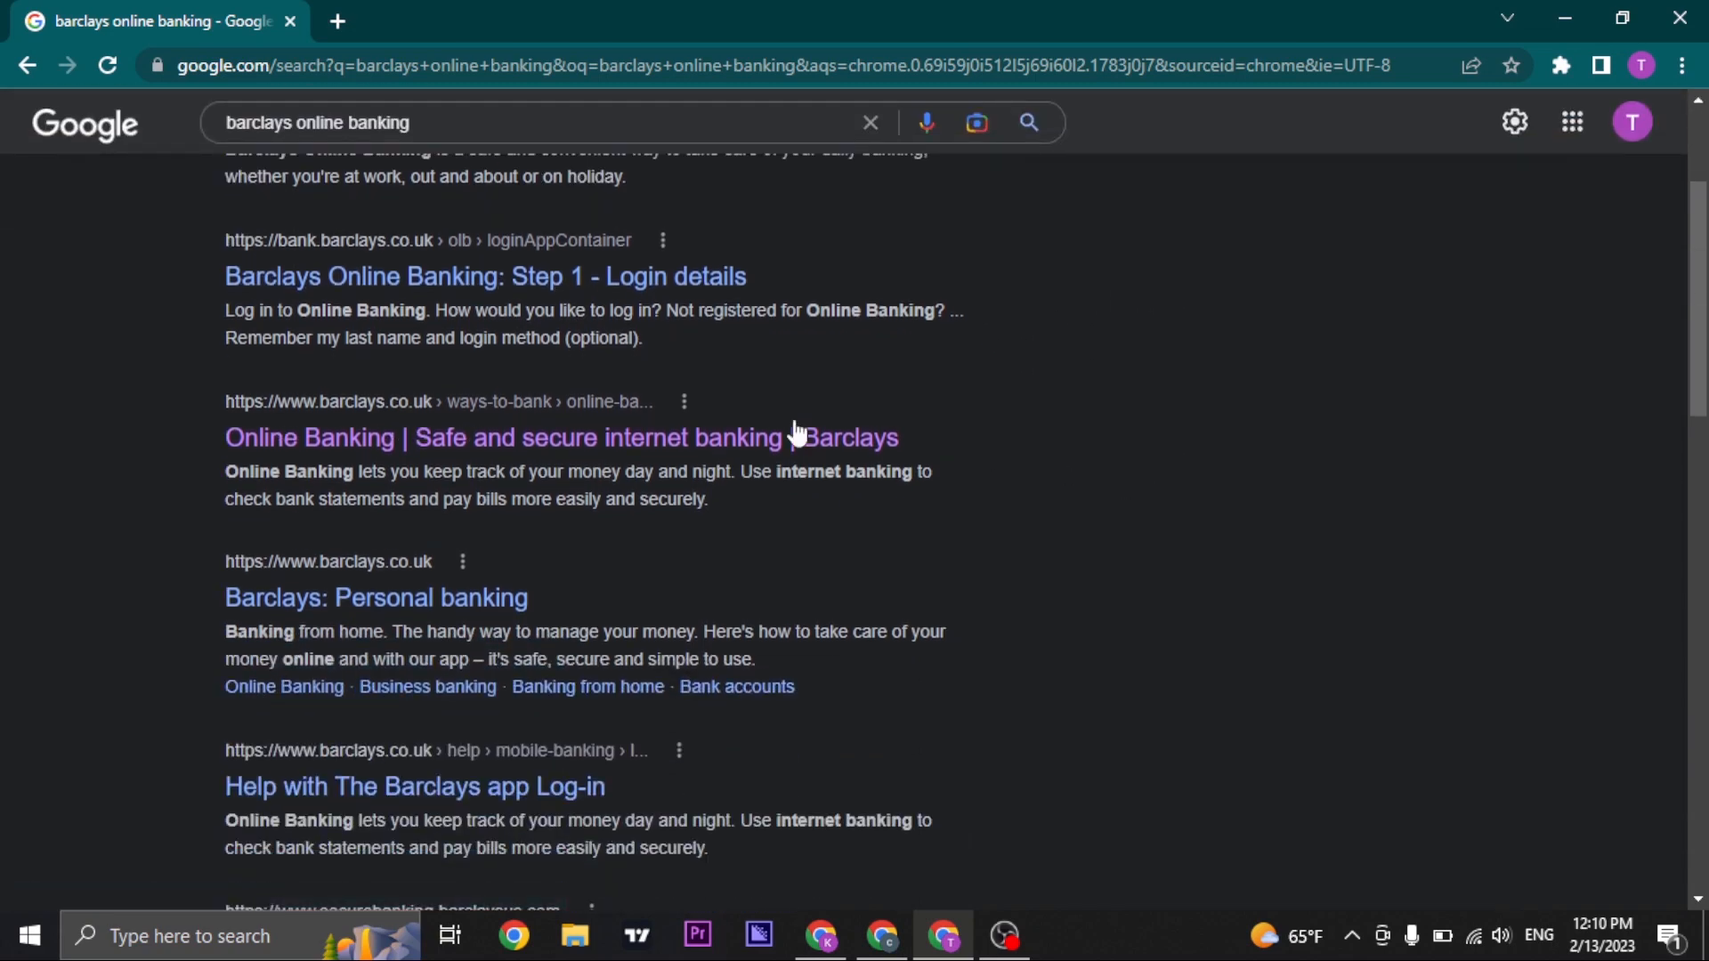
{"action": "mouse_move", "coordinate": [392, 438]}
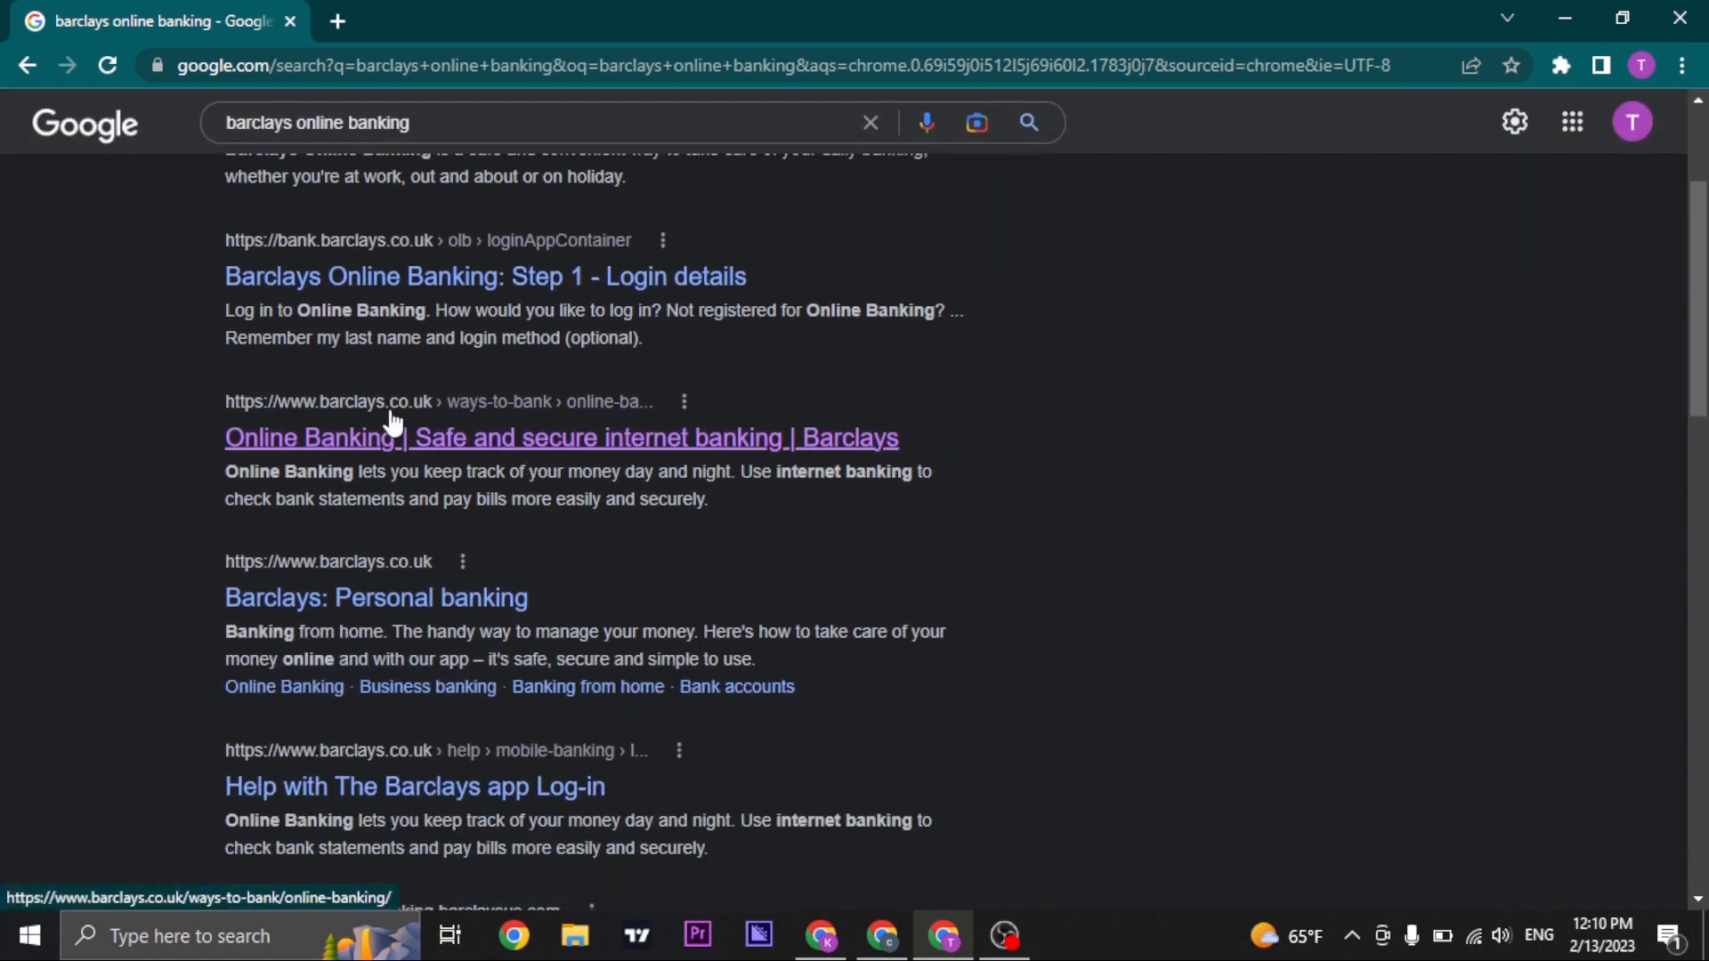
{"action": "scroll", "scroll_direction": "up", "scroll_amount": 3}
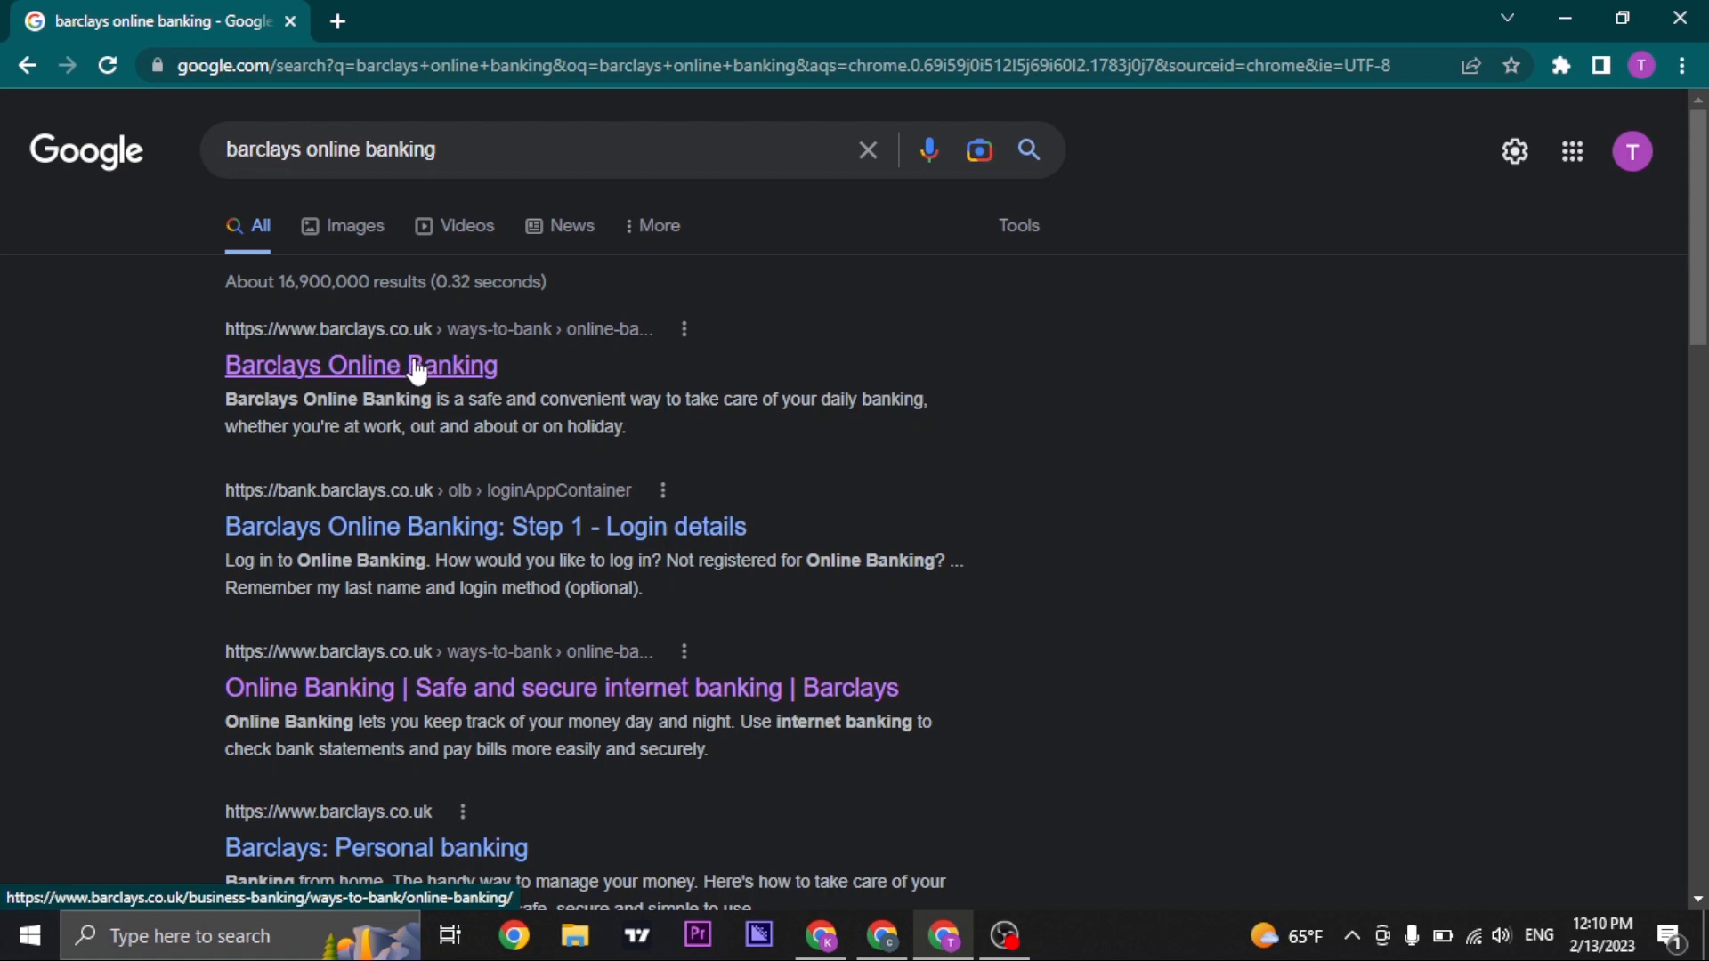
{"action": "mouse_move", "coordinate": [450, 369]}
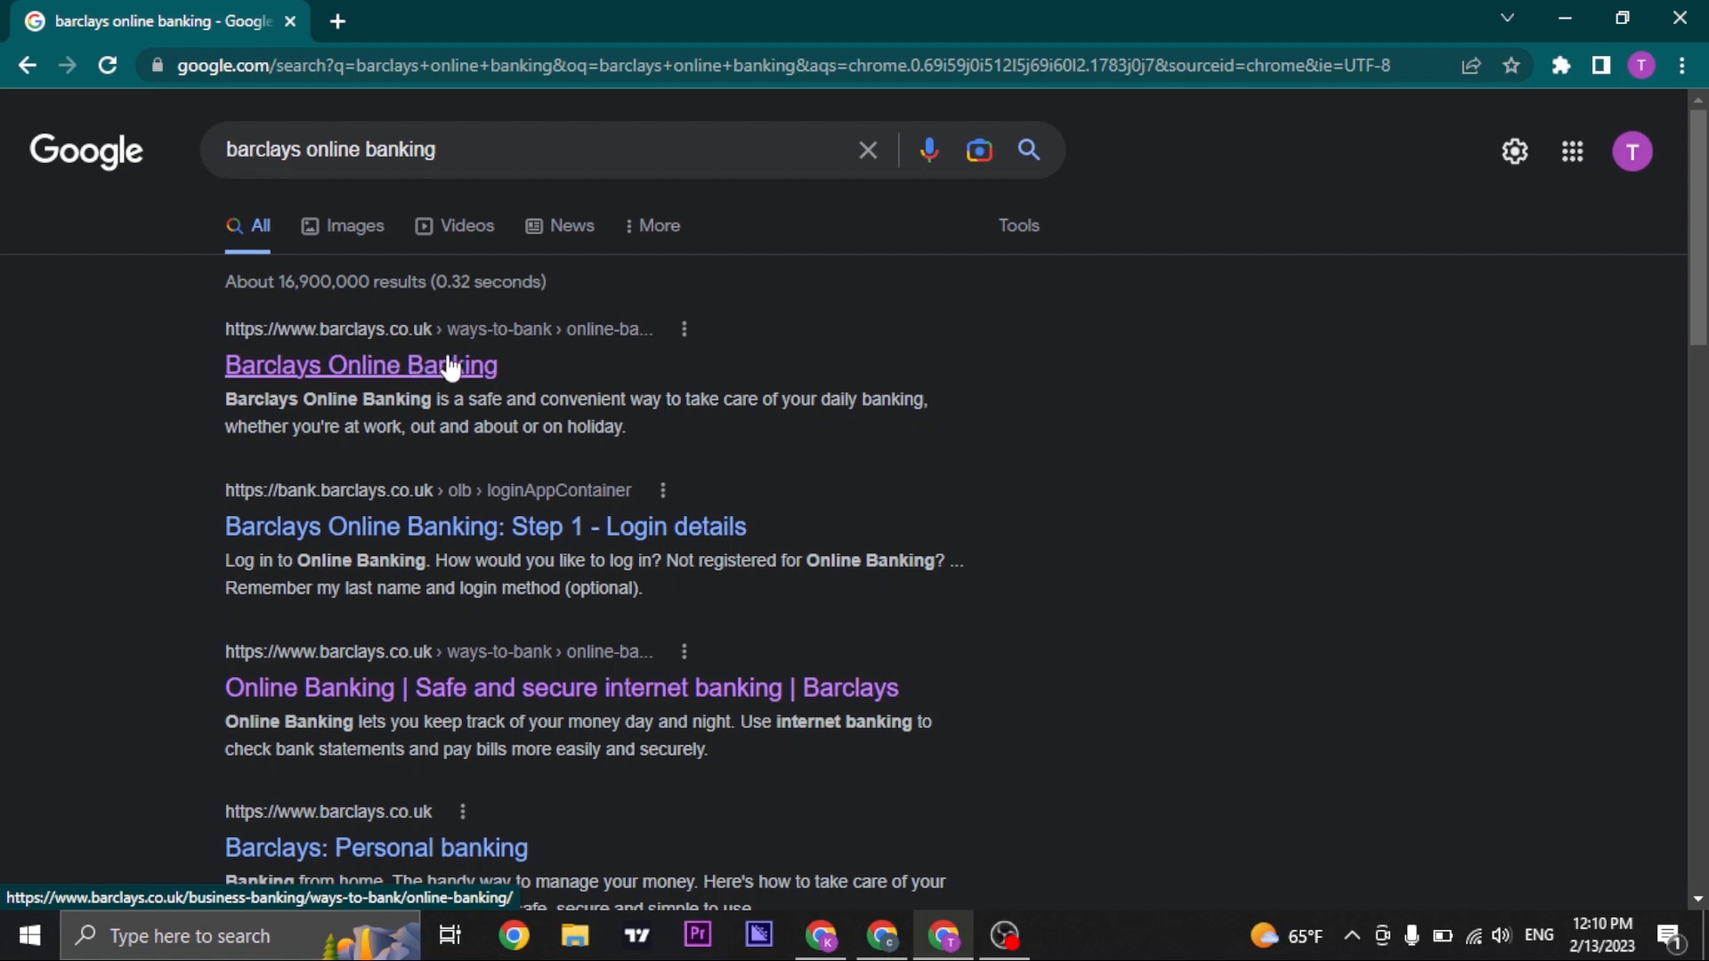
{"action": "mouse_move", "coordinate": [906, 396]}
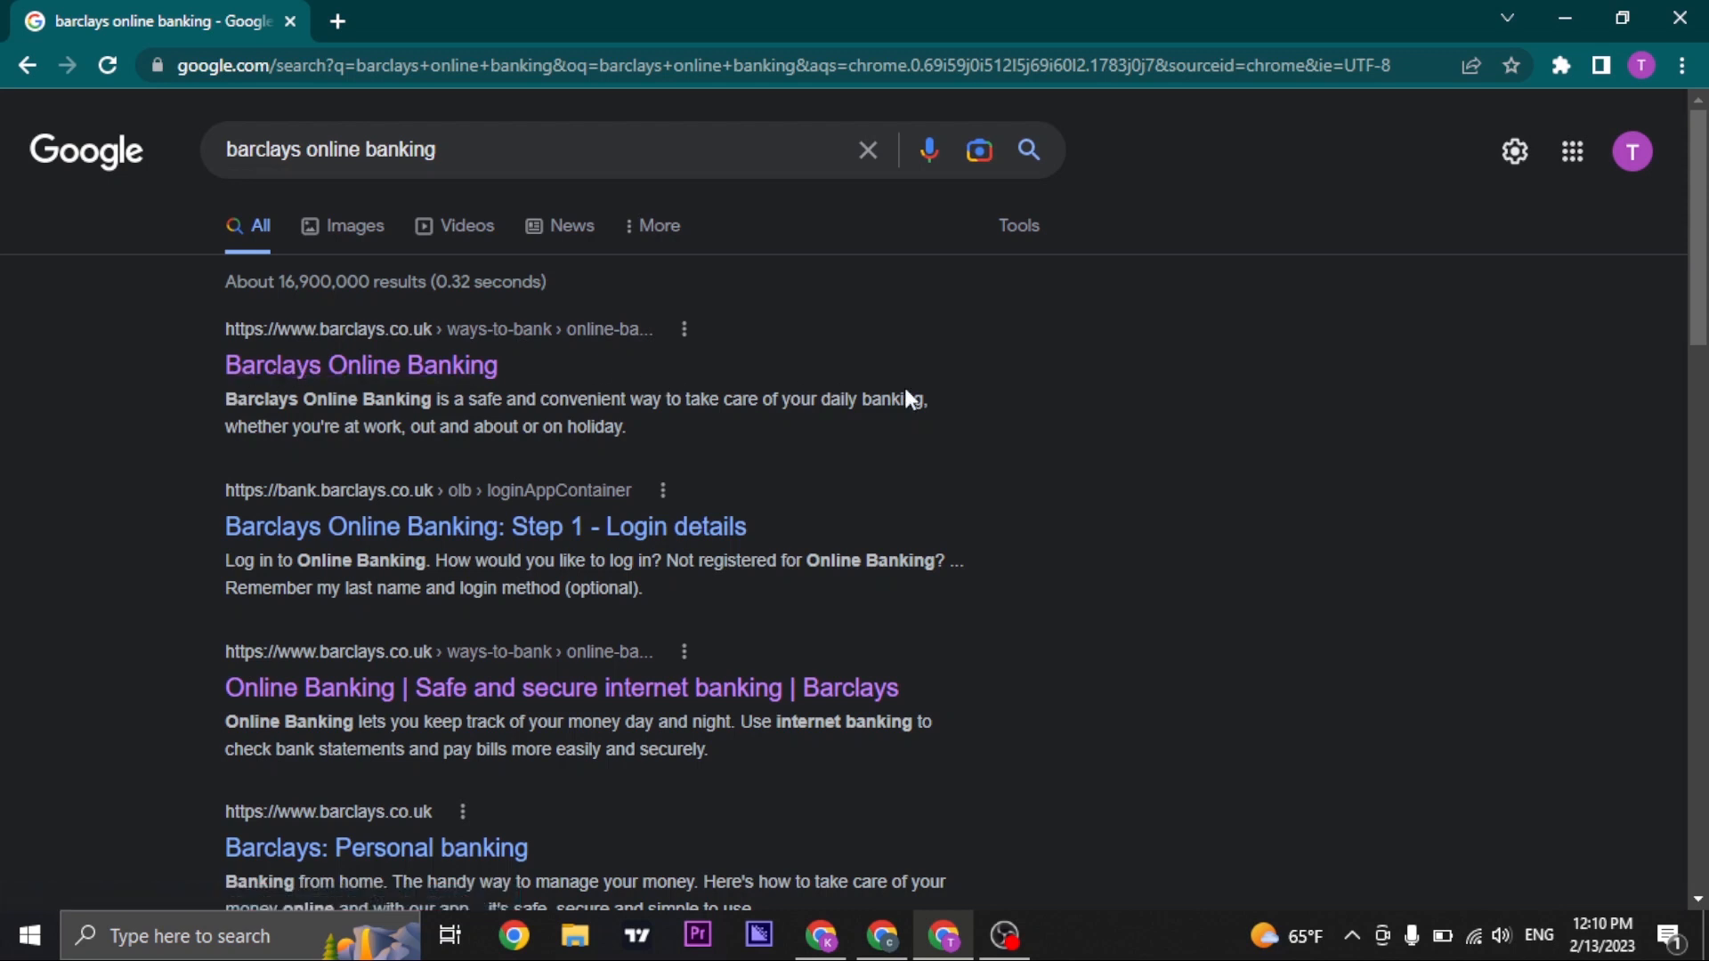
{"action": "scroll", "scroll_direction": "down", "scroll_amount": 3}
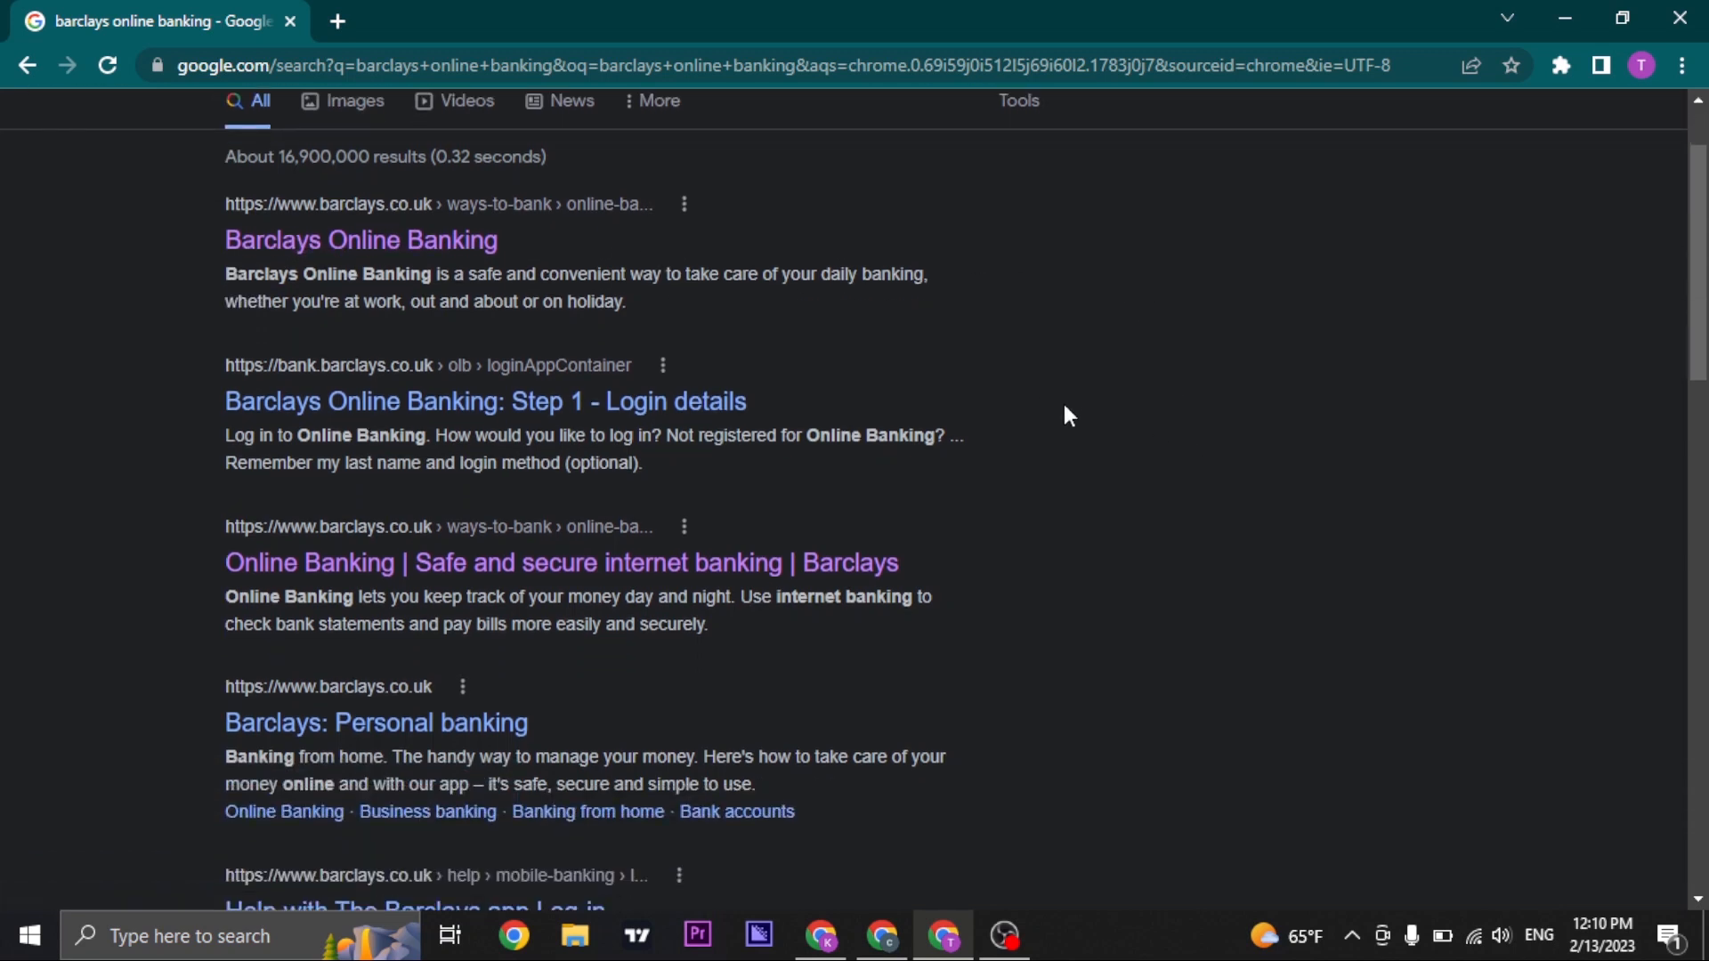
Go to the 'Online Banking | Safe and secure internet banking | Barclays' result and view its Explore section
{"action": "left_click", "coordinate": [561, 563]}
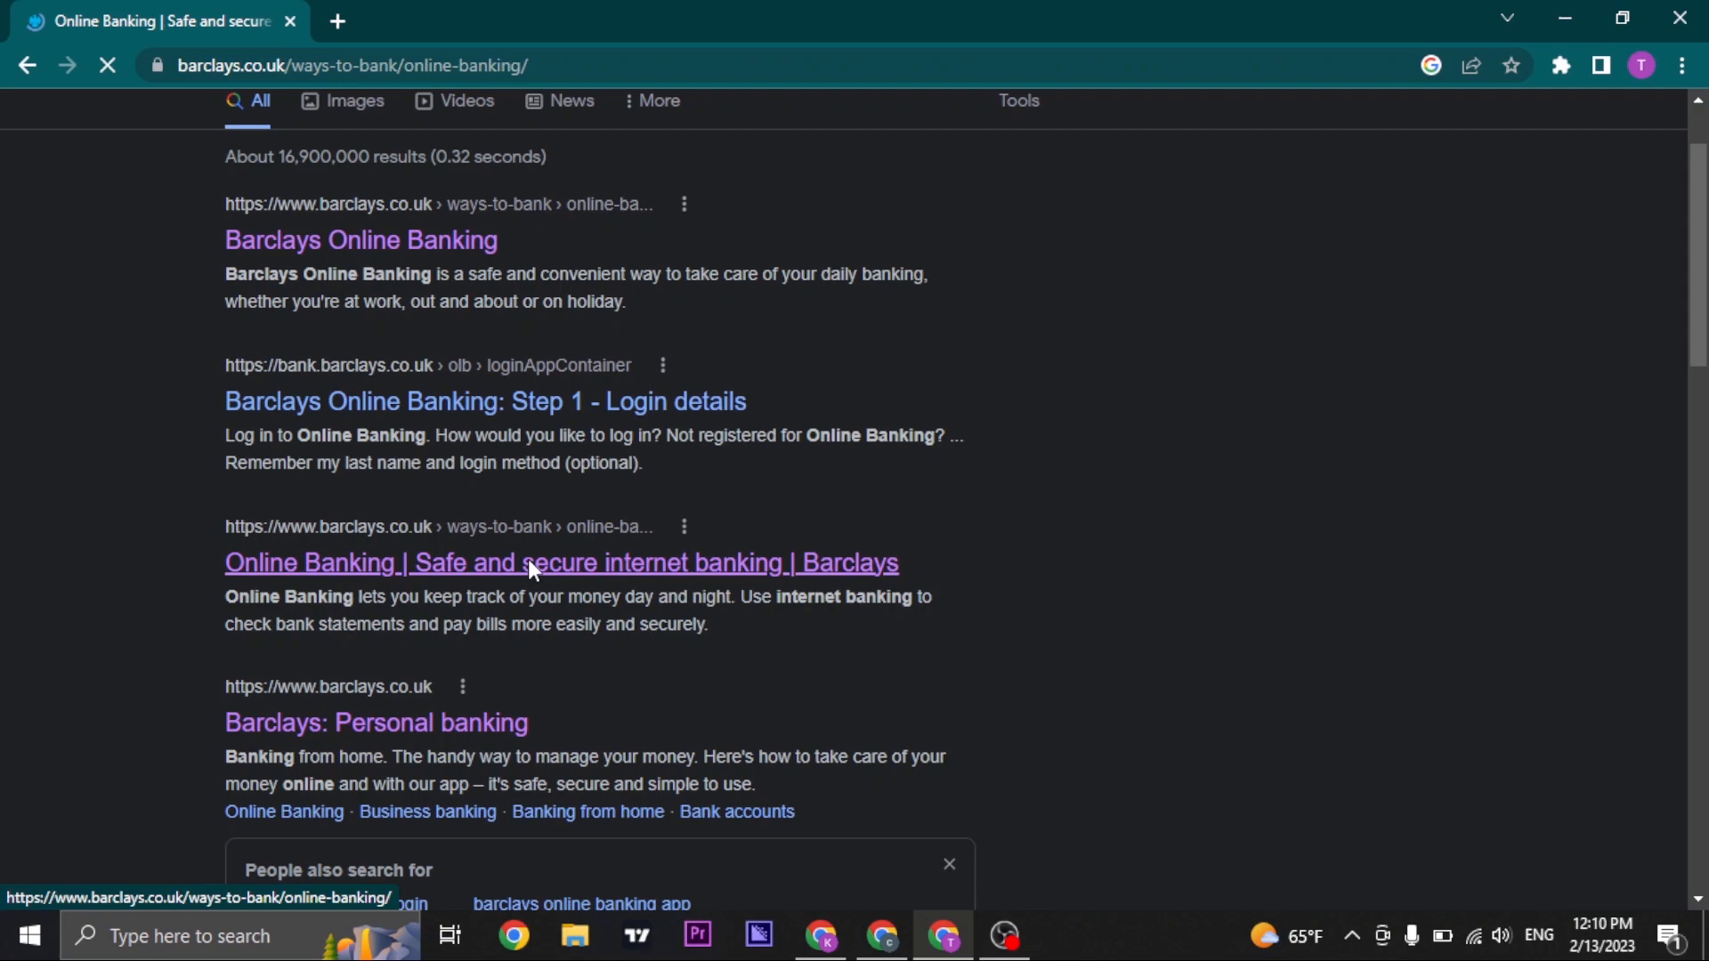
{"action": "left_click", "coordinate": [561, 563]}
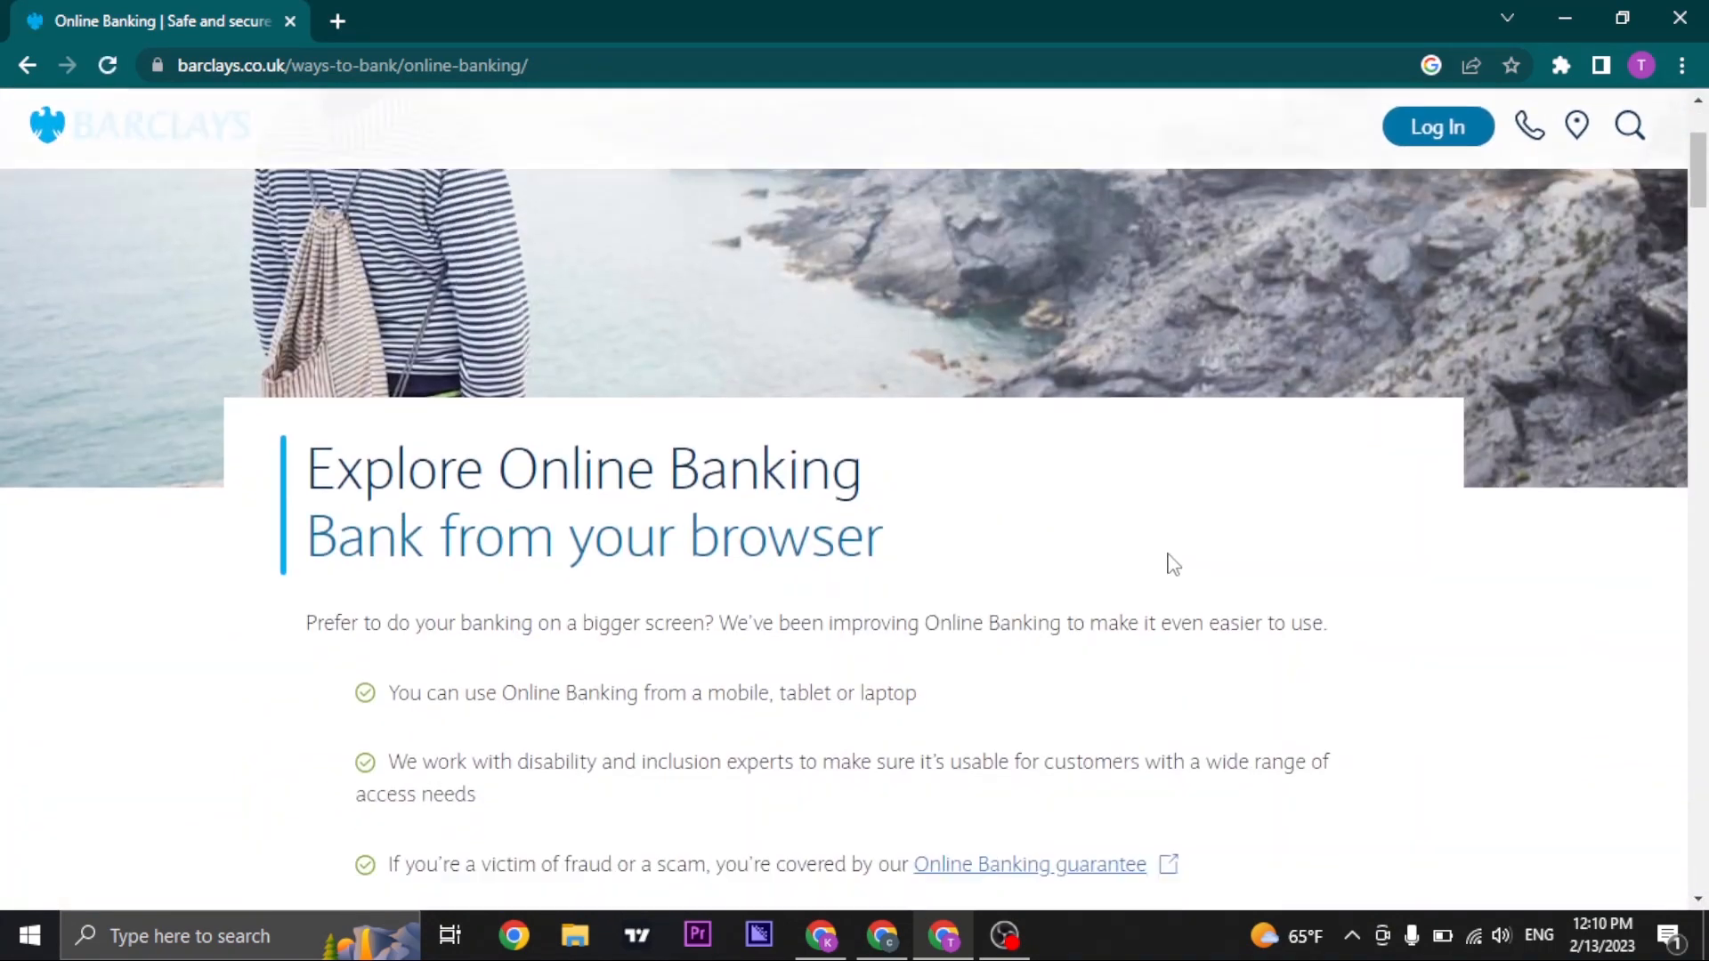
{"action": "scroll", "scroll_direction": "down", "scroll_amount": 3}
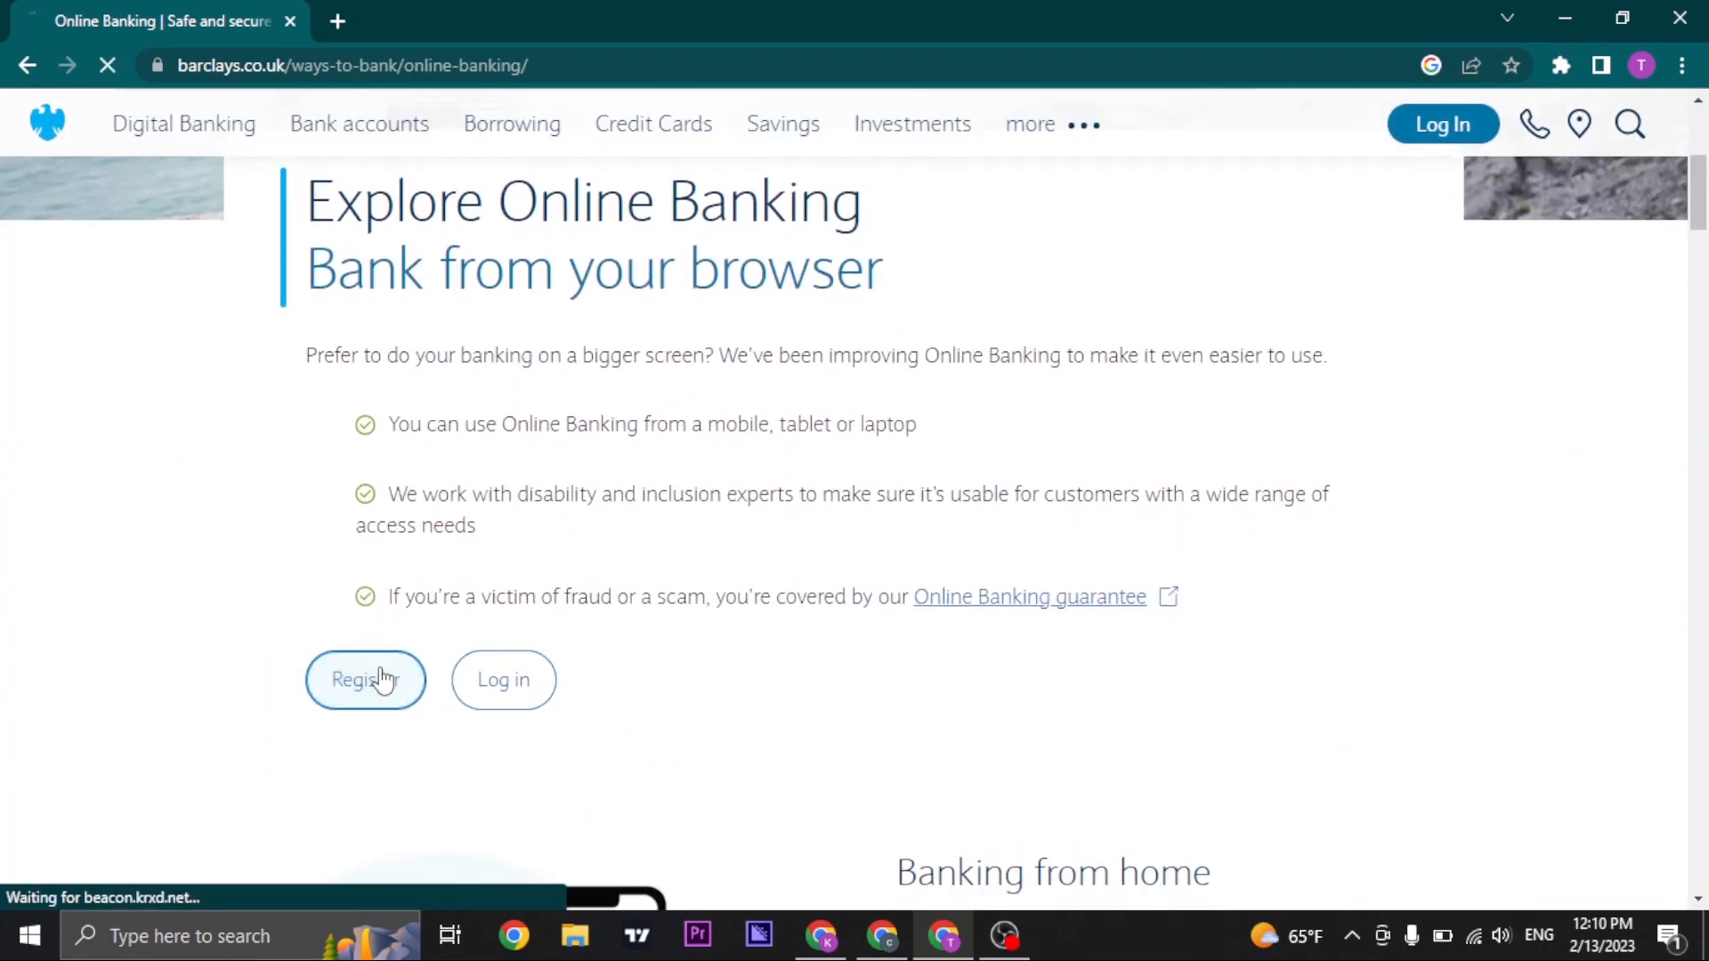
Go to the Register for Online Banking page and read the 'Who can register?' eligibility section
{"action": "left_click", "coordinate": [363, 679]}
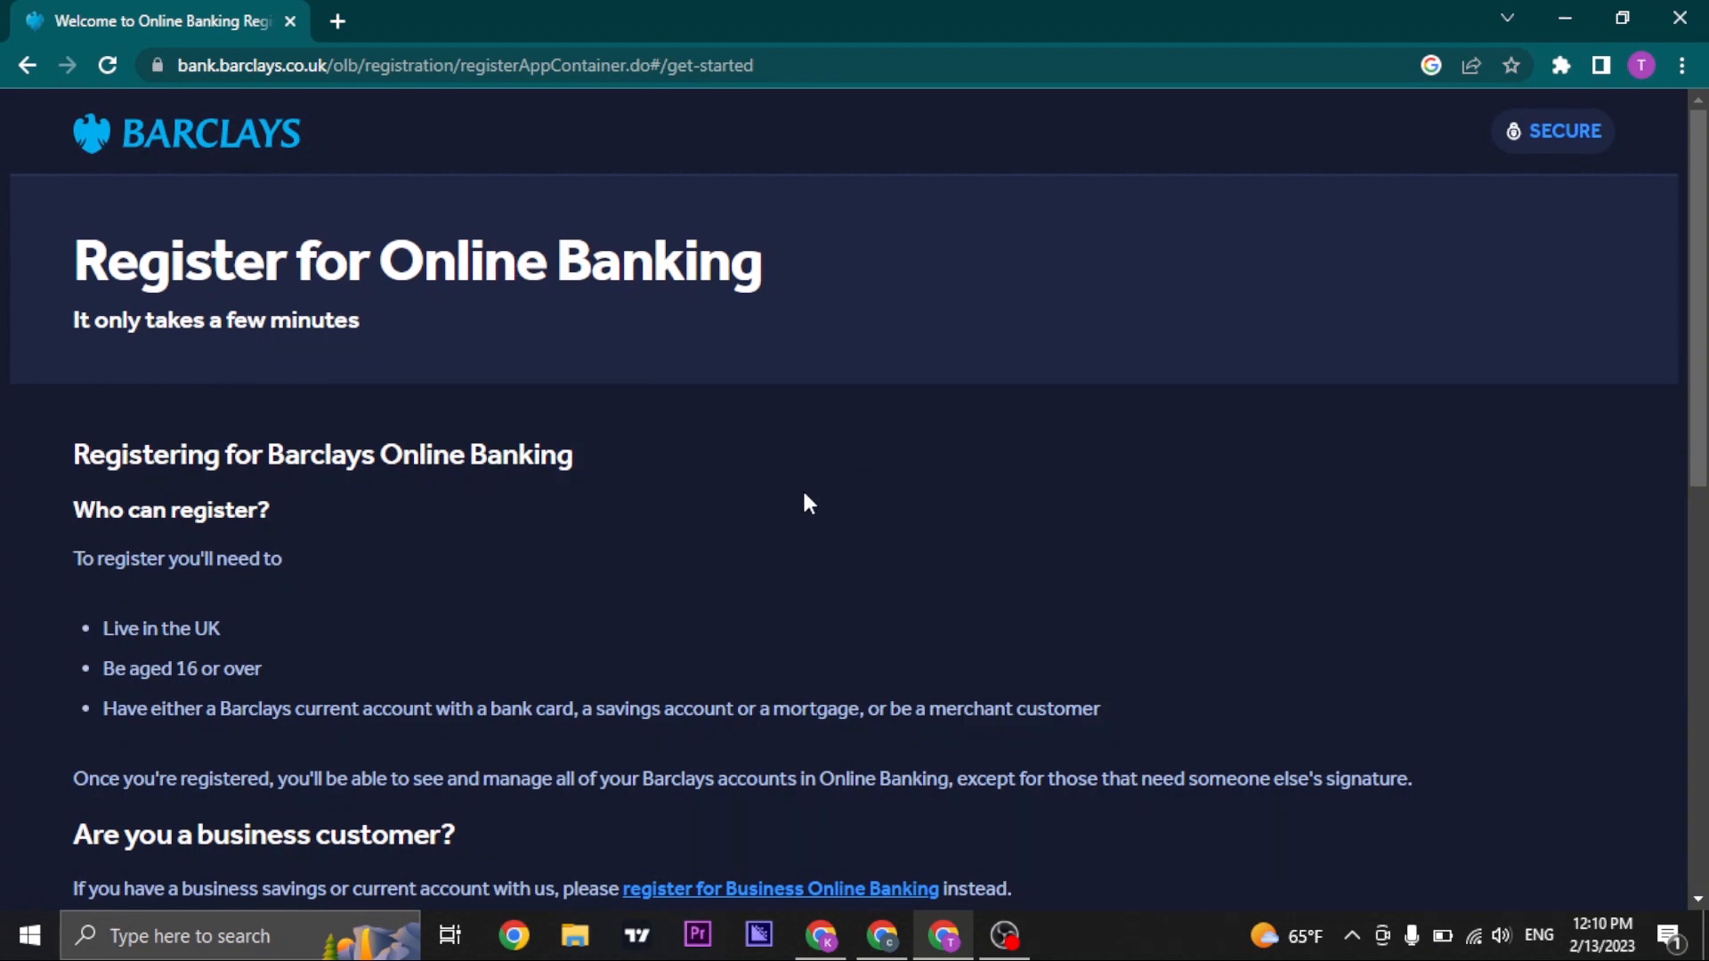
{"action": "scroll", "scroll_direction": "down", "scroll_amount": 3}
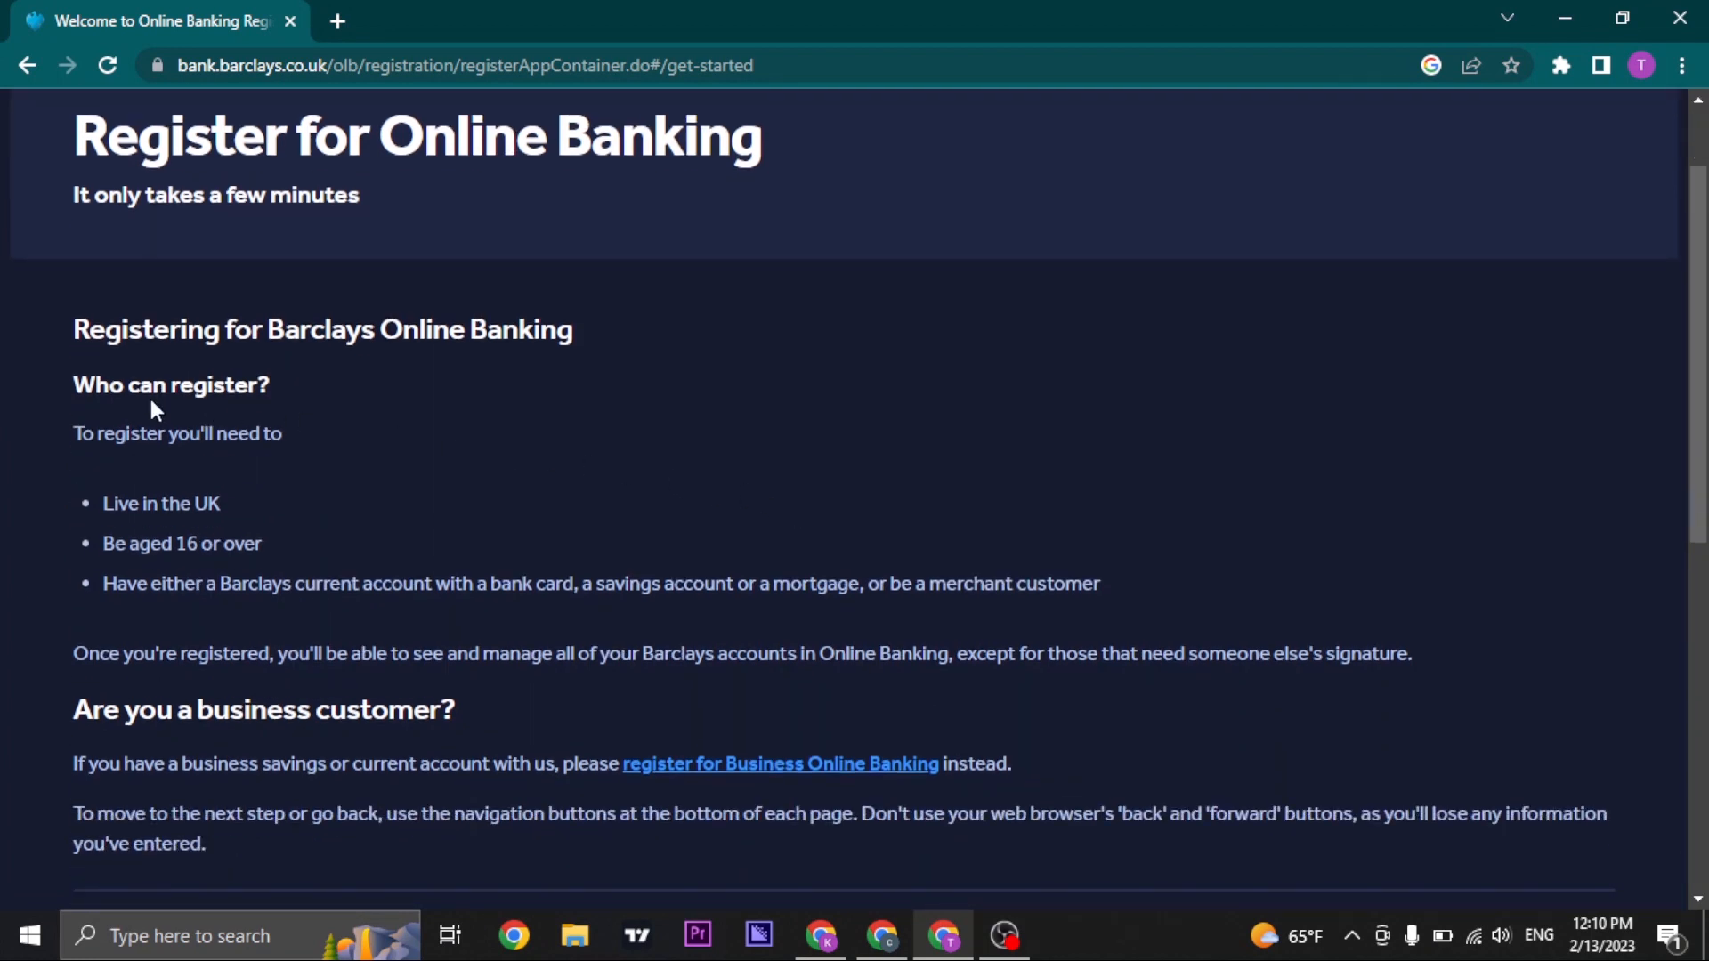
{"action": "double_click", "coordinate": [171, 384]}
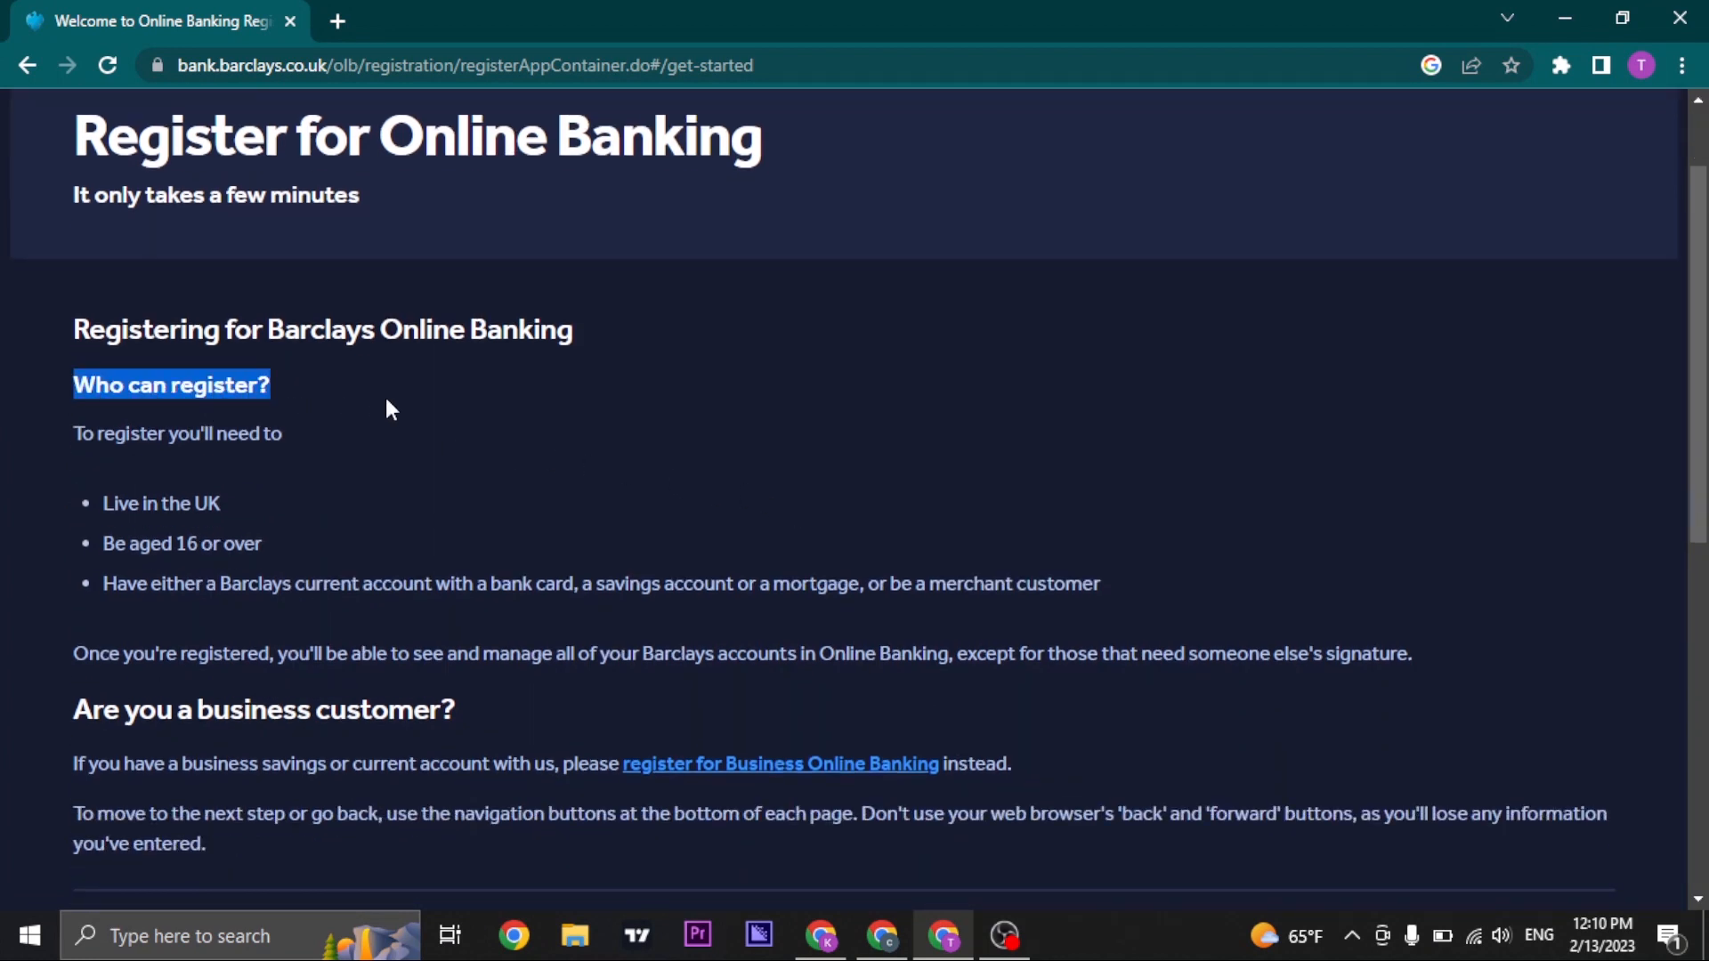
{"action": "scroll", "scroll_direction": "down", "scroll_amount": 3}
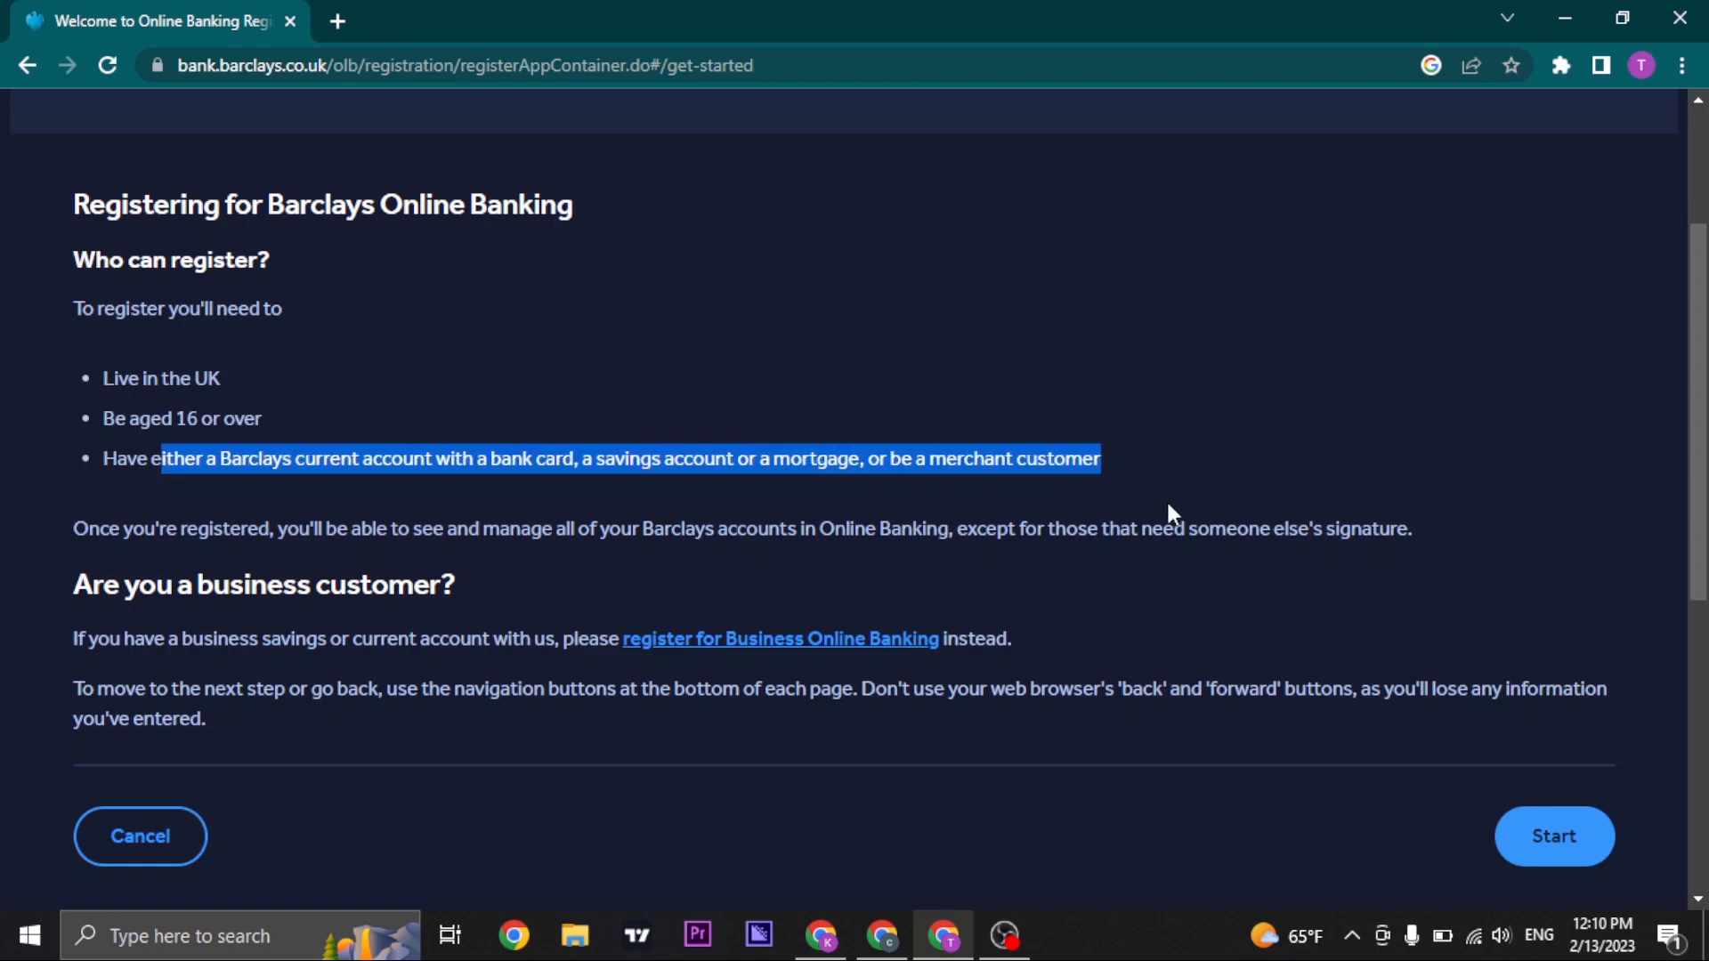
Start the Online Banking registration process
{"action": "scroll", "scroll_direction": "up", "scroll_amount": 3}
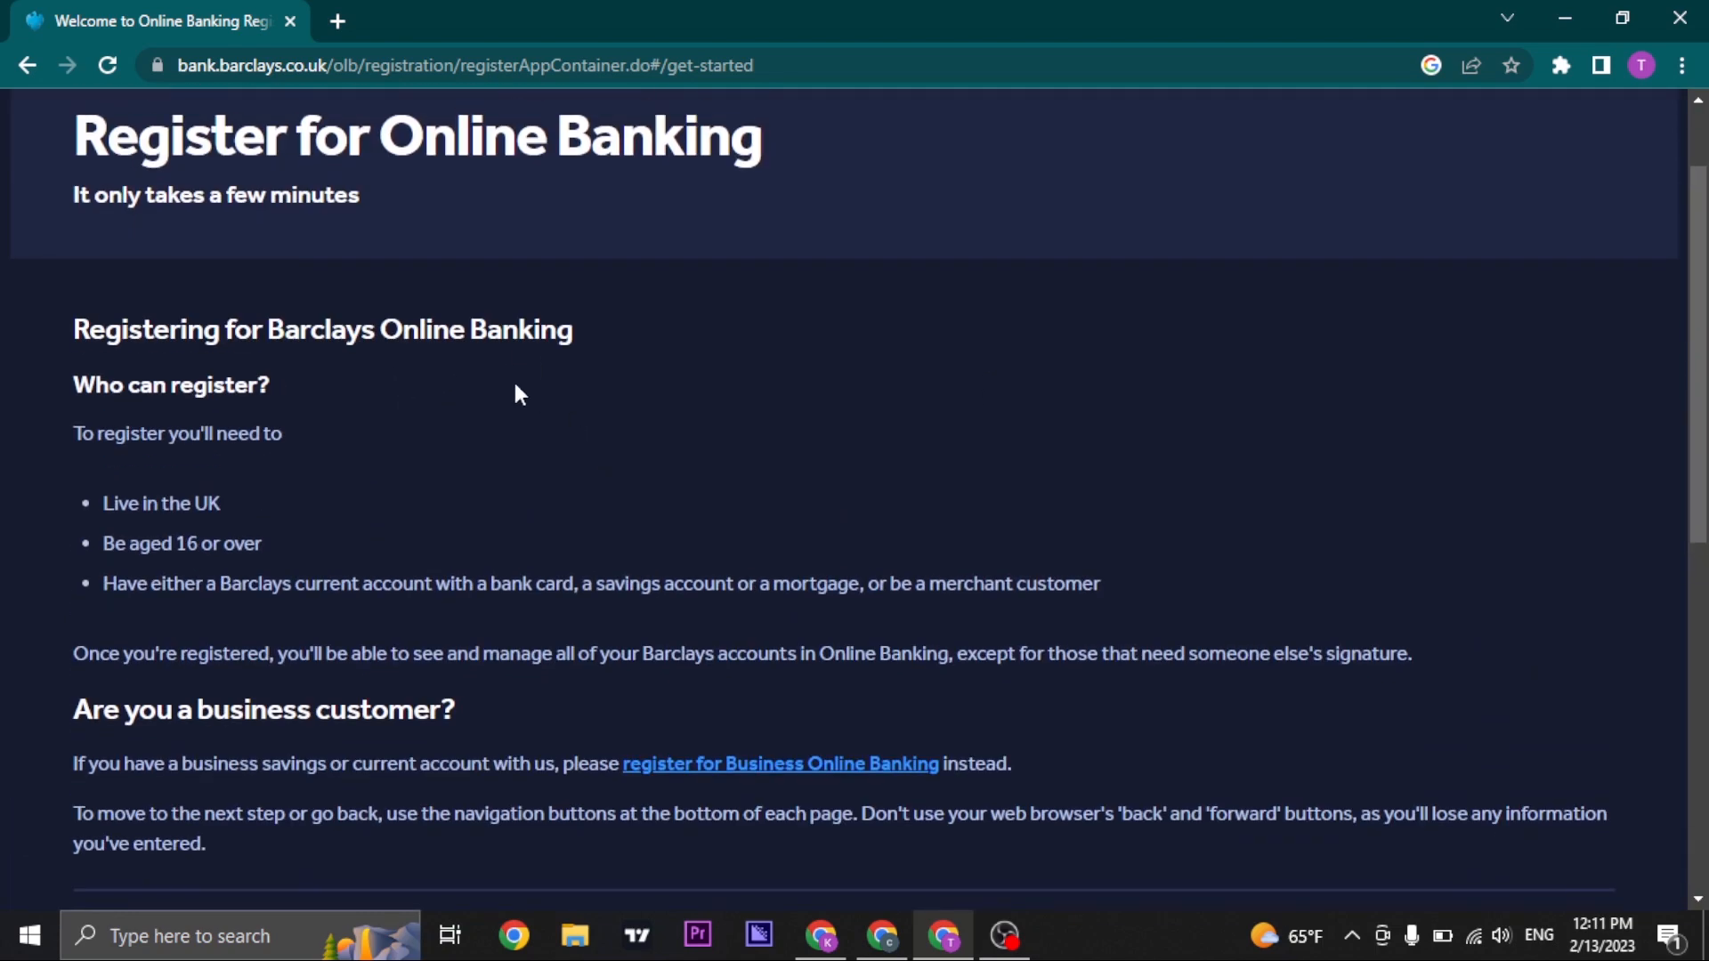
{"action": "left_click", "coordinate": [1552, 710]}
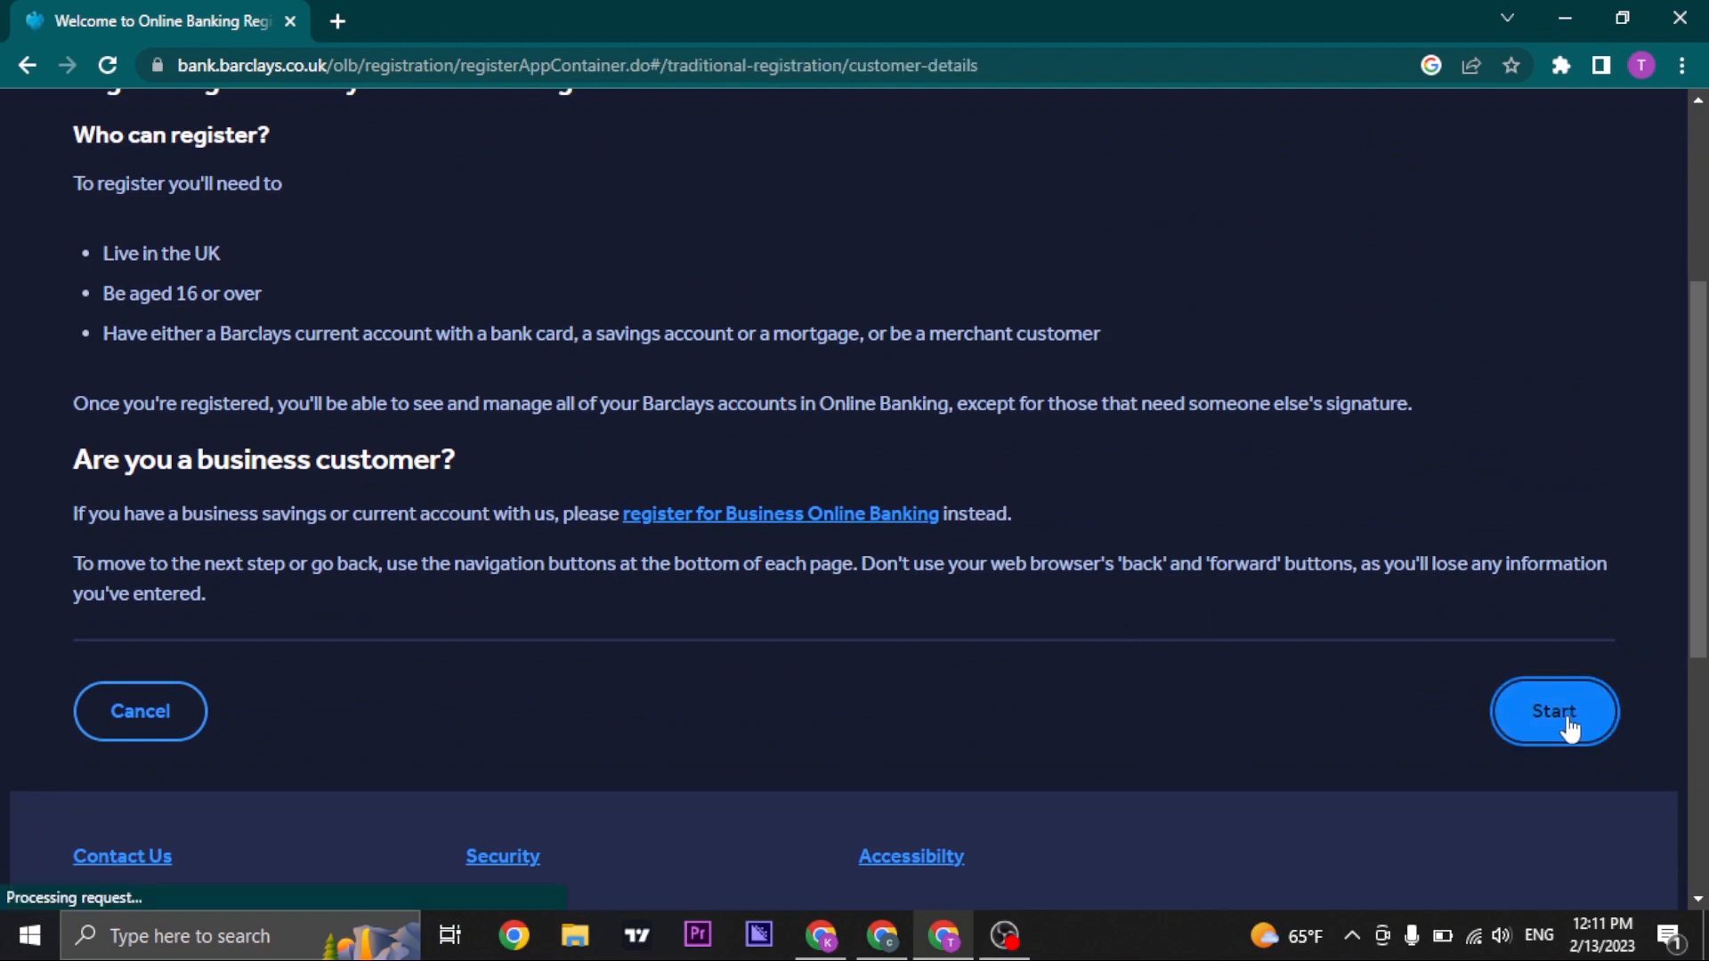
Load the registration form at step 1 'Your details' with its empty last name, date of birth, postcode and account fields
{"action": "left_click", "coordinate": [1554, 710]}
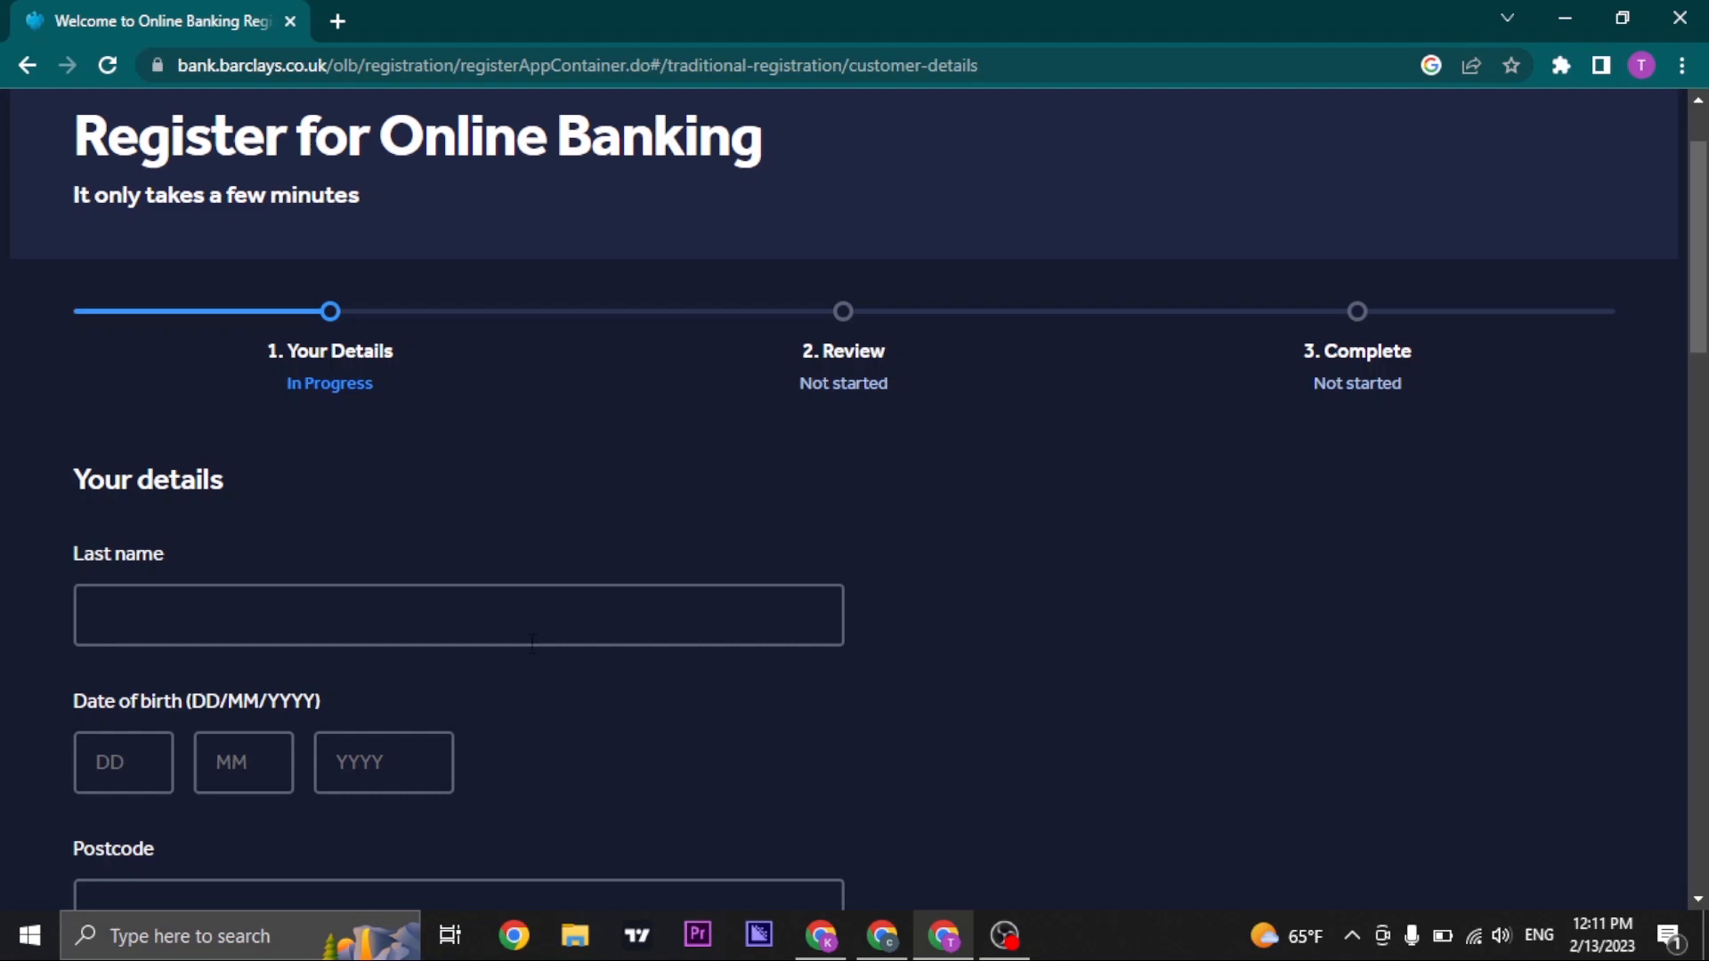
{"action": "mouse_move", "coordinate": [803, 306]}
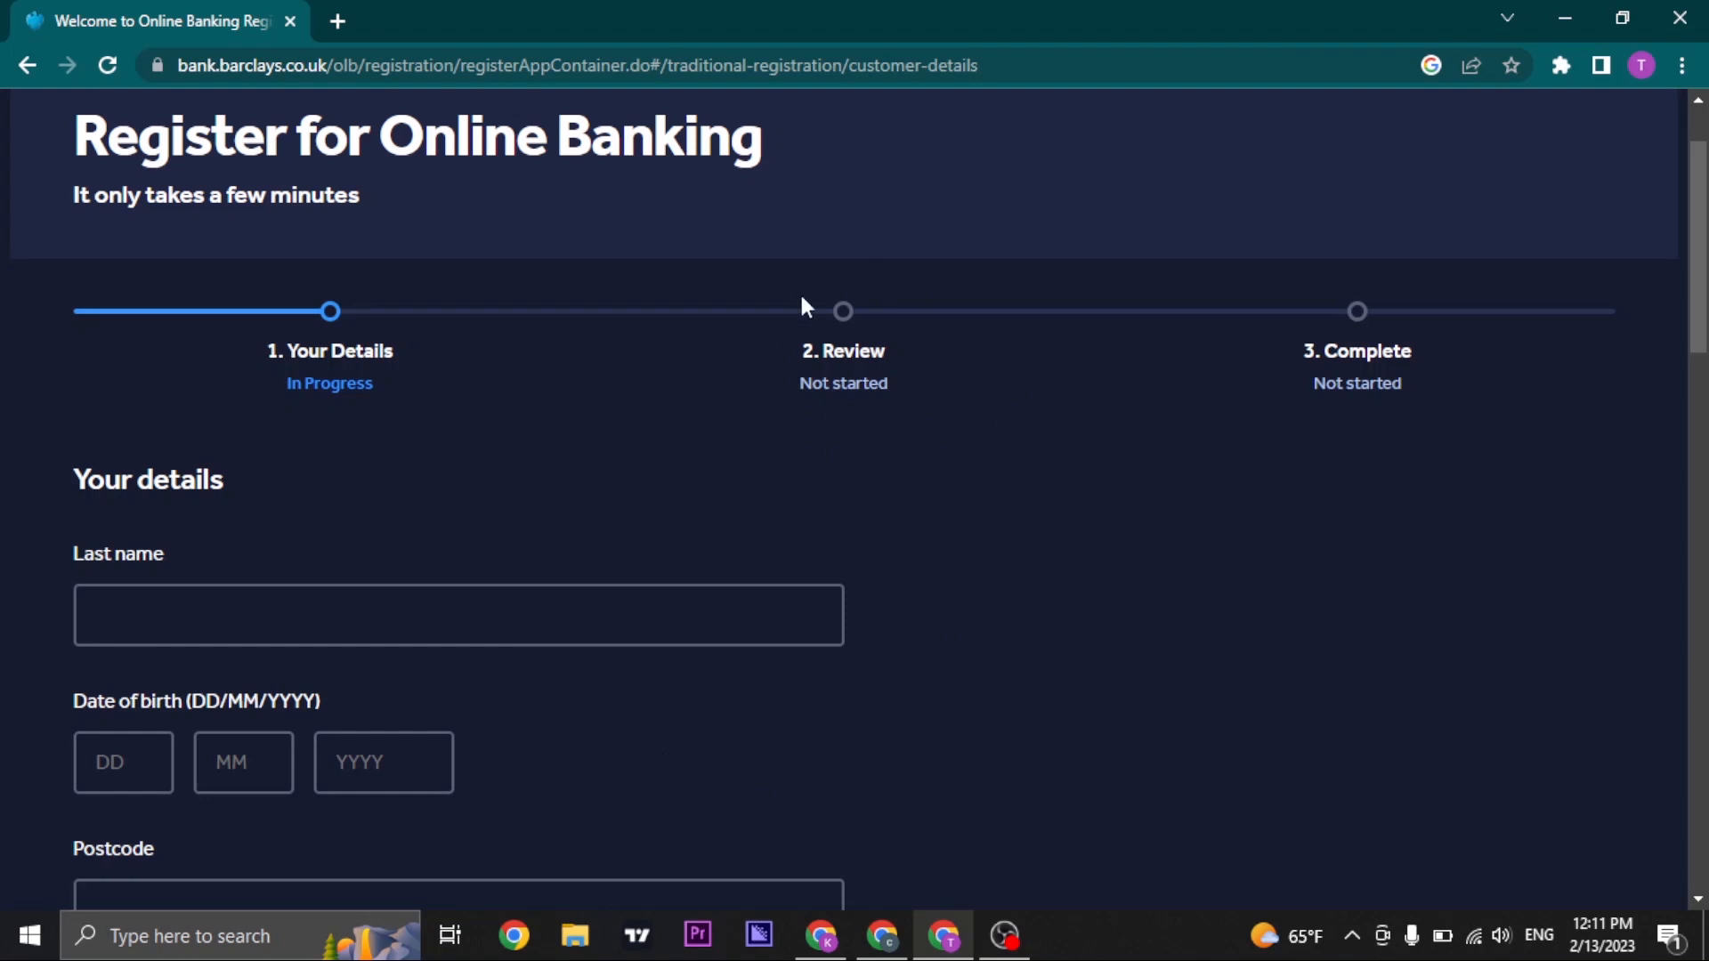
{"action": "mouse_move", "coordinate": [838, 376]}
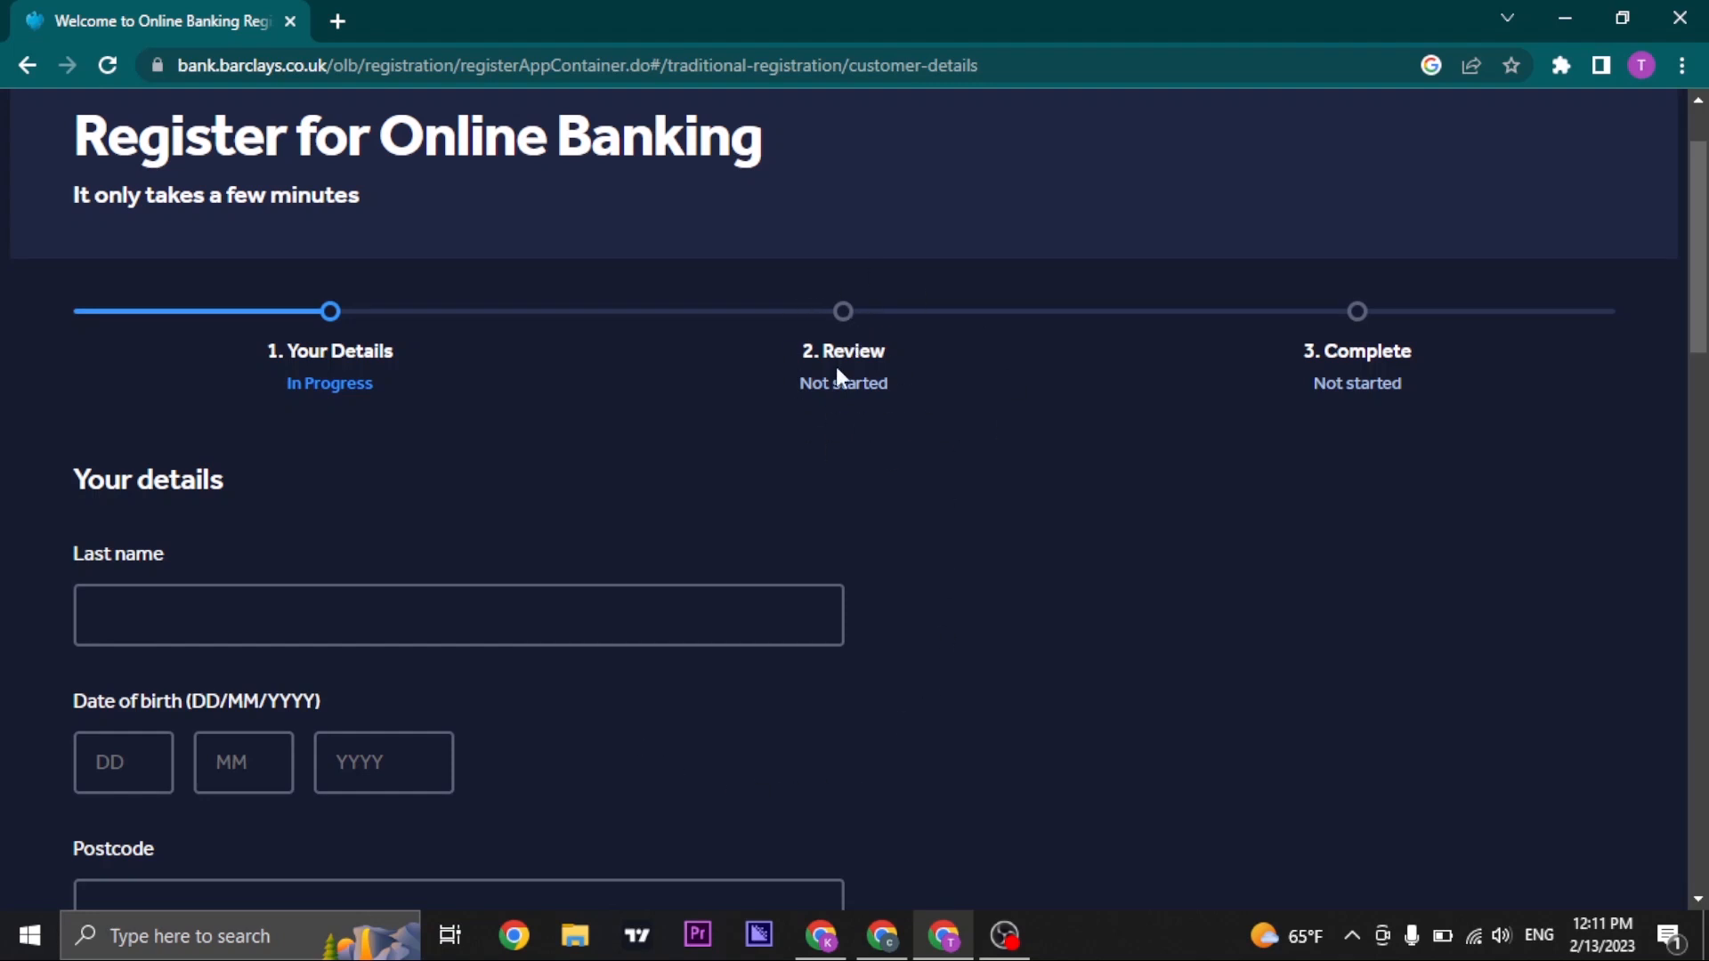
{"action": "mouse_move", "coordinate": [897, 415]}
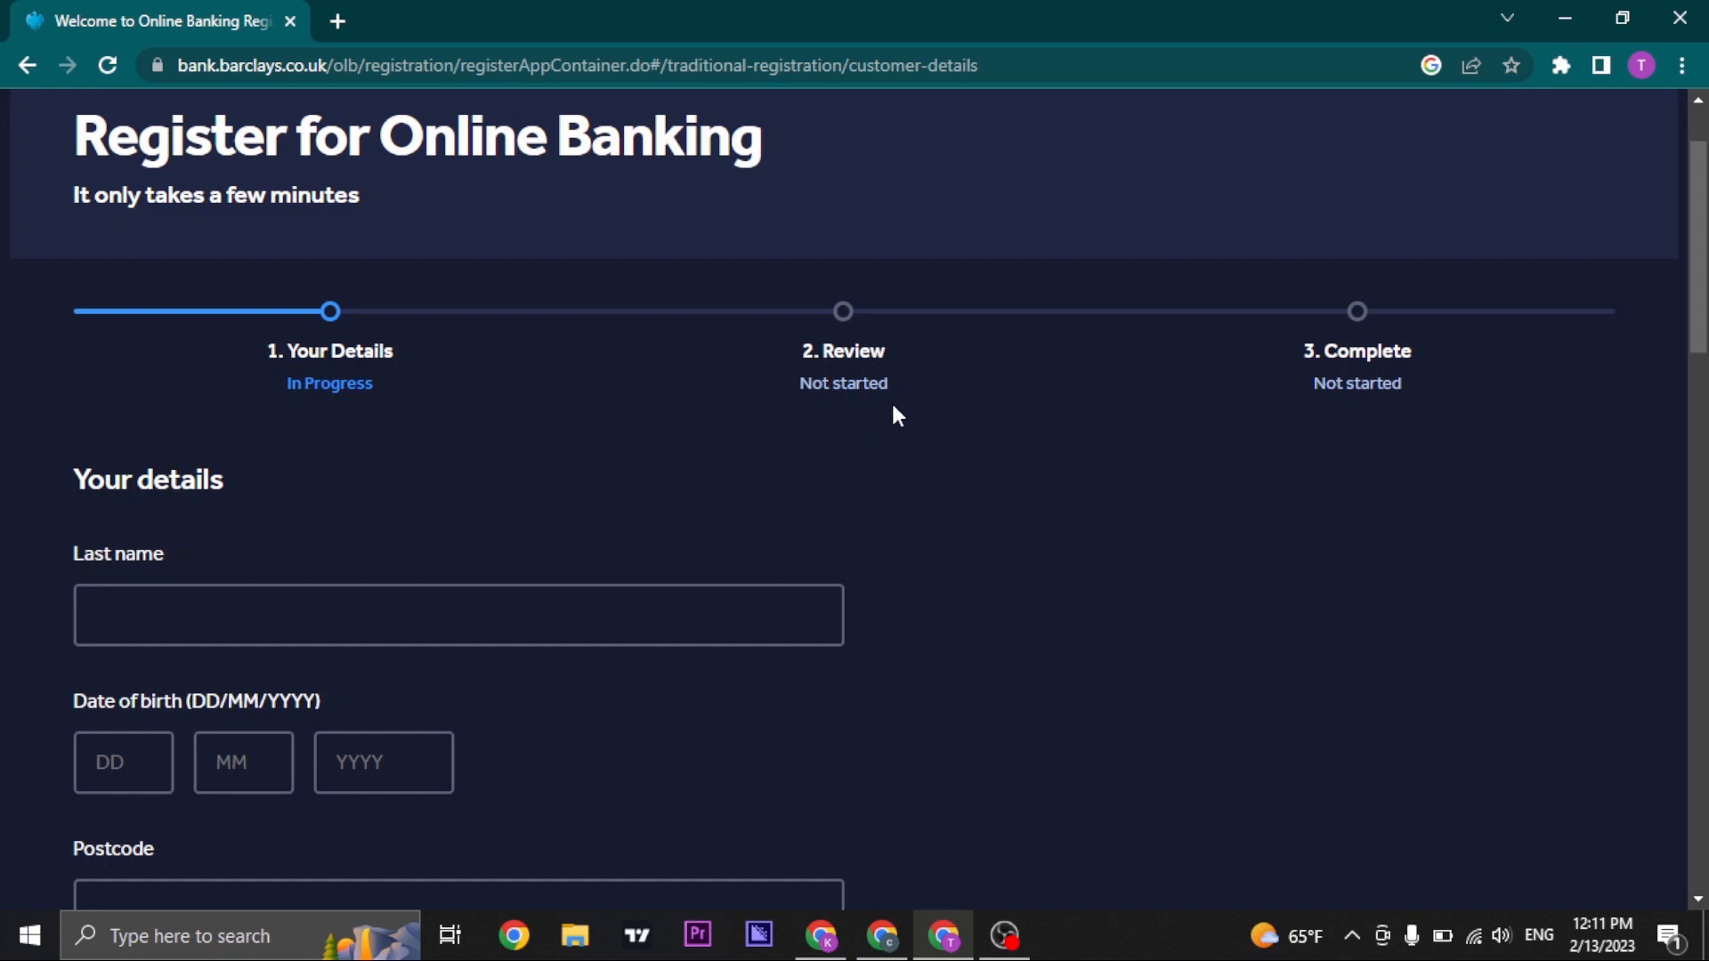
{"action": "mouse_move", "coordinate": [1306, 349]}
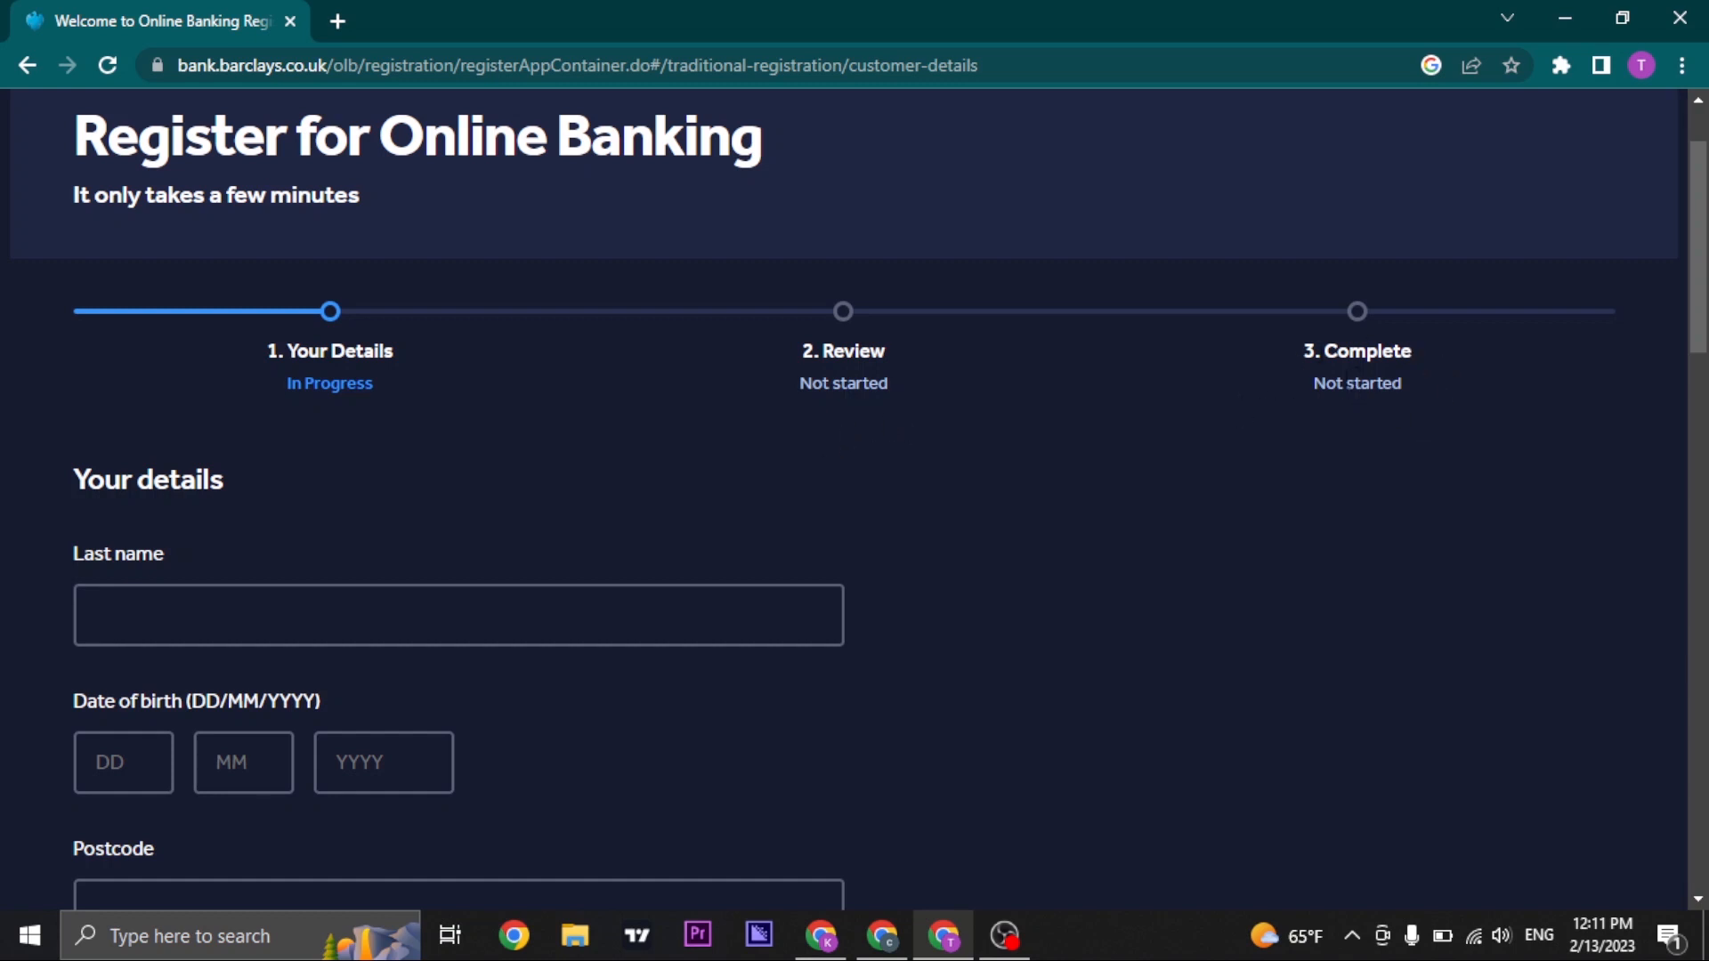
{"action": "scroll", "scroll_direction": "down", "scroll_amount": 3}
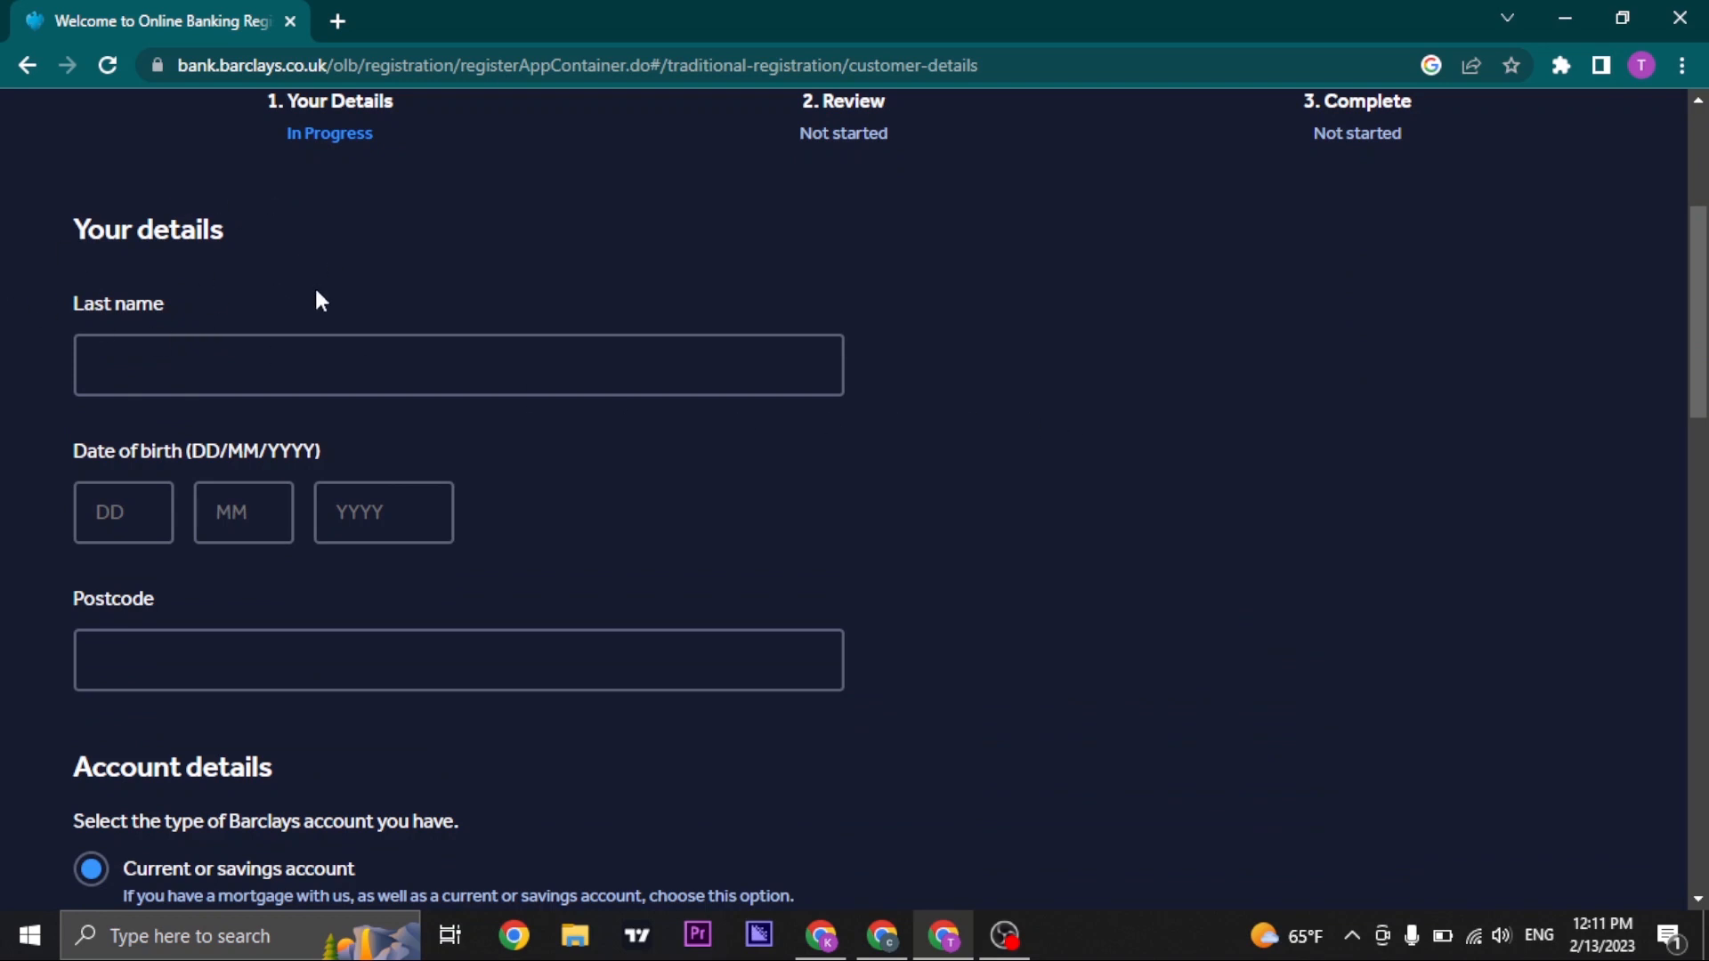
{"action": "scroll", "scroll_direction": "down", "scroll_amount": 3}
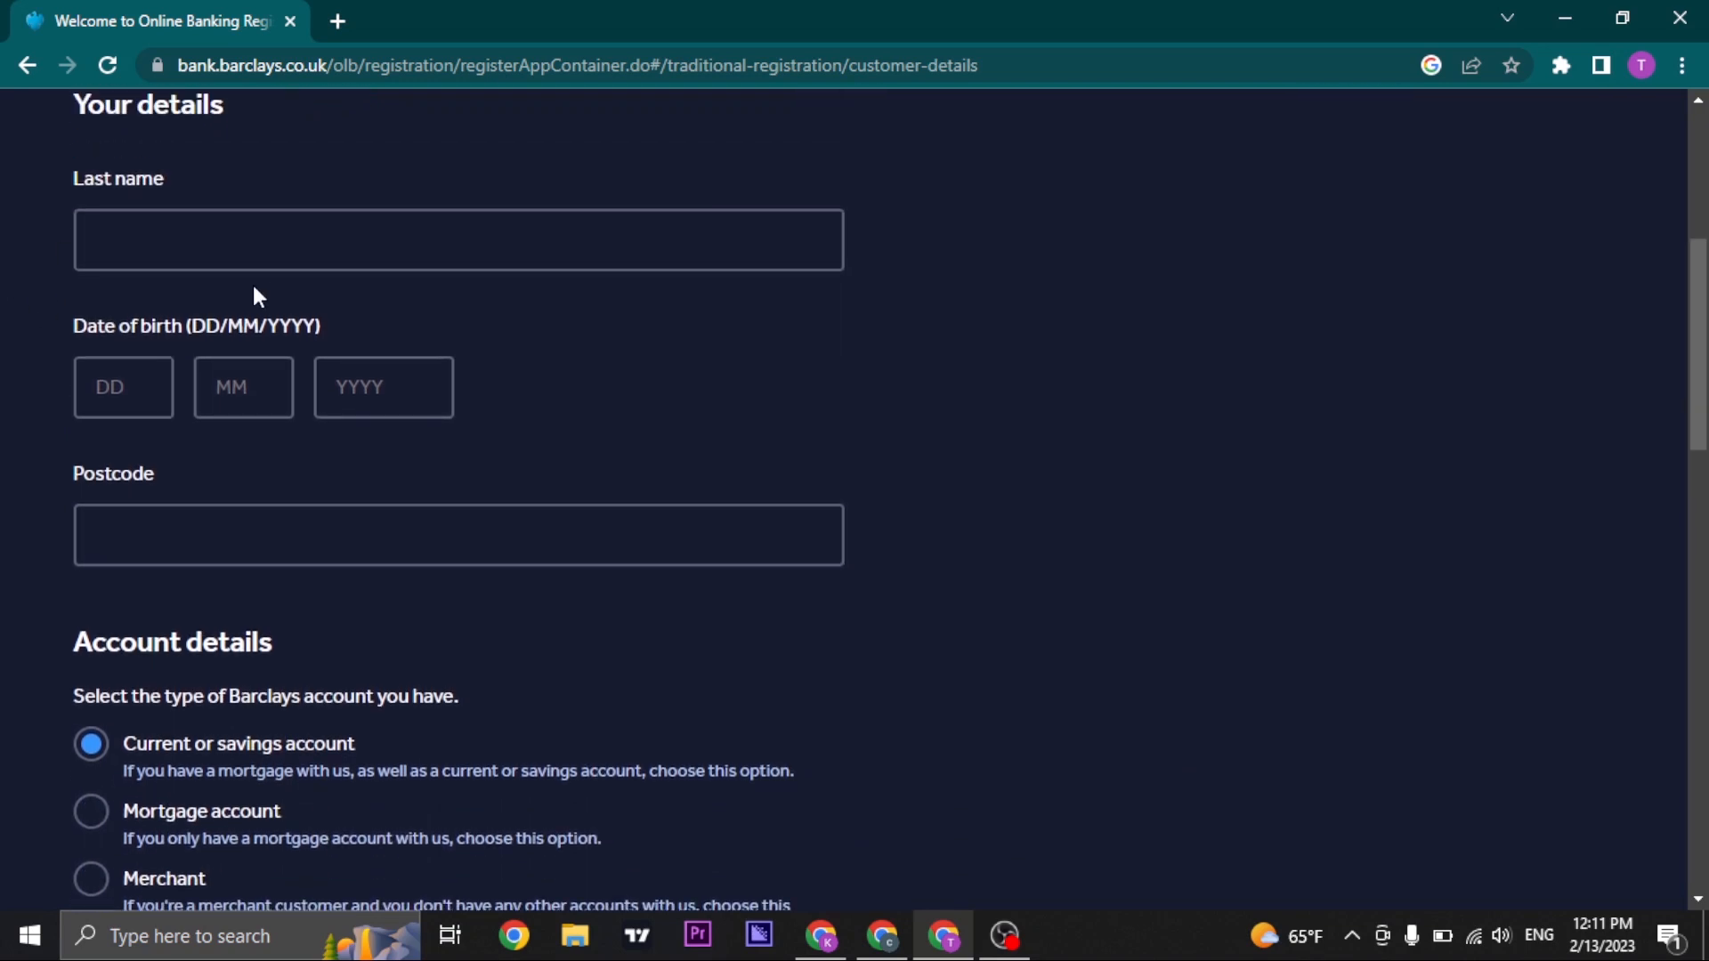
{"action": "scroll", "scroll_direction": "down", "scroll_amount": 3}
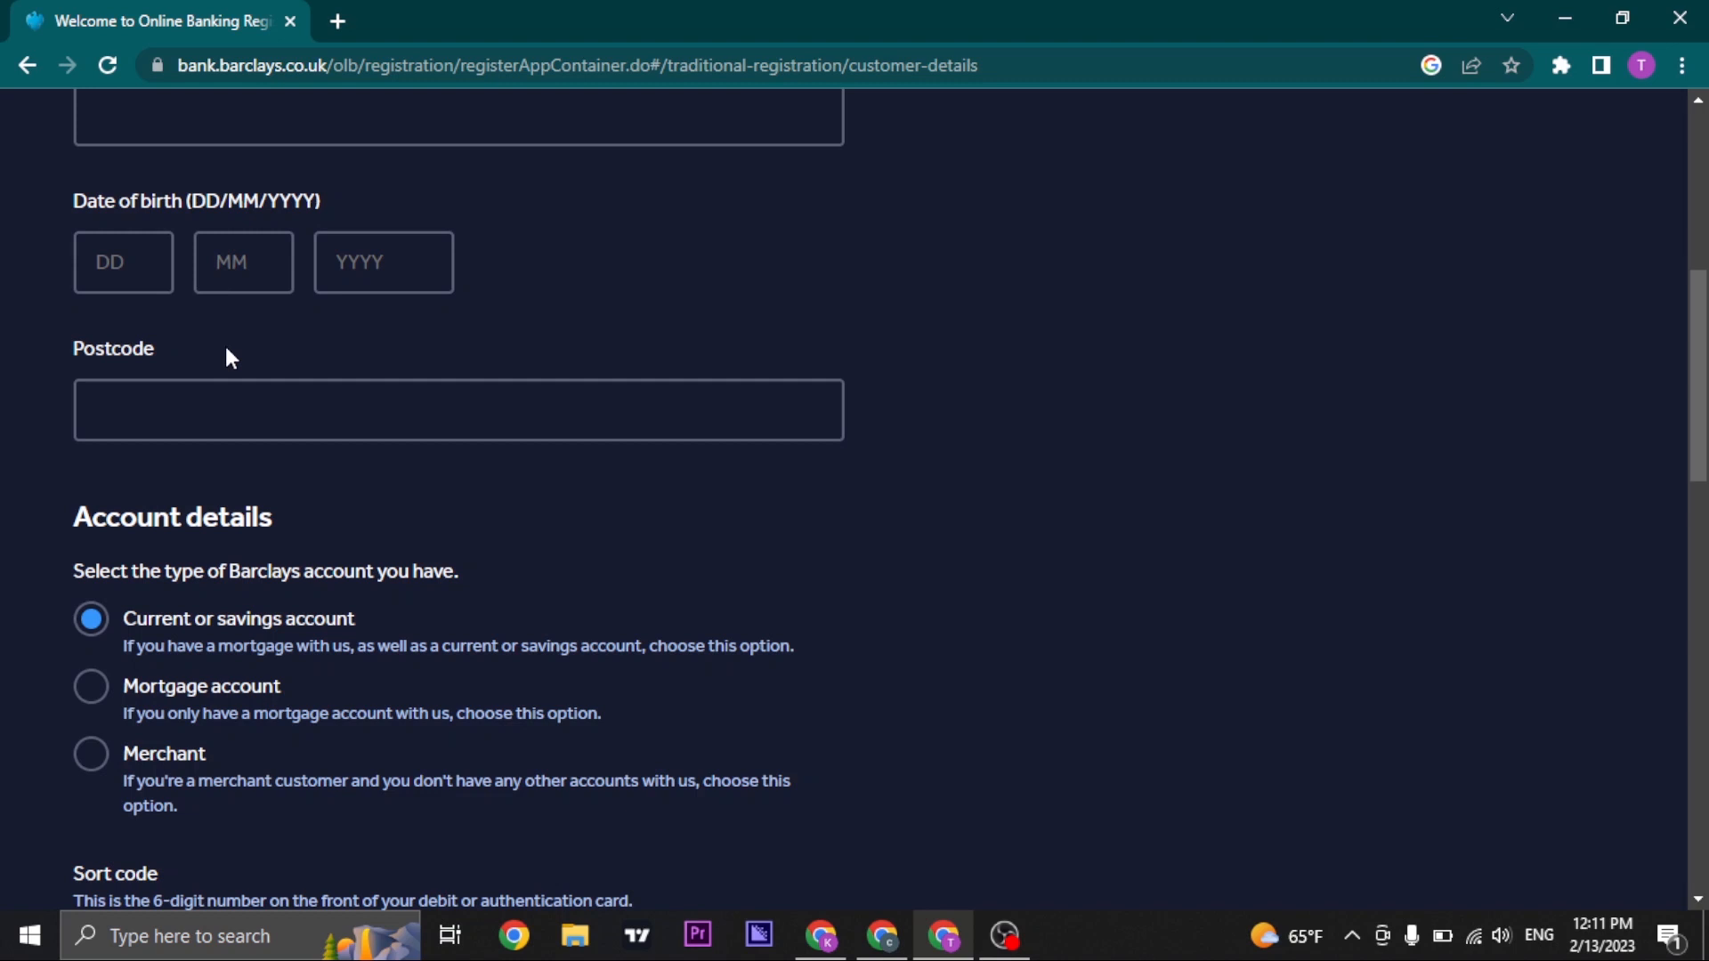
{"action": "scroll", "scroll_direction": "down", "scroll_amount": 3}
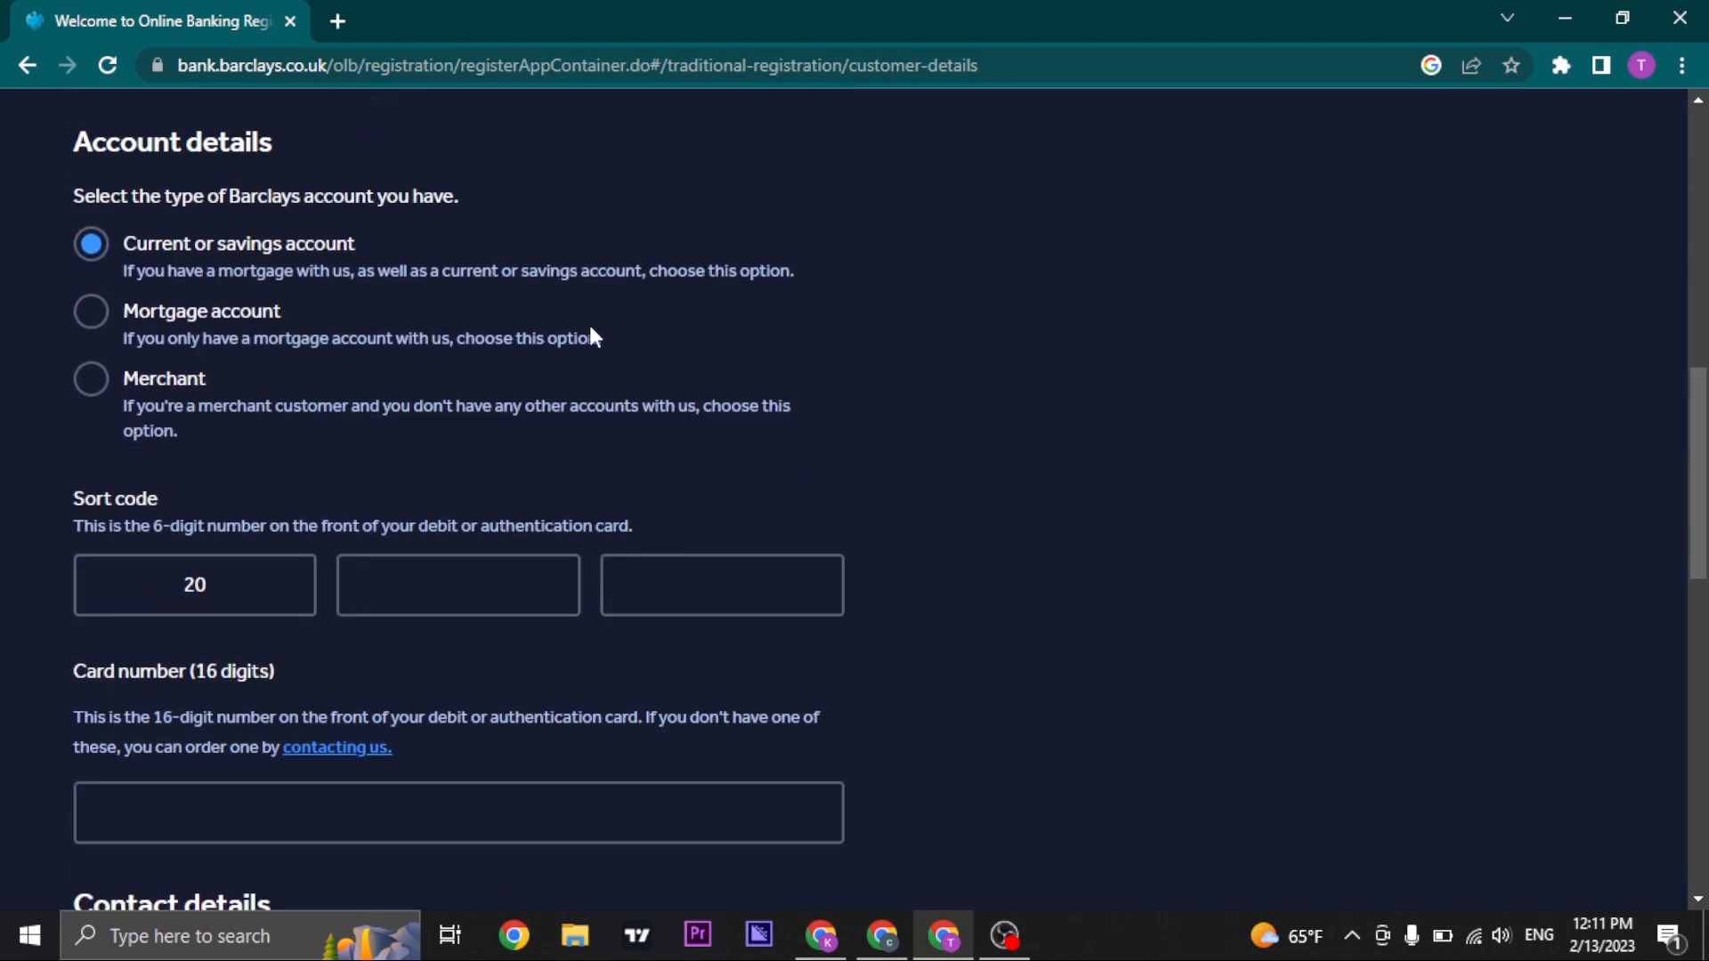
{"action": "scroll", "scroll_direction": "up", "scroll_amount": 3}
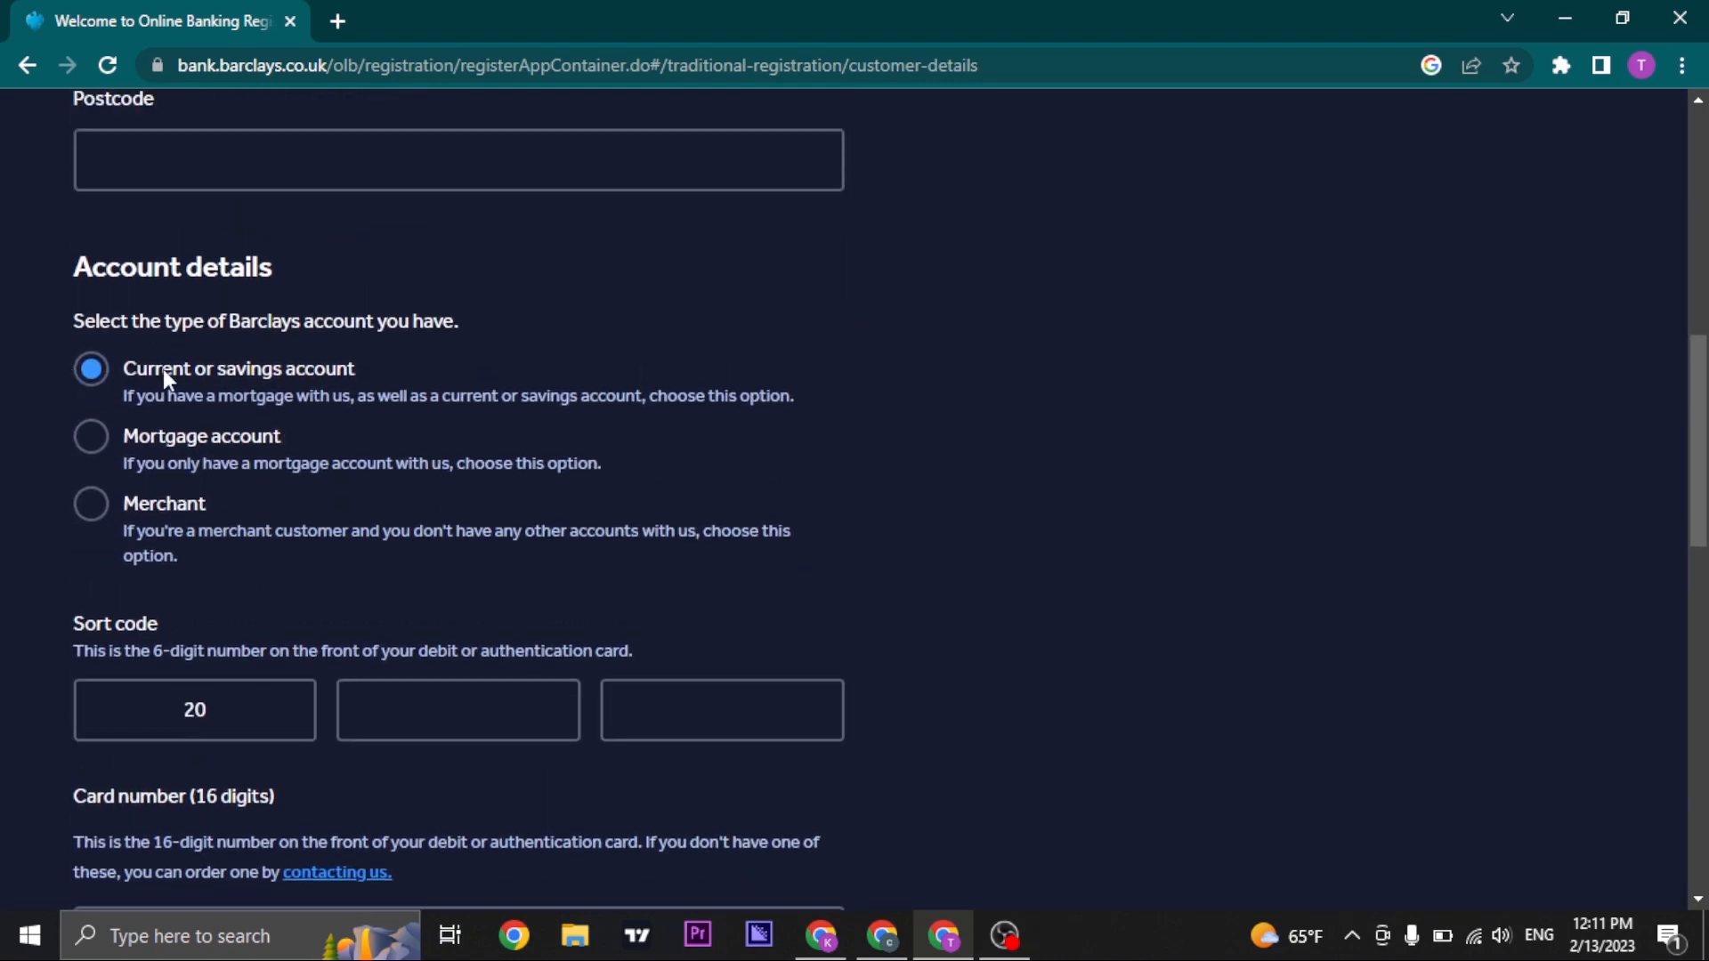
{"action": "mouse_move", "coordinate": [289, 386]}
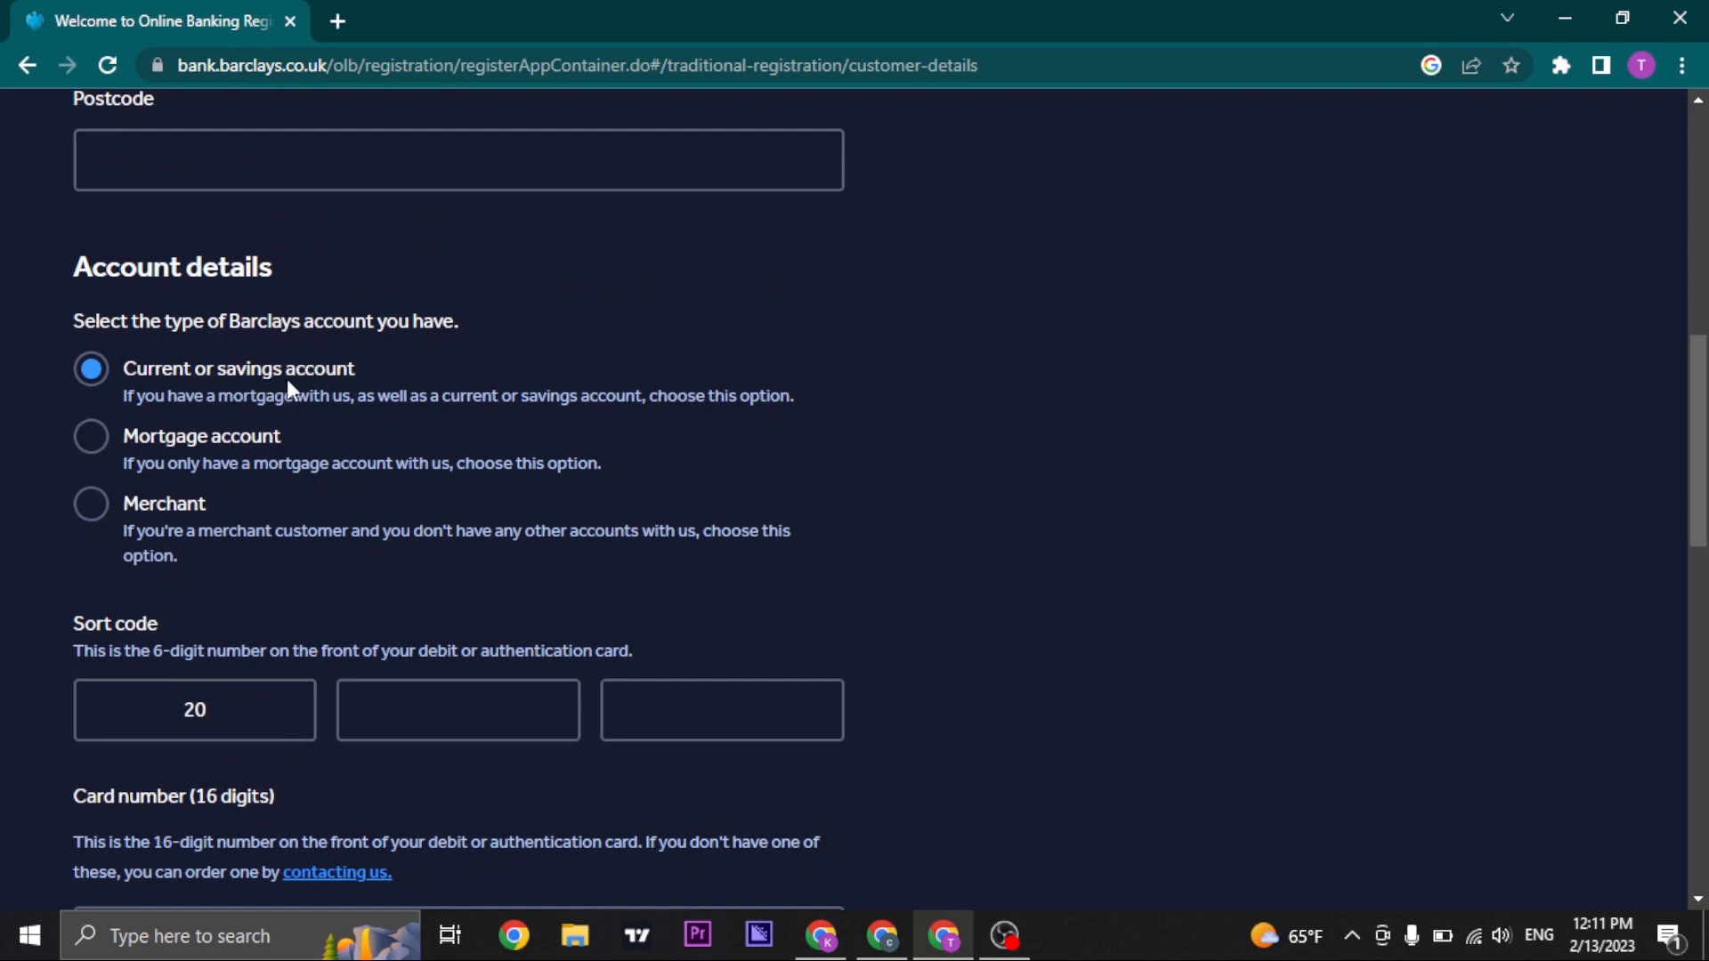
{"action": "mouse_move", "coordinate": [153, 396]}
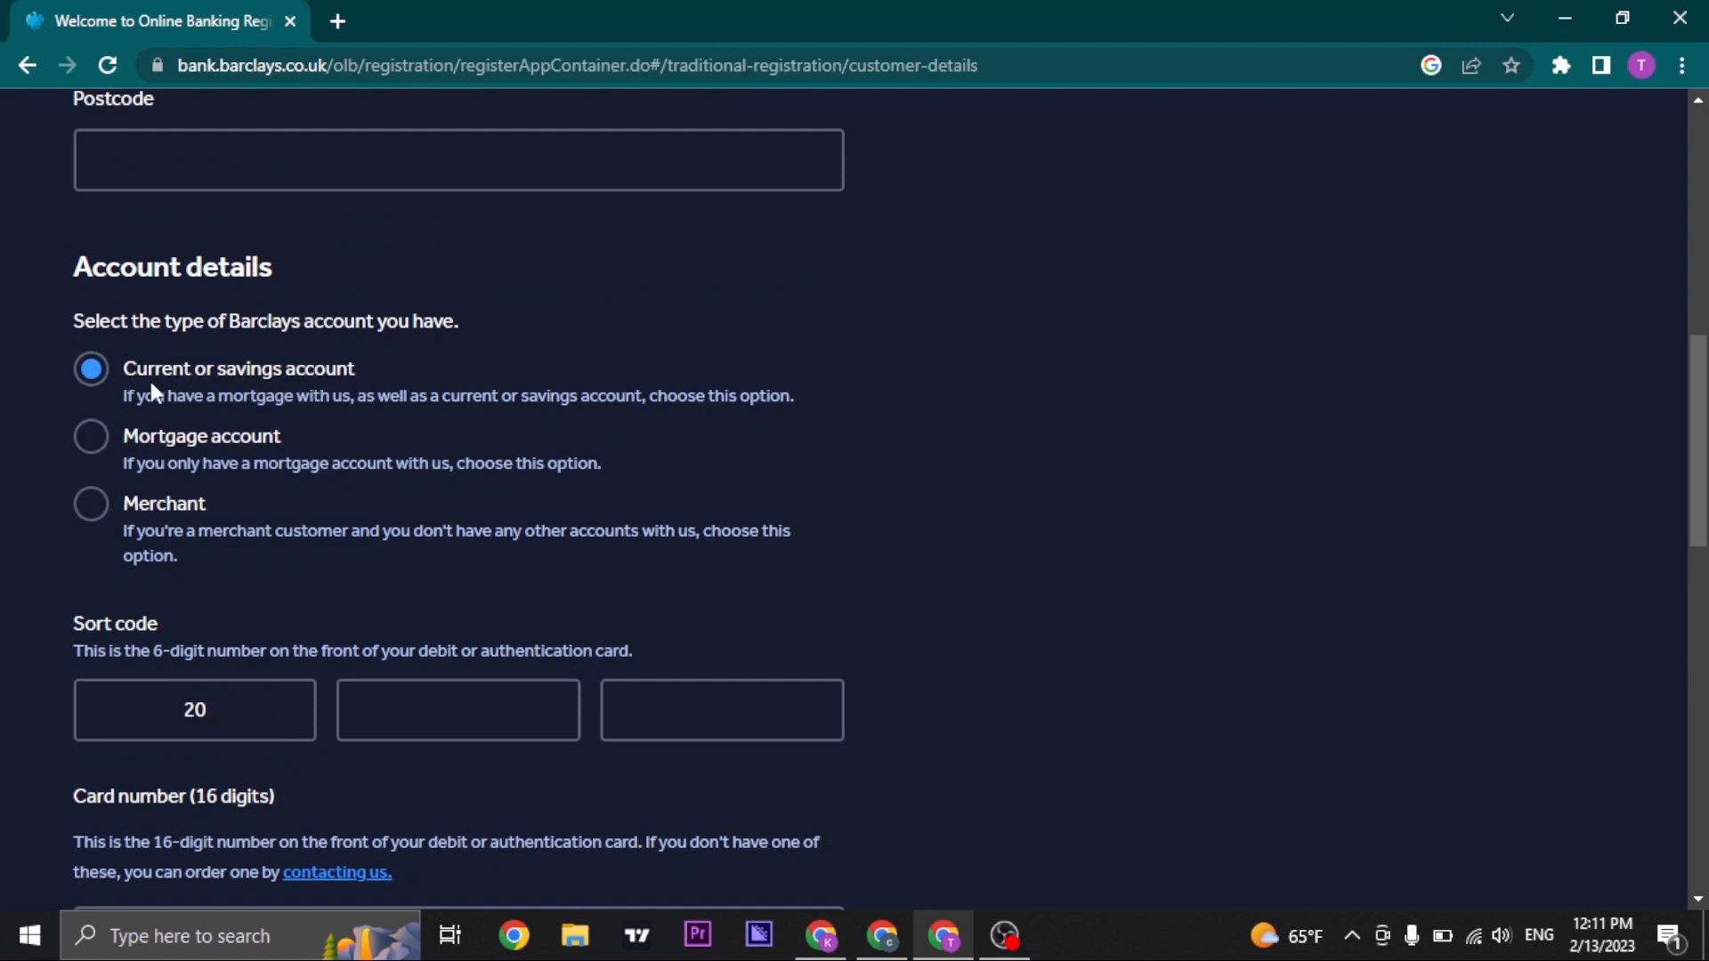
{"action": "mouse_move", "coordinate": [149, 452]}
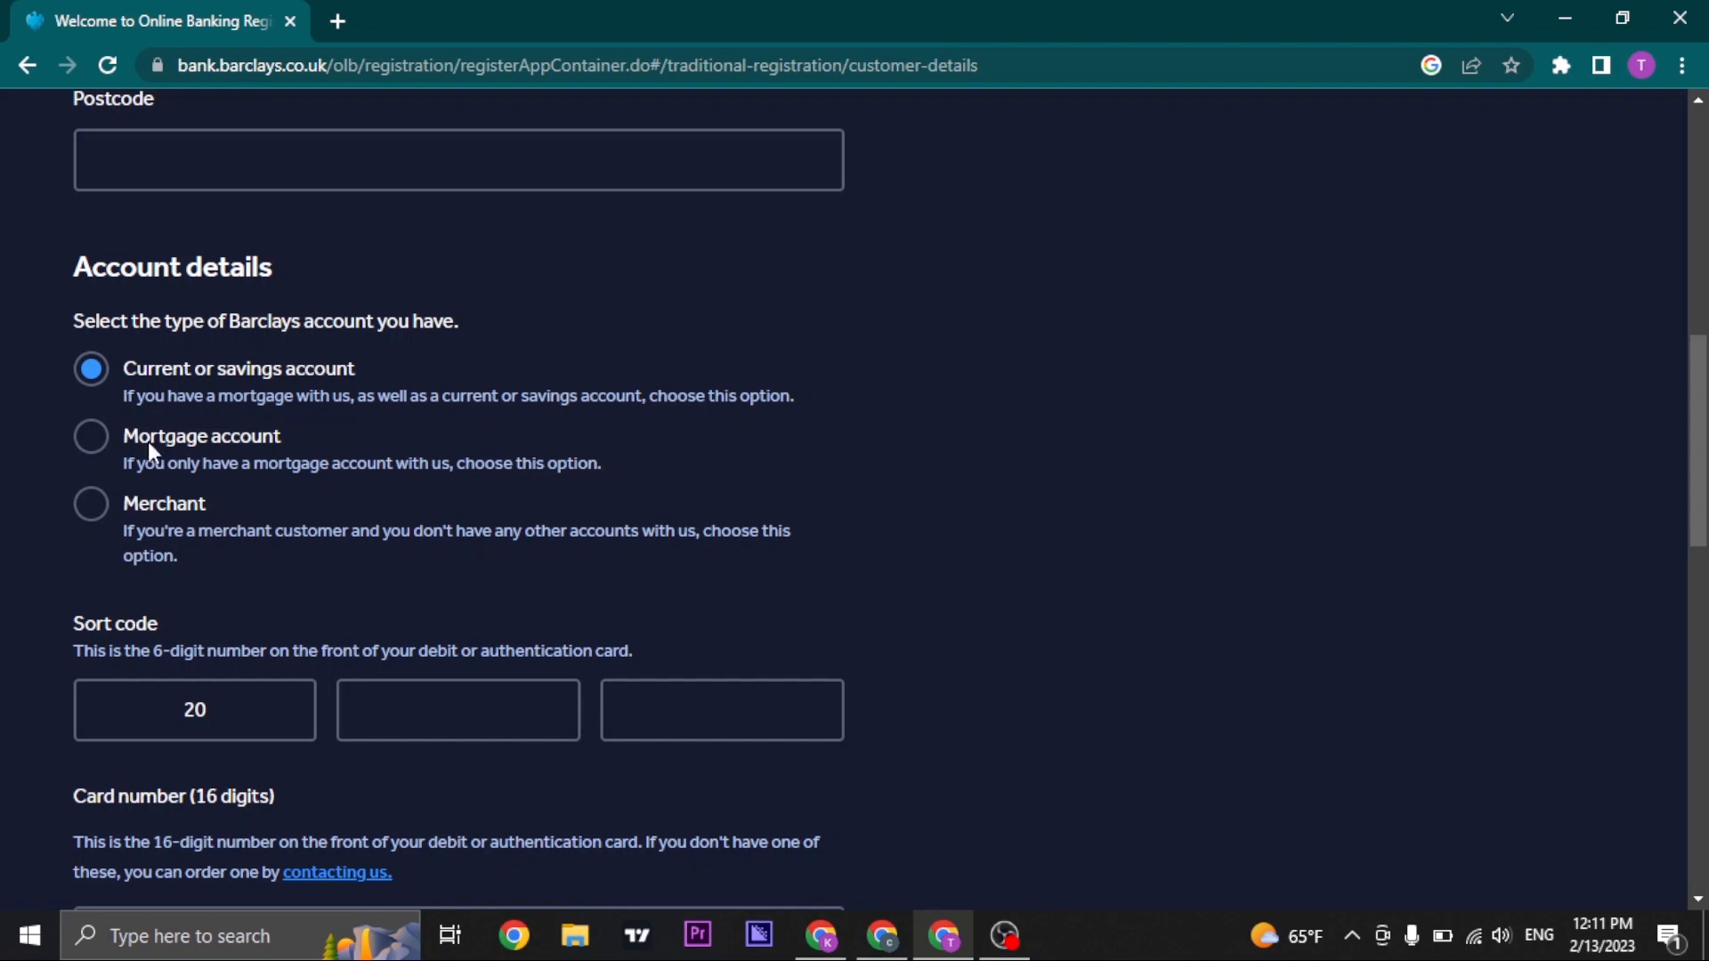
{"action": "left_click", "coordinate": [91, 436]}
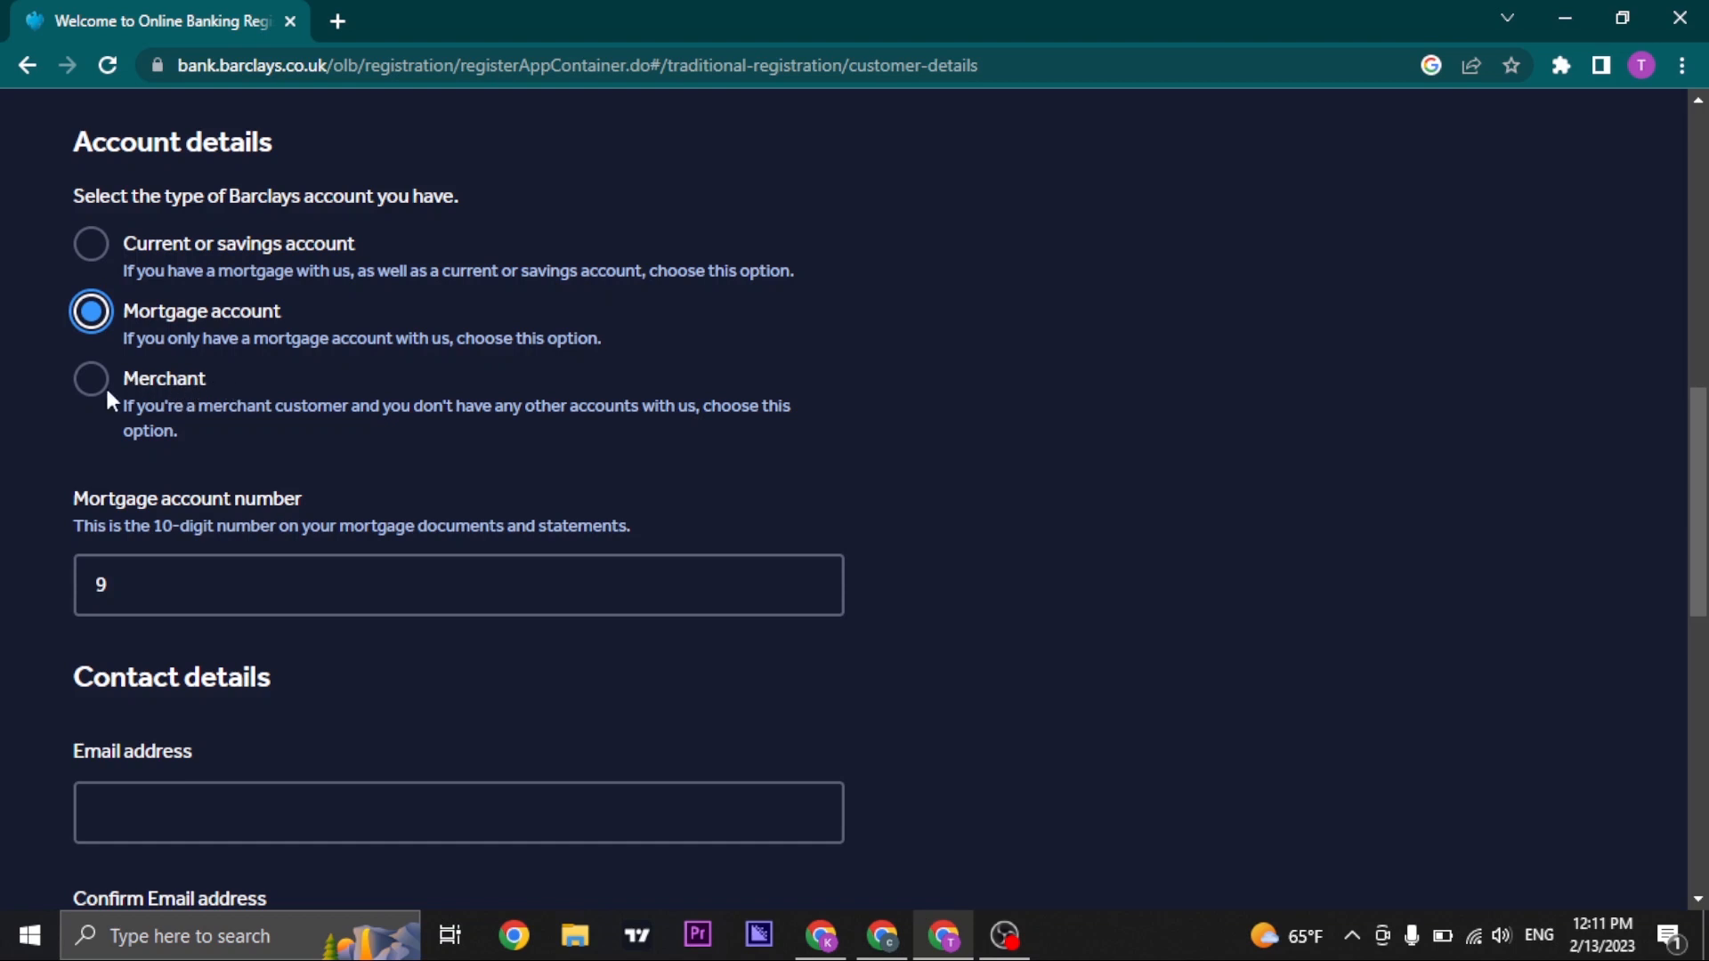
{"action": "left_click", "coordinate": [91, 244]}
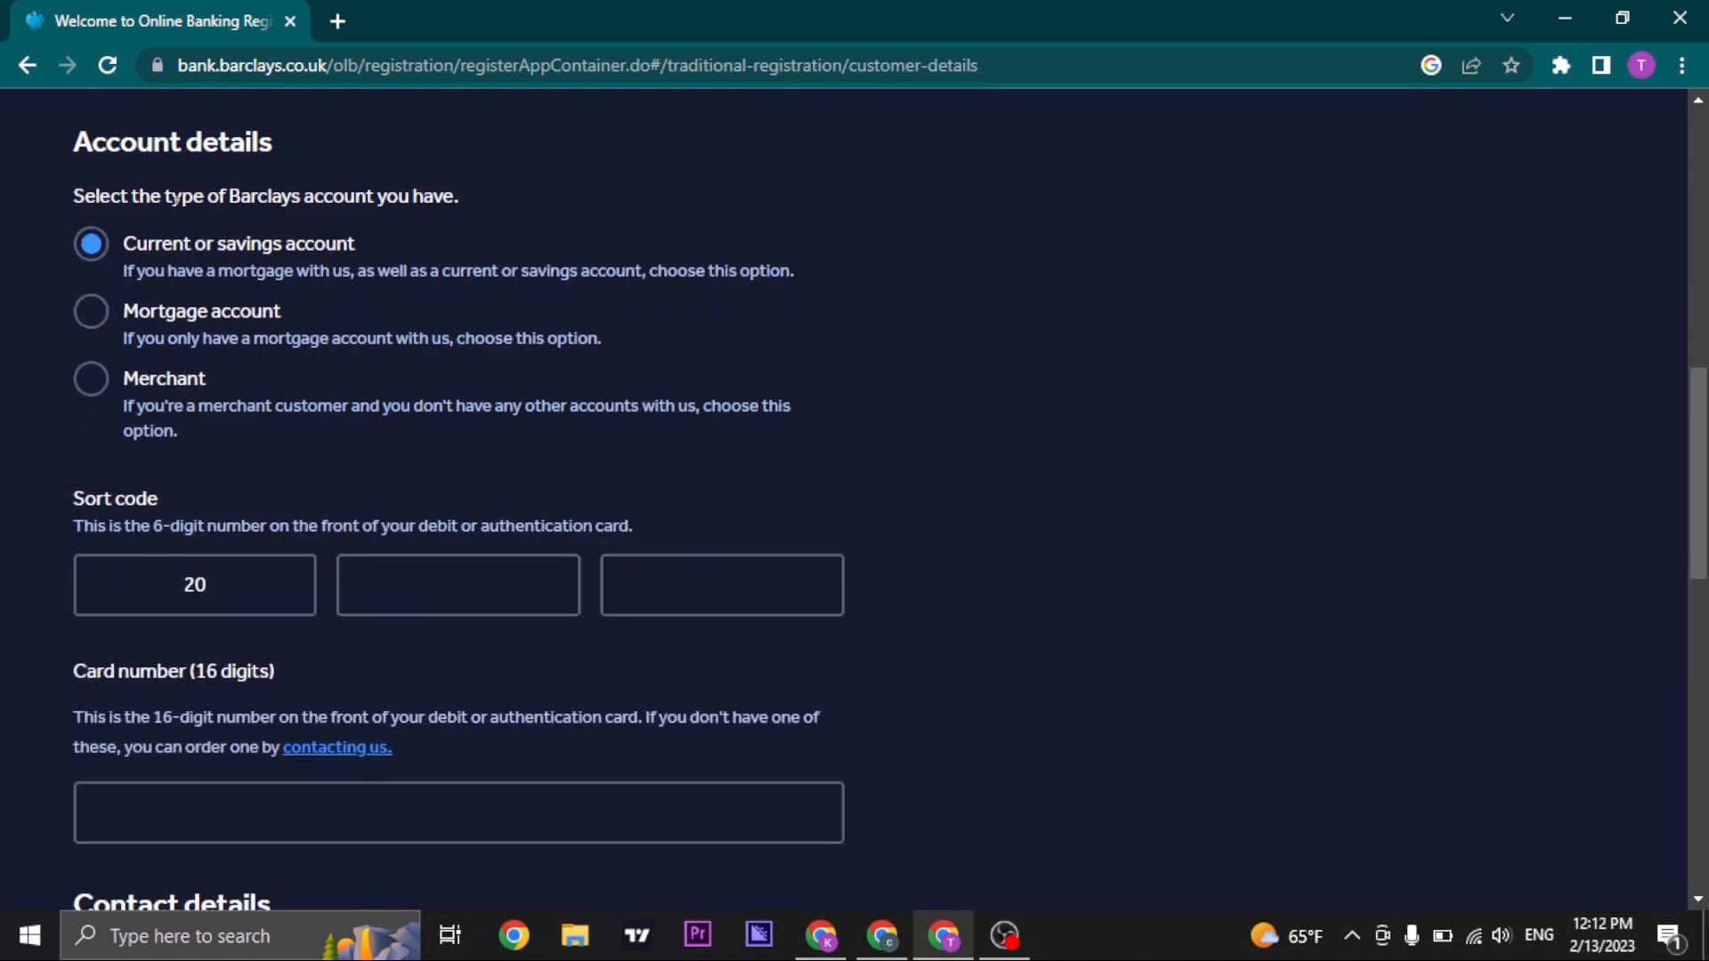
{"action": "mouse_move", "coordinate": [292, 518]}
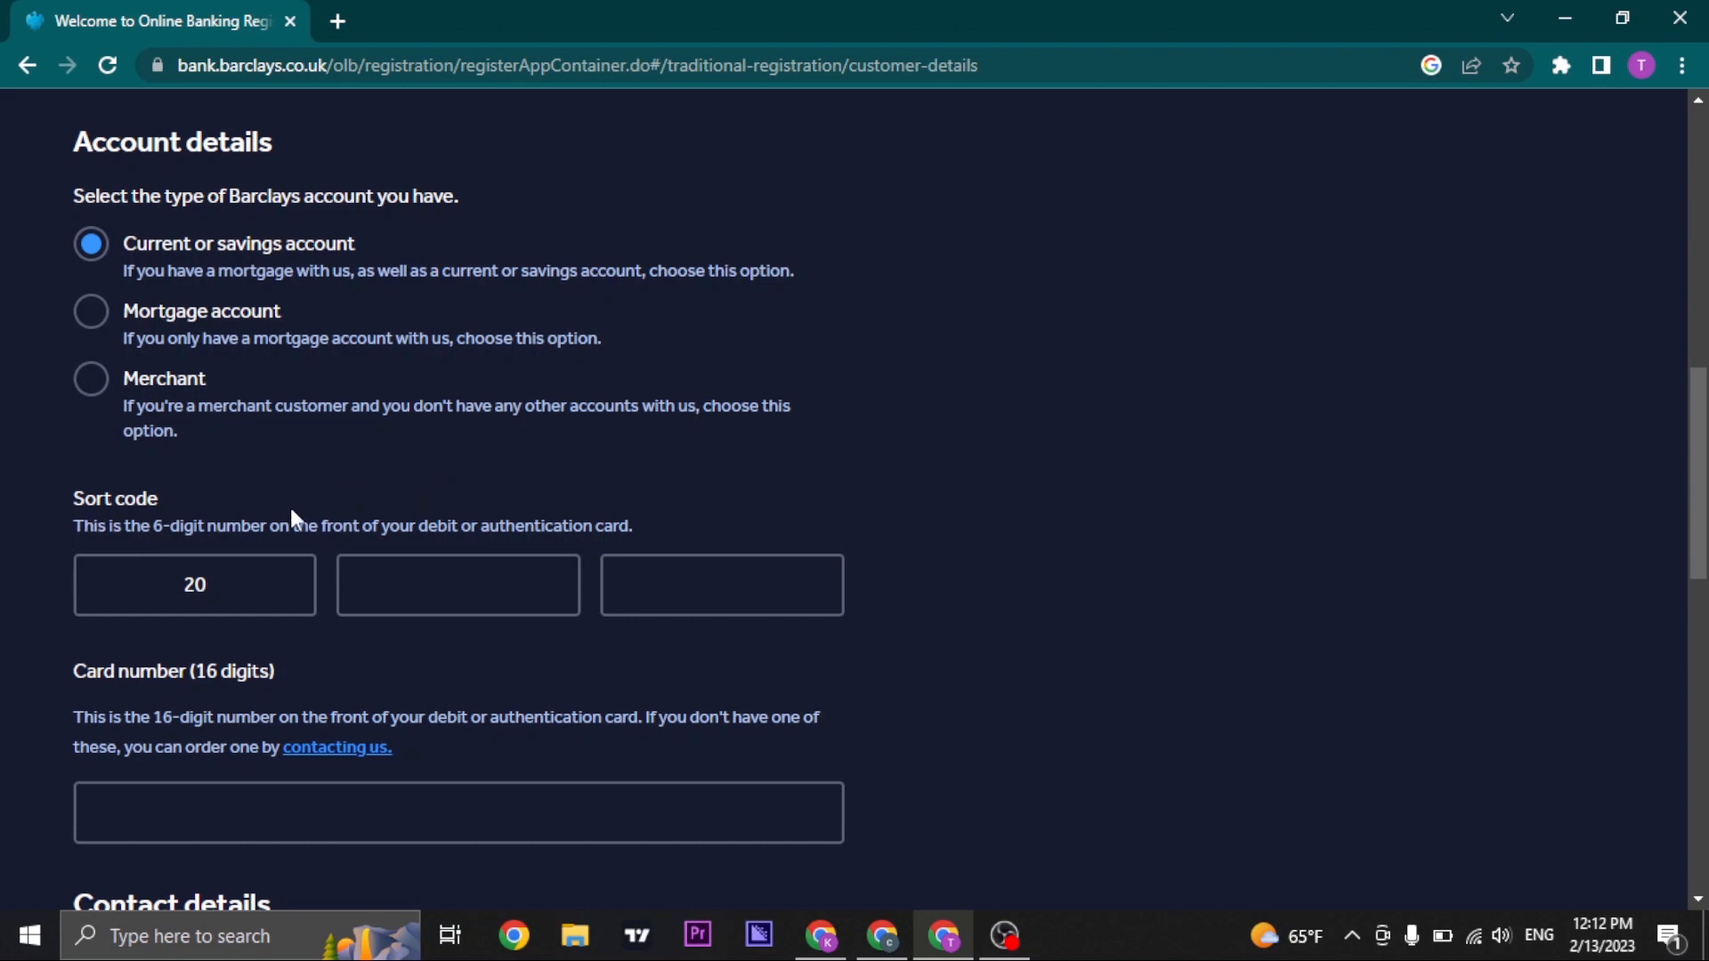
{"action": "mouse_move", "coordinate": [979, 453]}
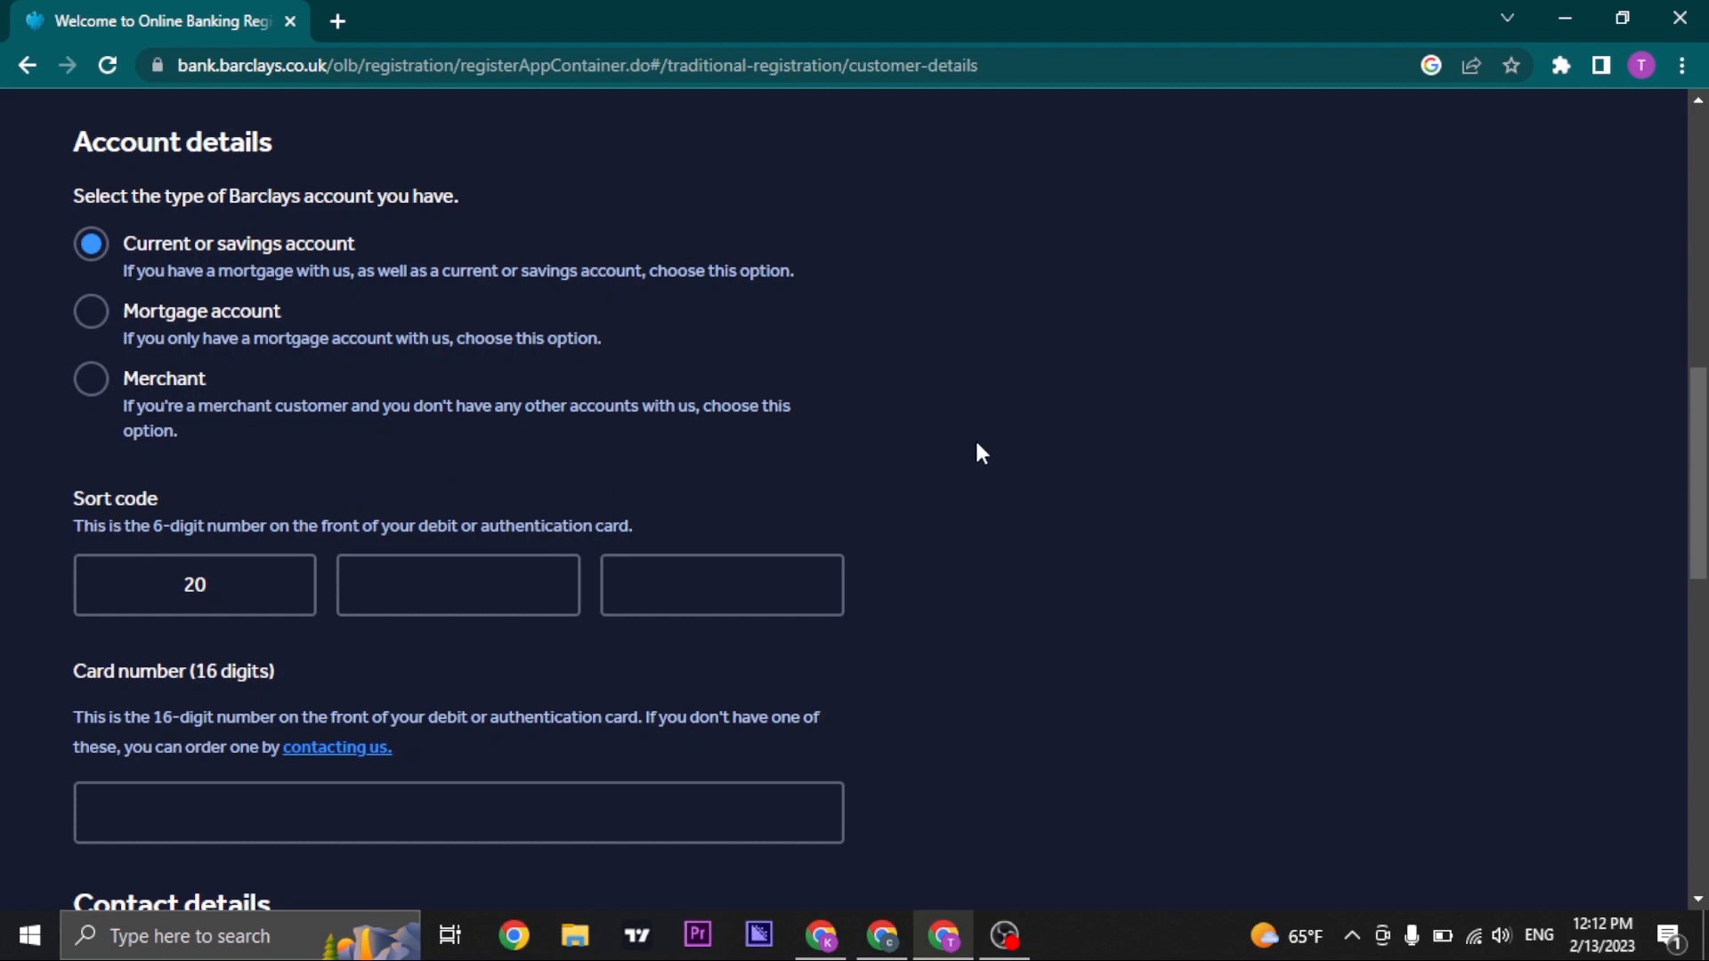
Review the rest of the form down to the Next button, leaving the contact details unfilled
{"action": "scroll", "scroll_direction": "down", "scroll_amount": 3}
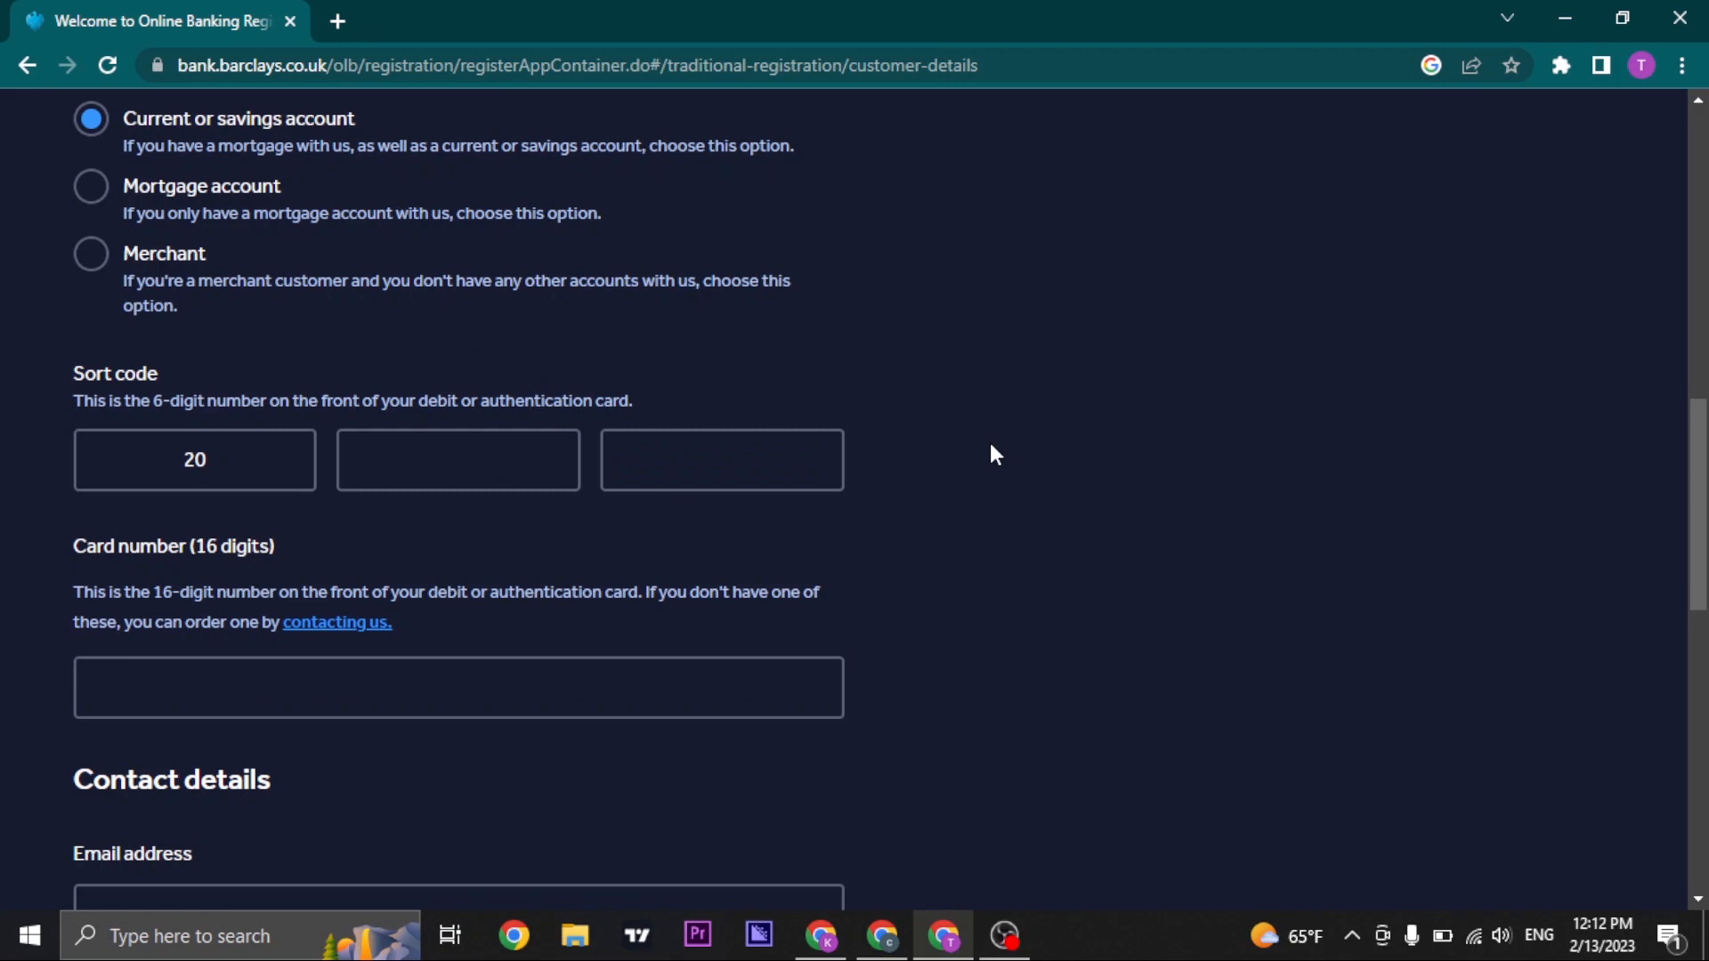
{"action": "scroll", "scroll_direction": "down", "scroll_amount": 3}
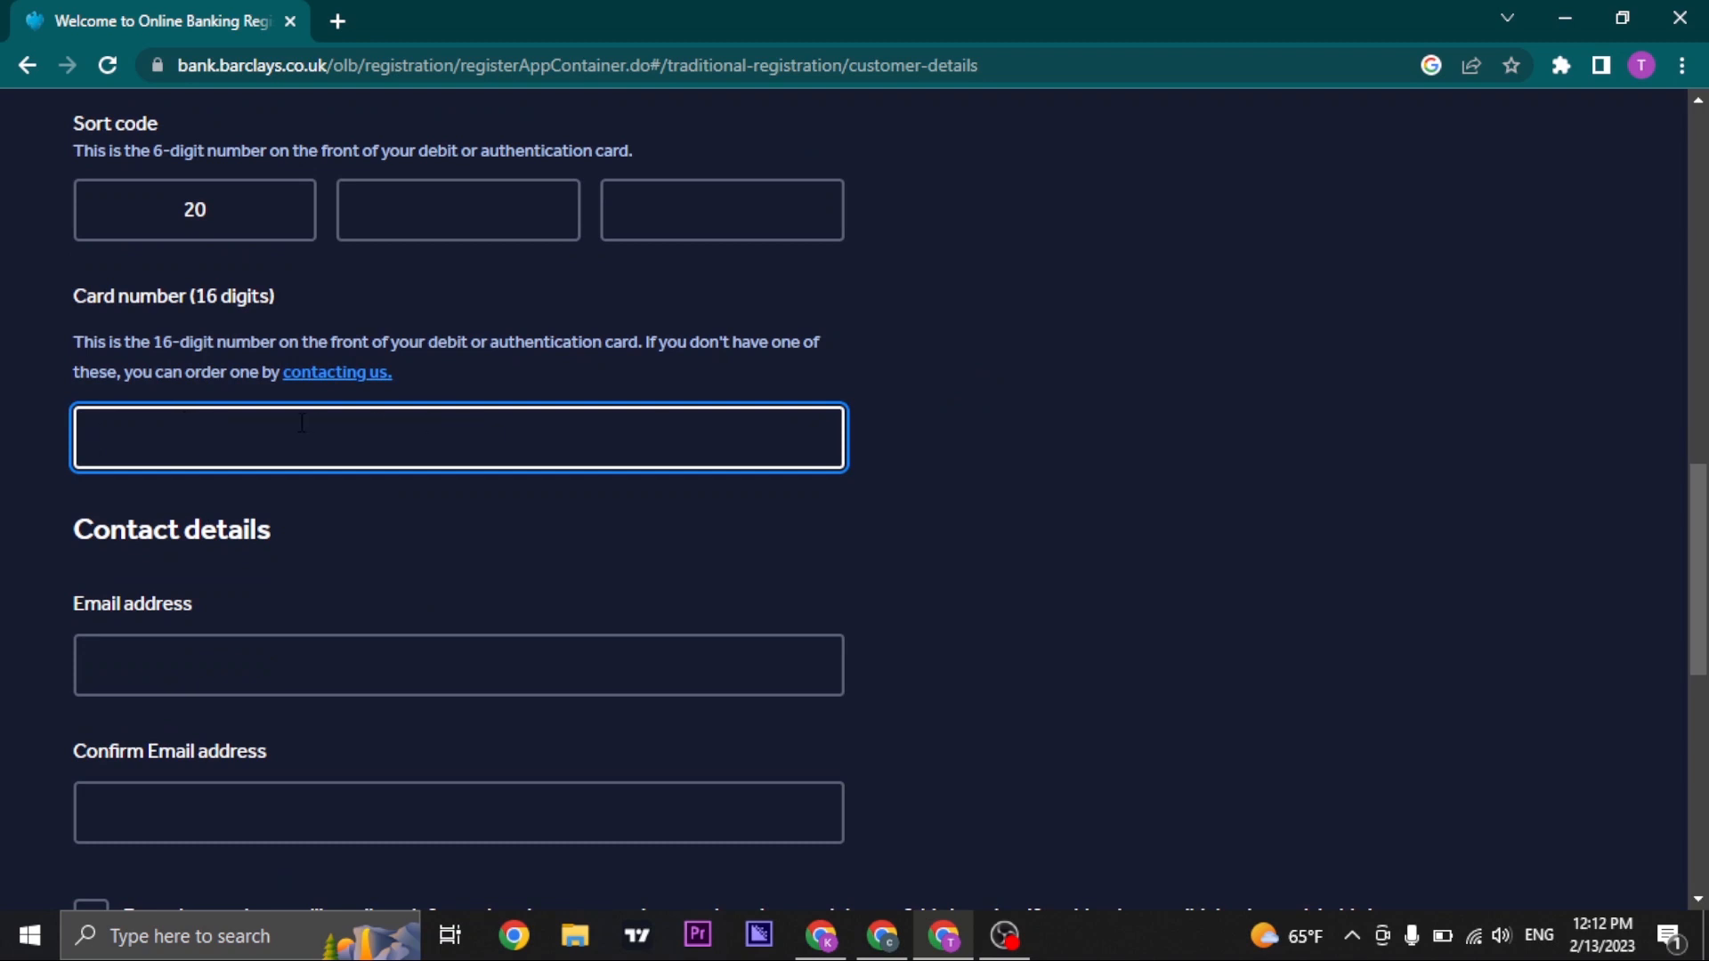
{"action": "scroll", "scroll_direction": "down", "scroll_amount": 3}
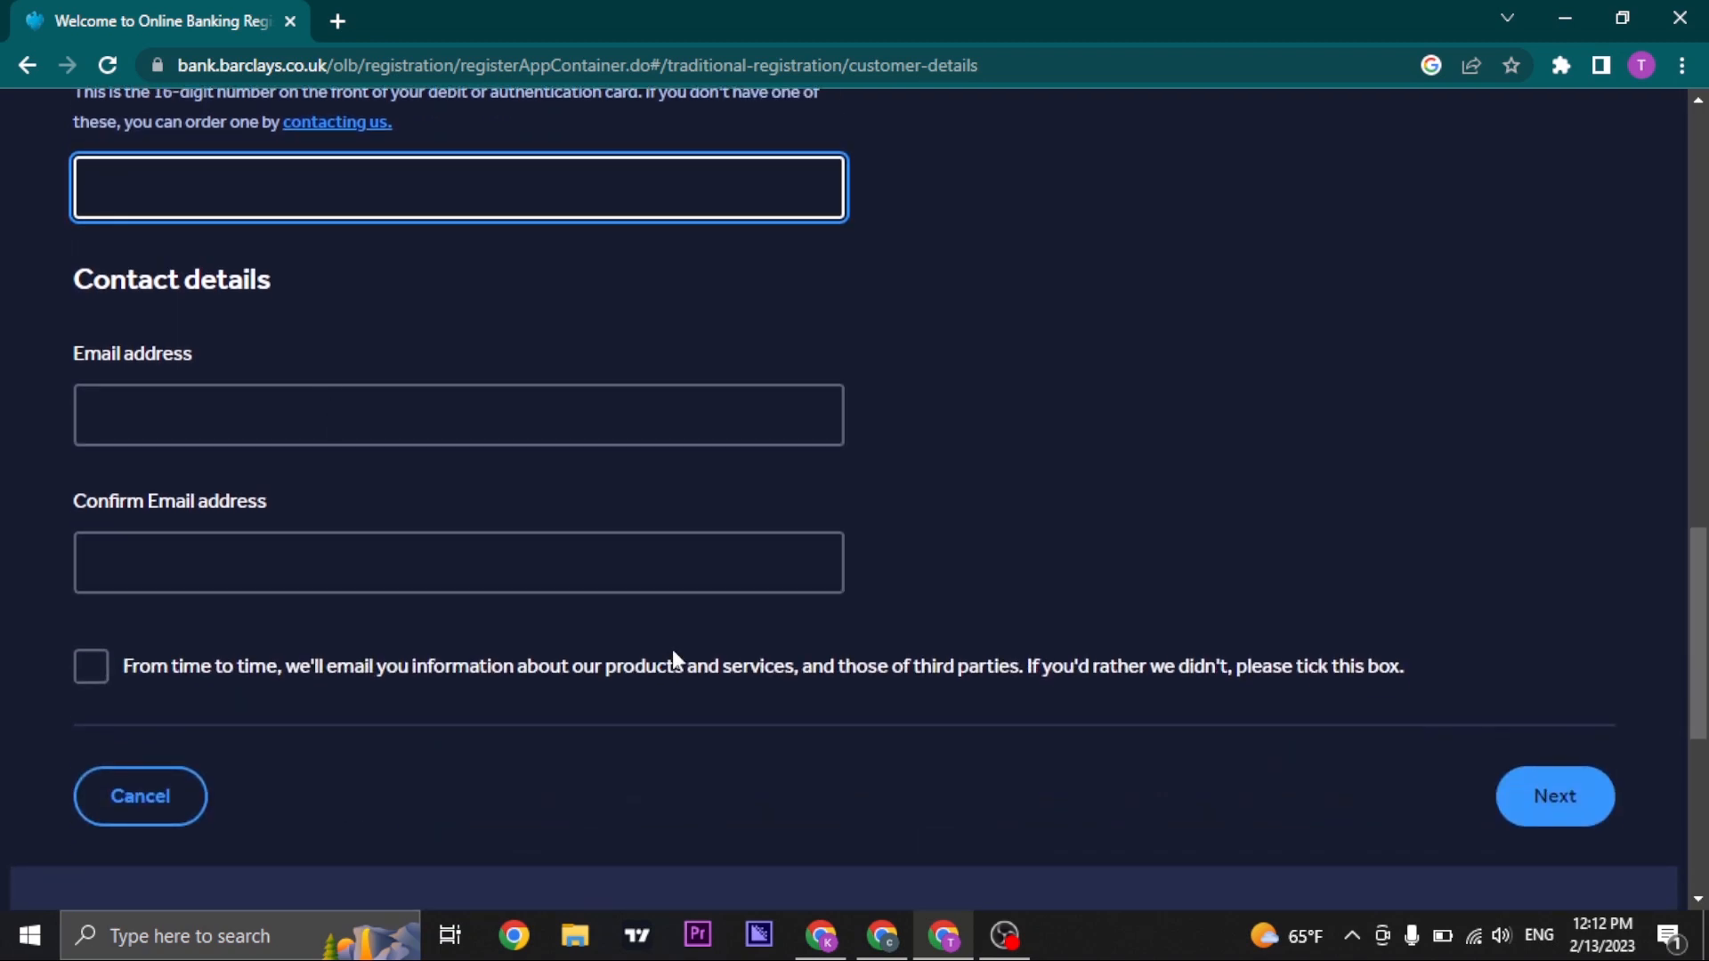
{"action": "scroll", "scroll_direction": "down", "scroll_amount": 3}
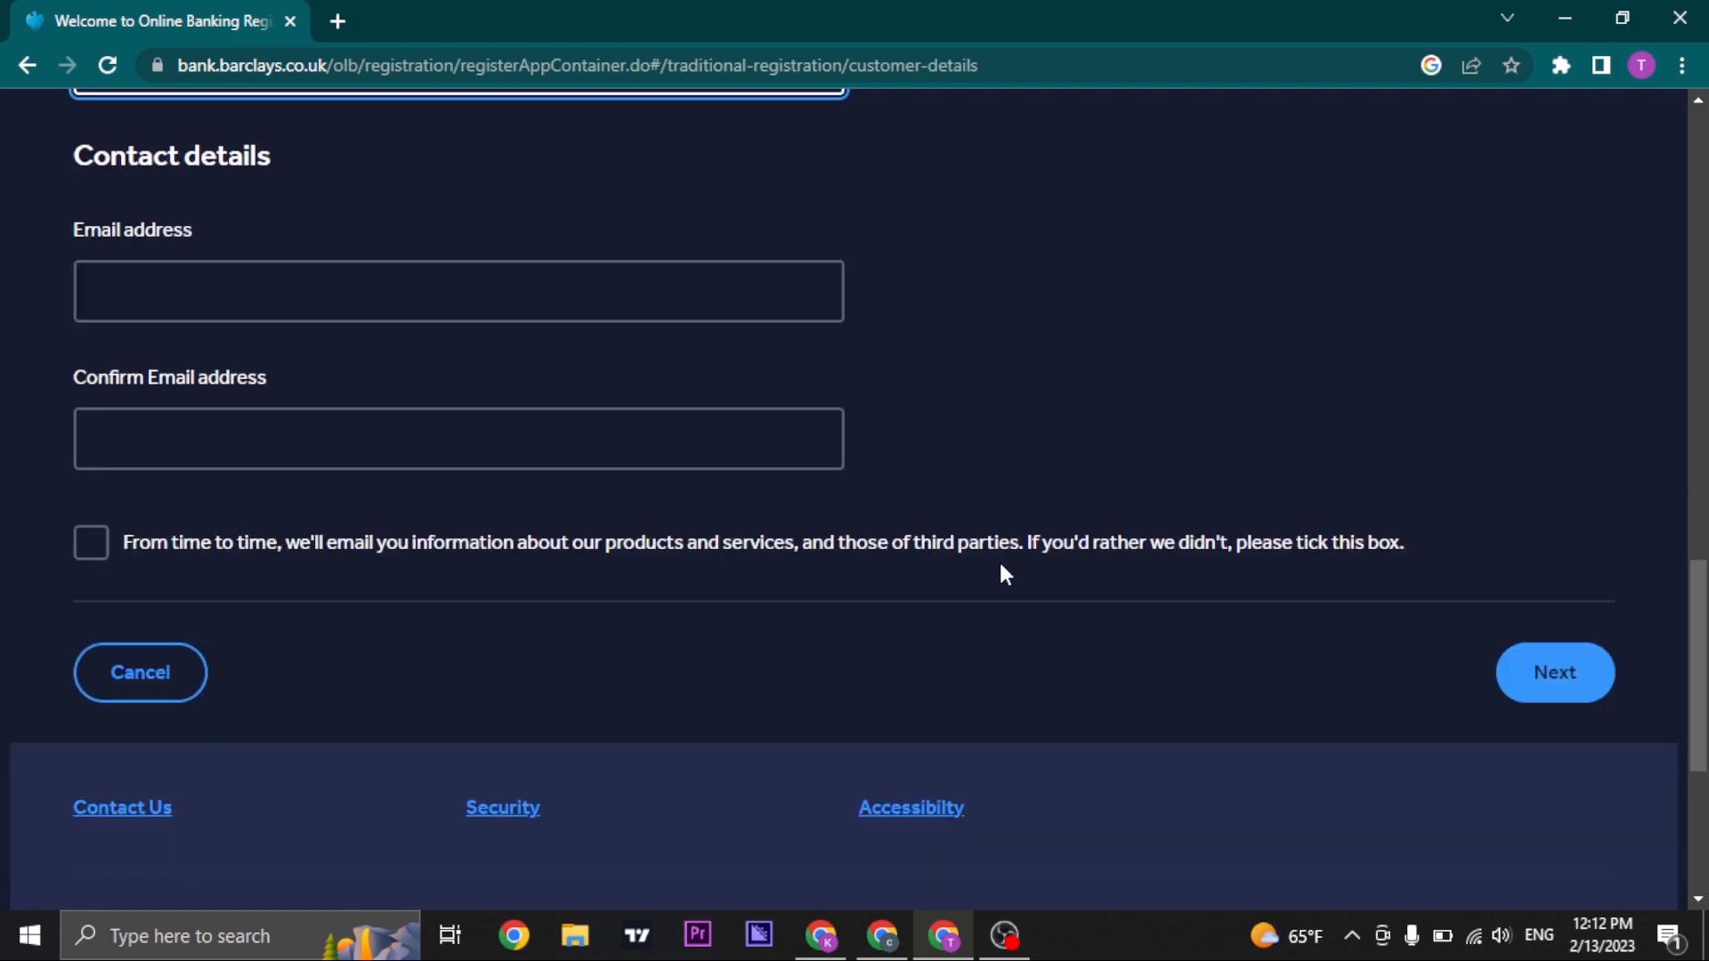
{"action": "scroll", "scroll_direction": "up", "scroll_amount": 3}
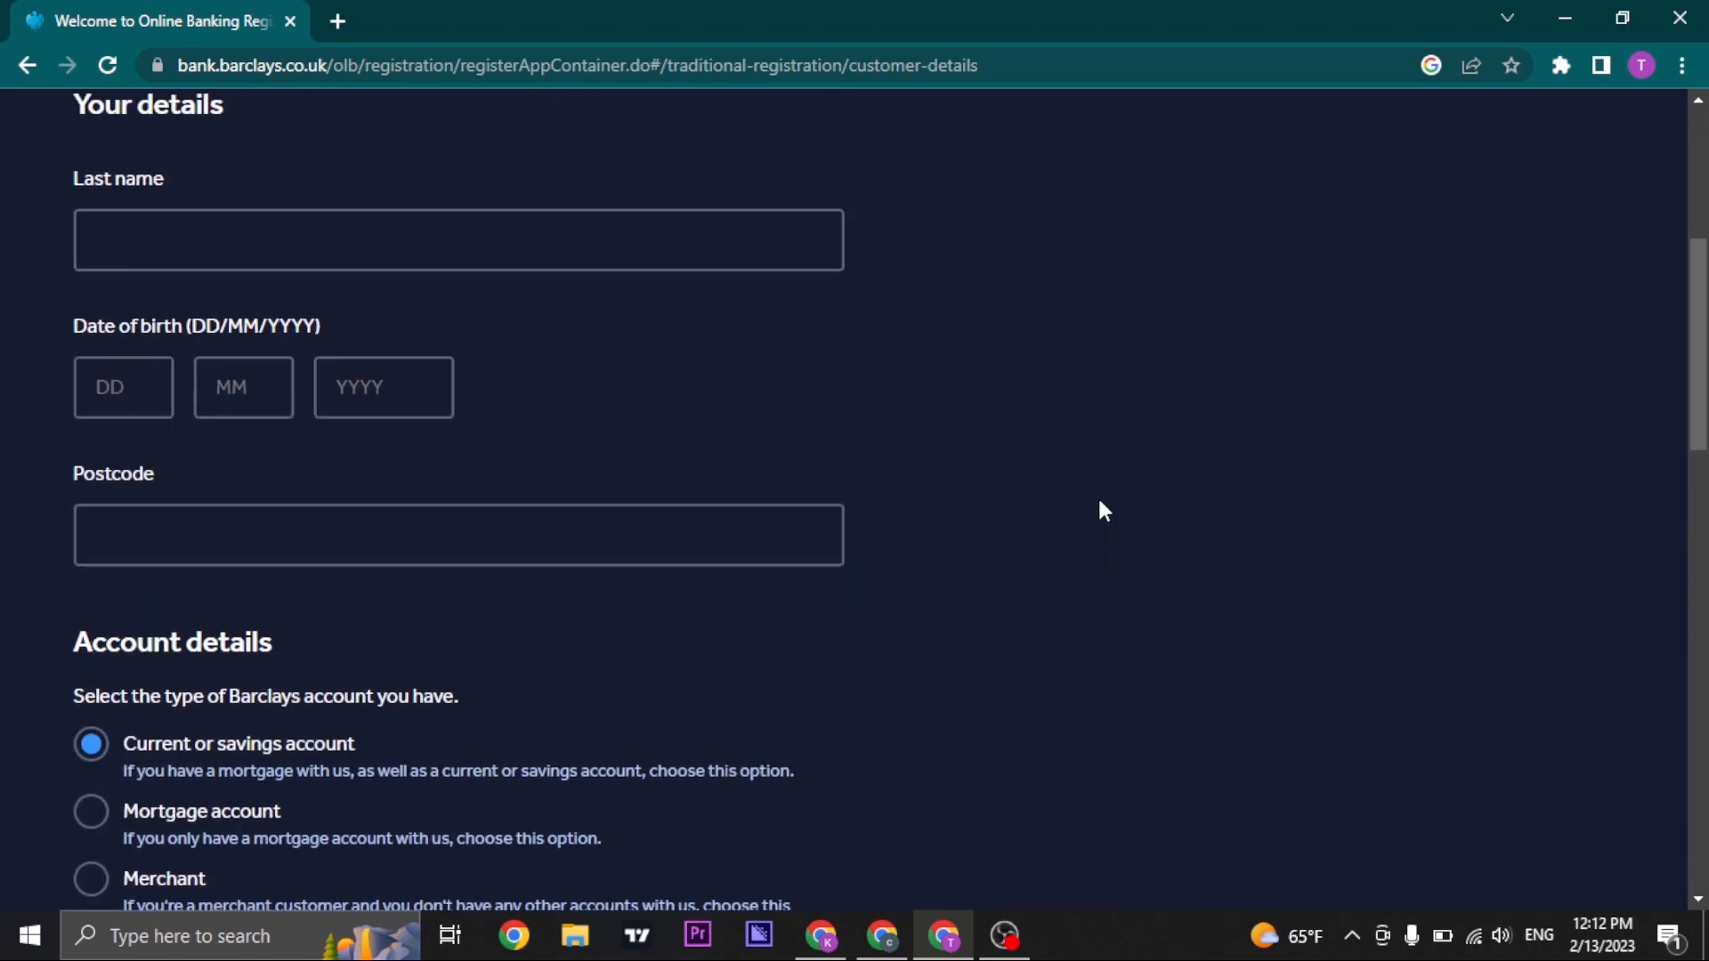
{"action": "scroll", "scroll_direction": "down", "scroll_amount": 3}
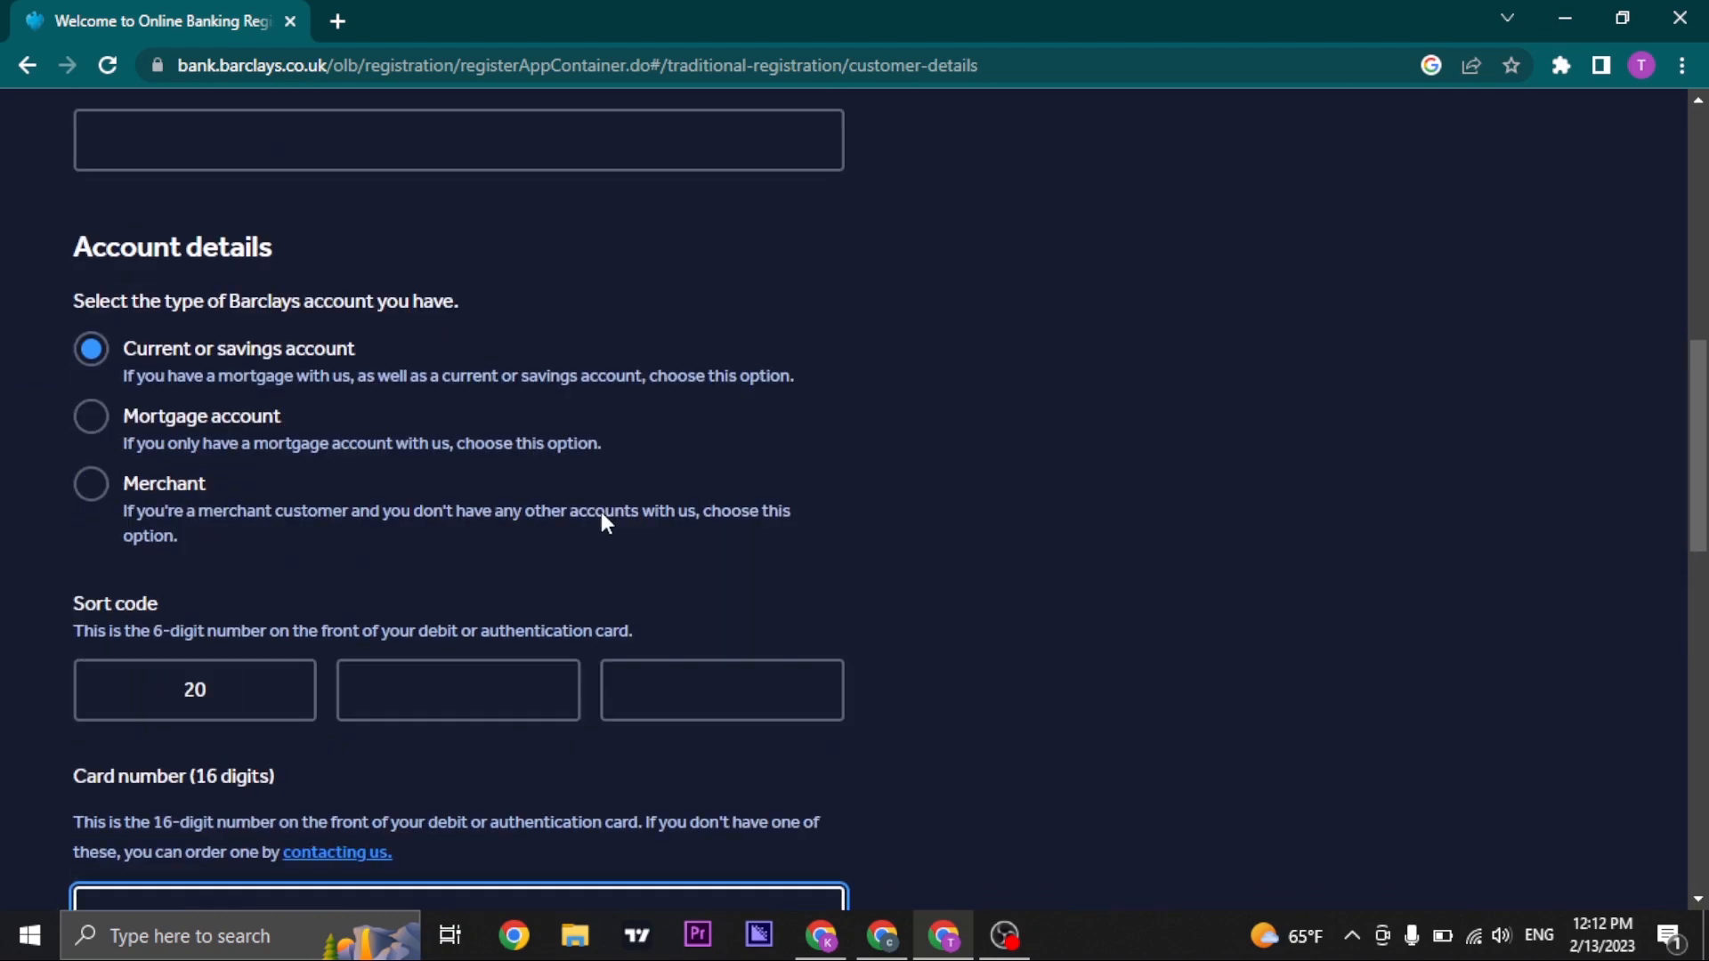
{"action": "scroll", "scroll_direction": "down", "scroll_amount": 3}
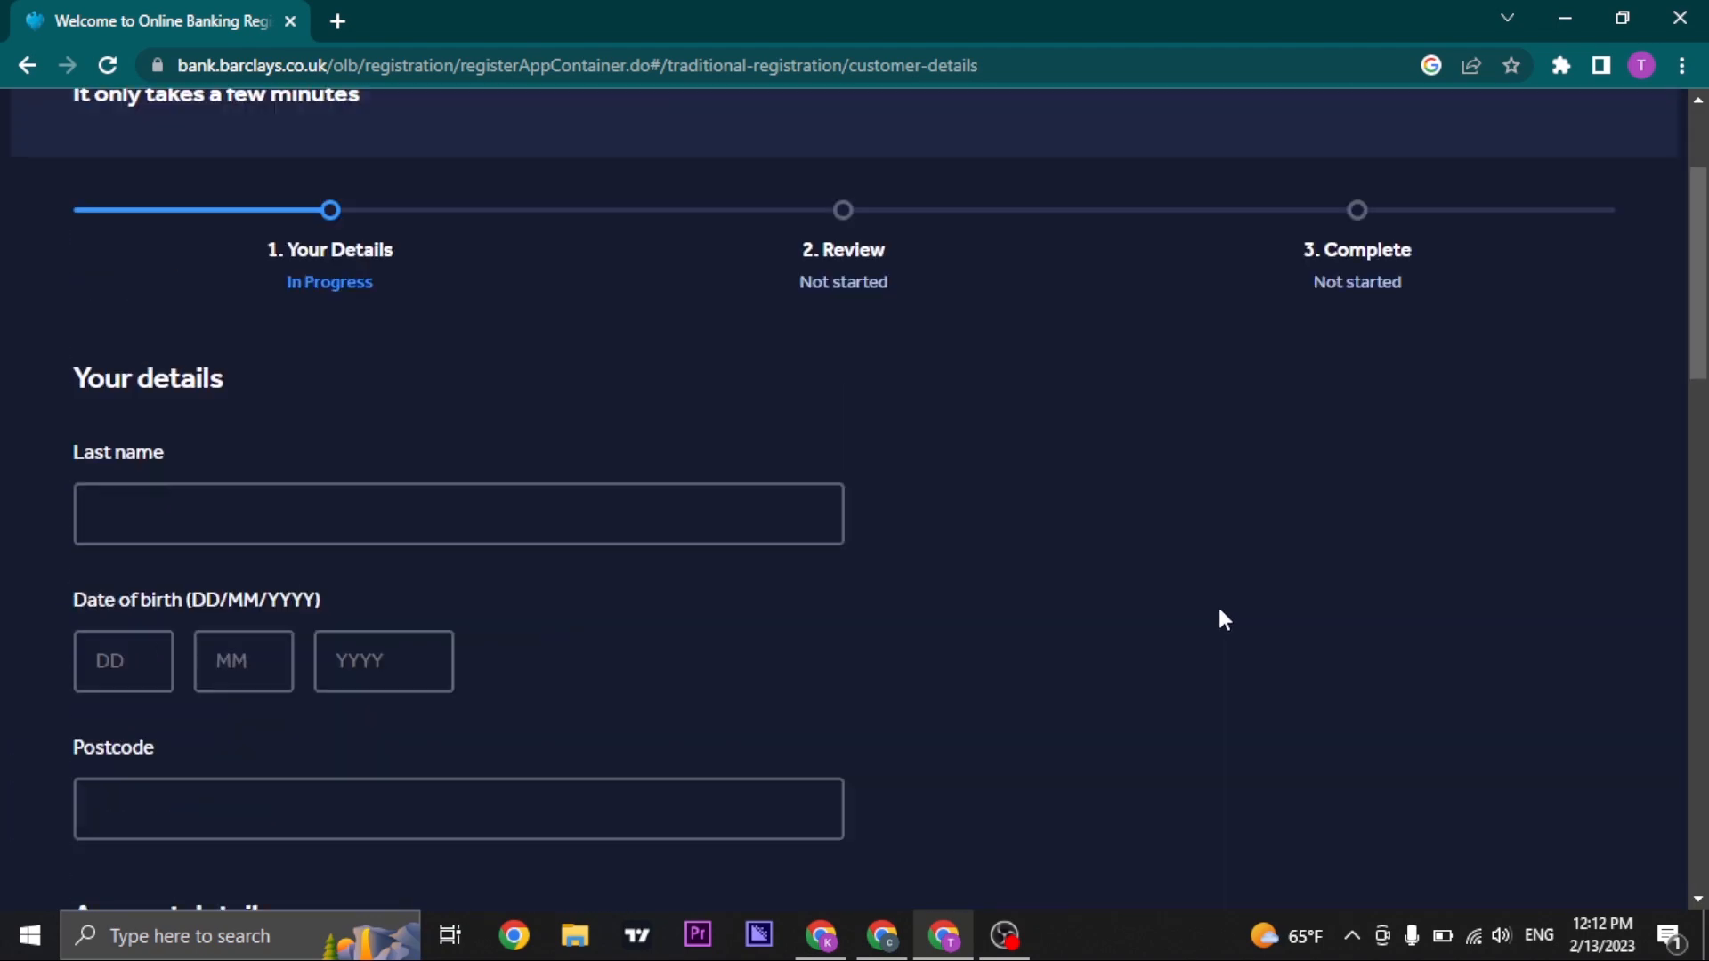
{"action": "scroll", "scroll_direction": "up", "scroll_amount": 3}
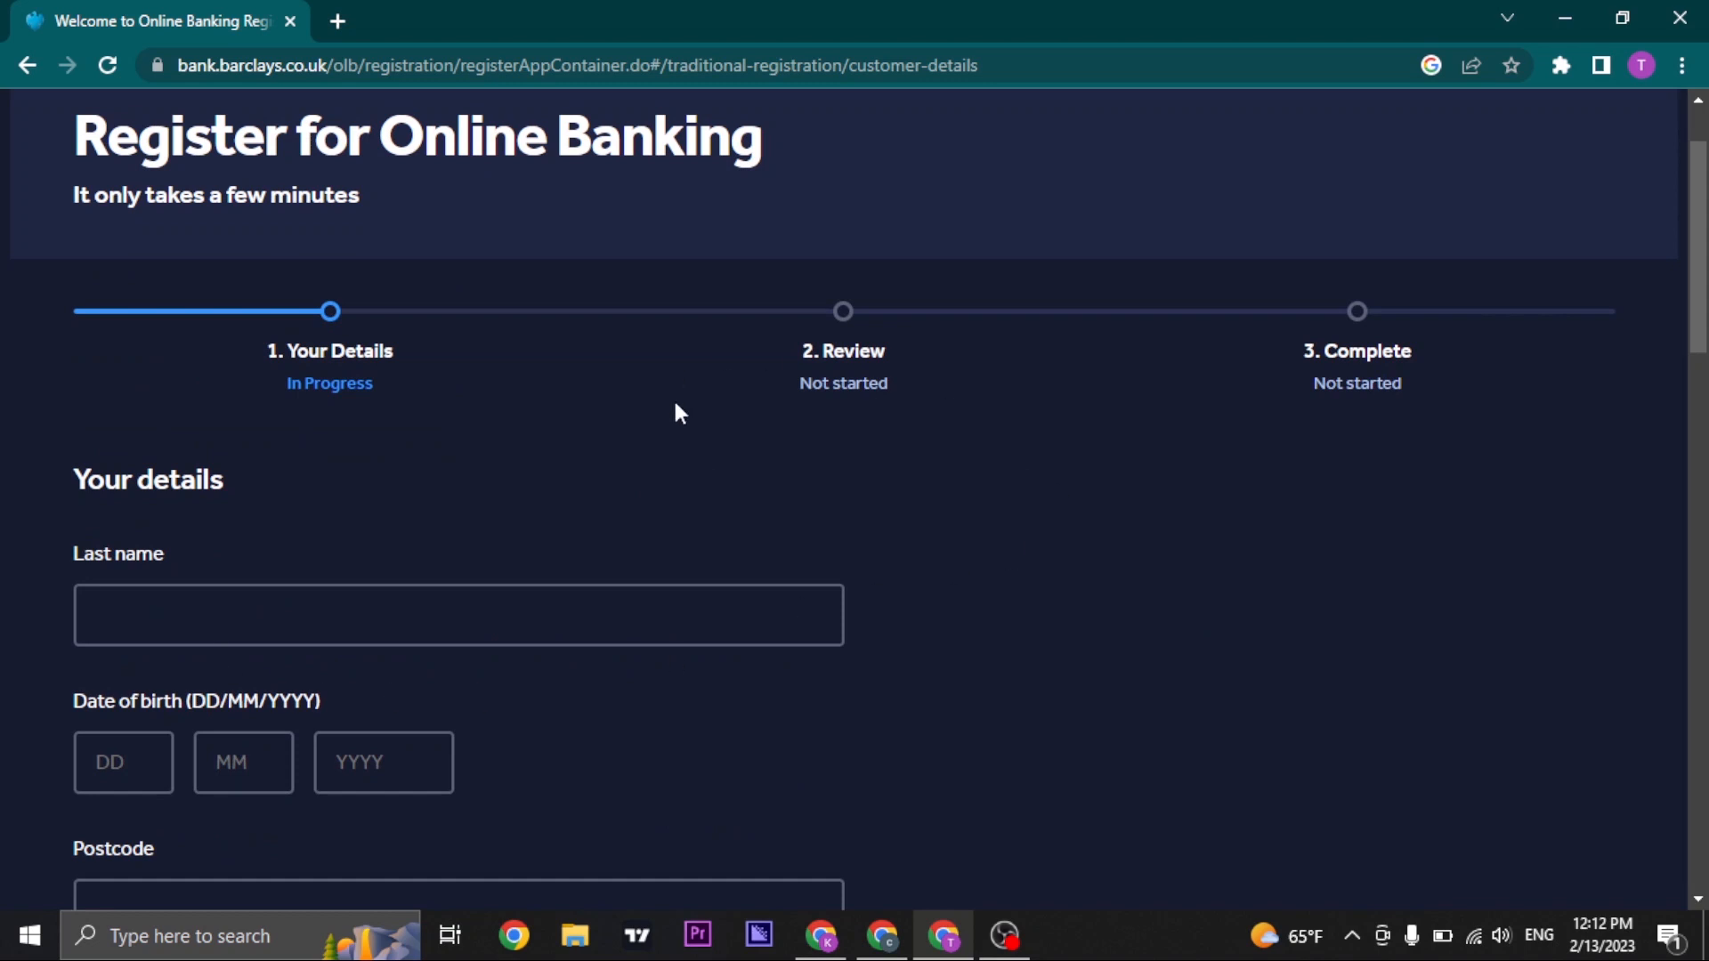
{"action": "mouse_move", "coordinate": [1167, 596]}
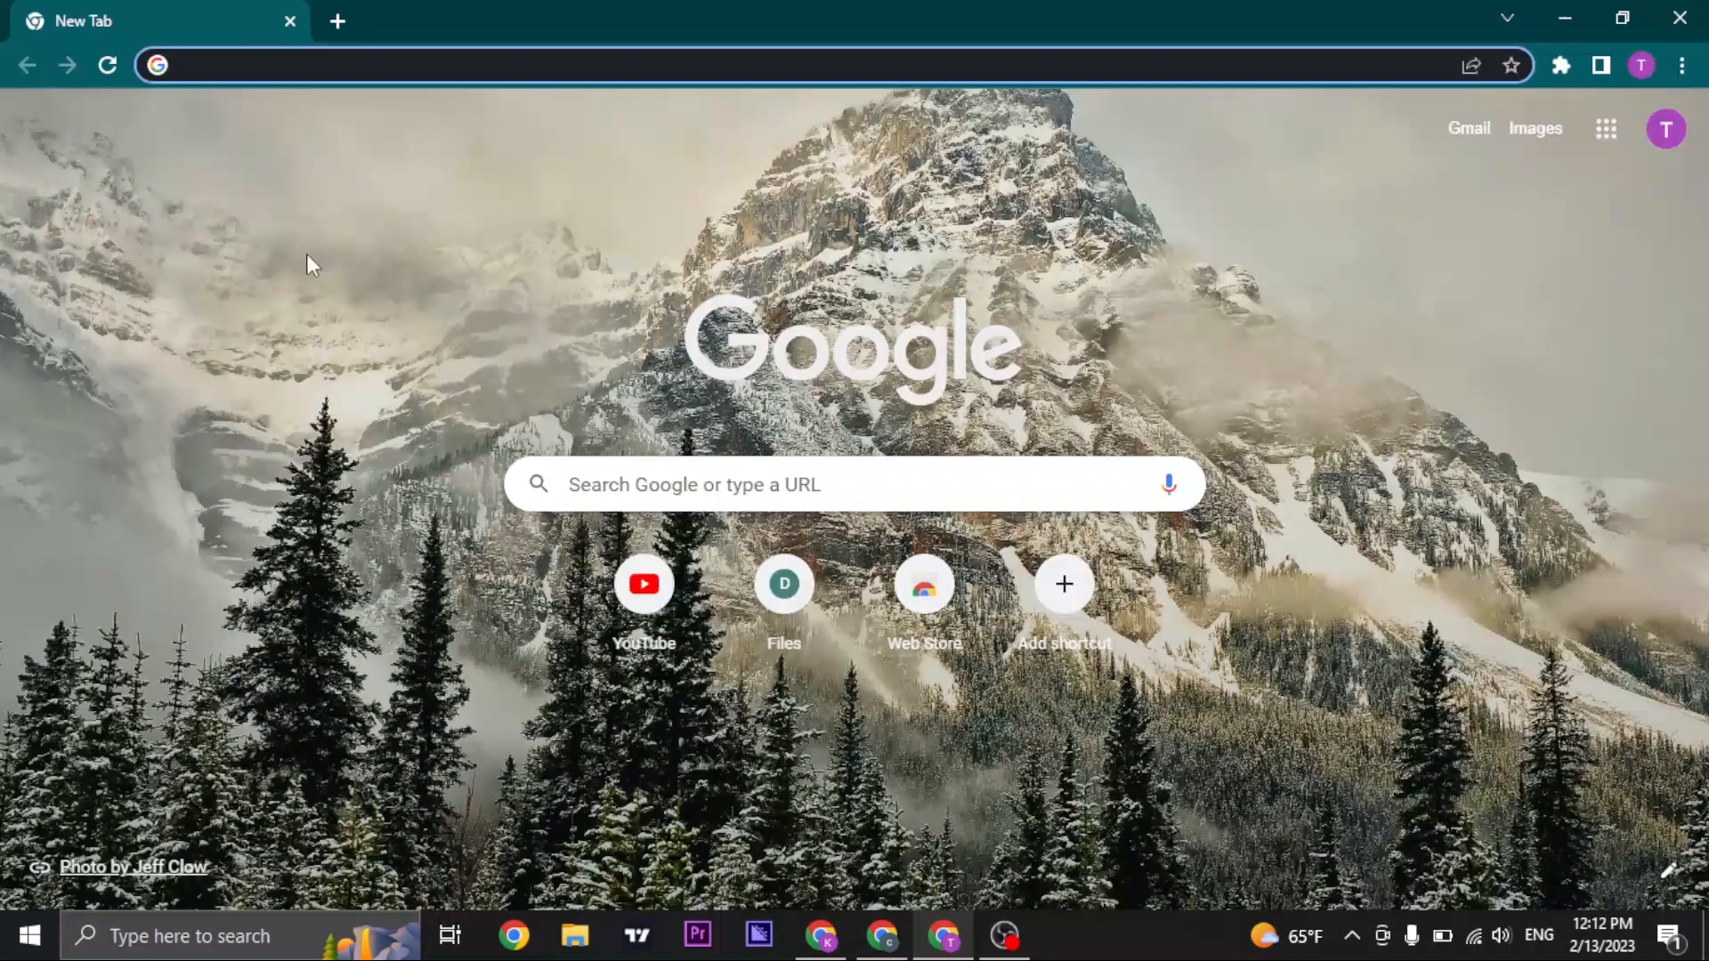
Leave the form unsubmitted and focus the address bar of a blank new tab
{"action": "left_click", "coordinate": [763, 64]}
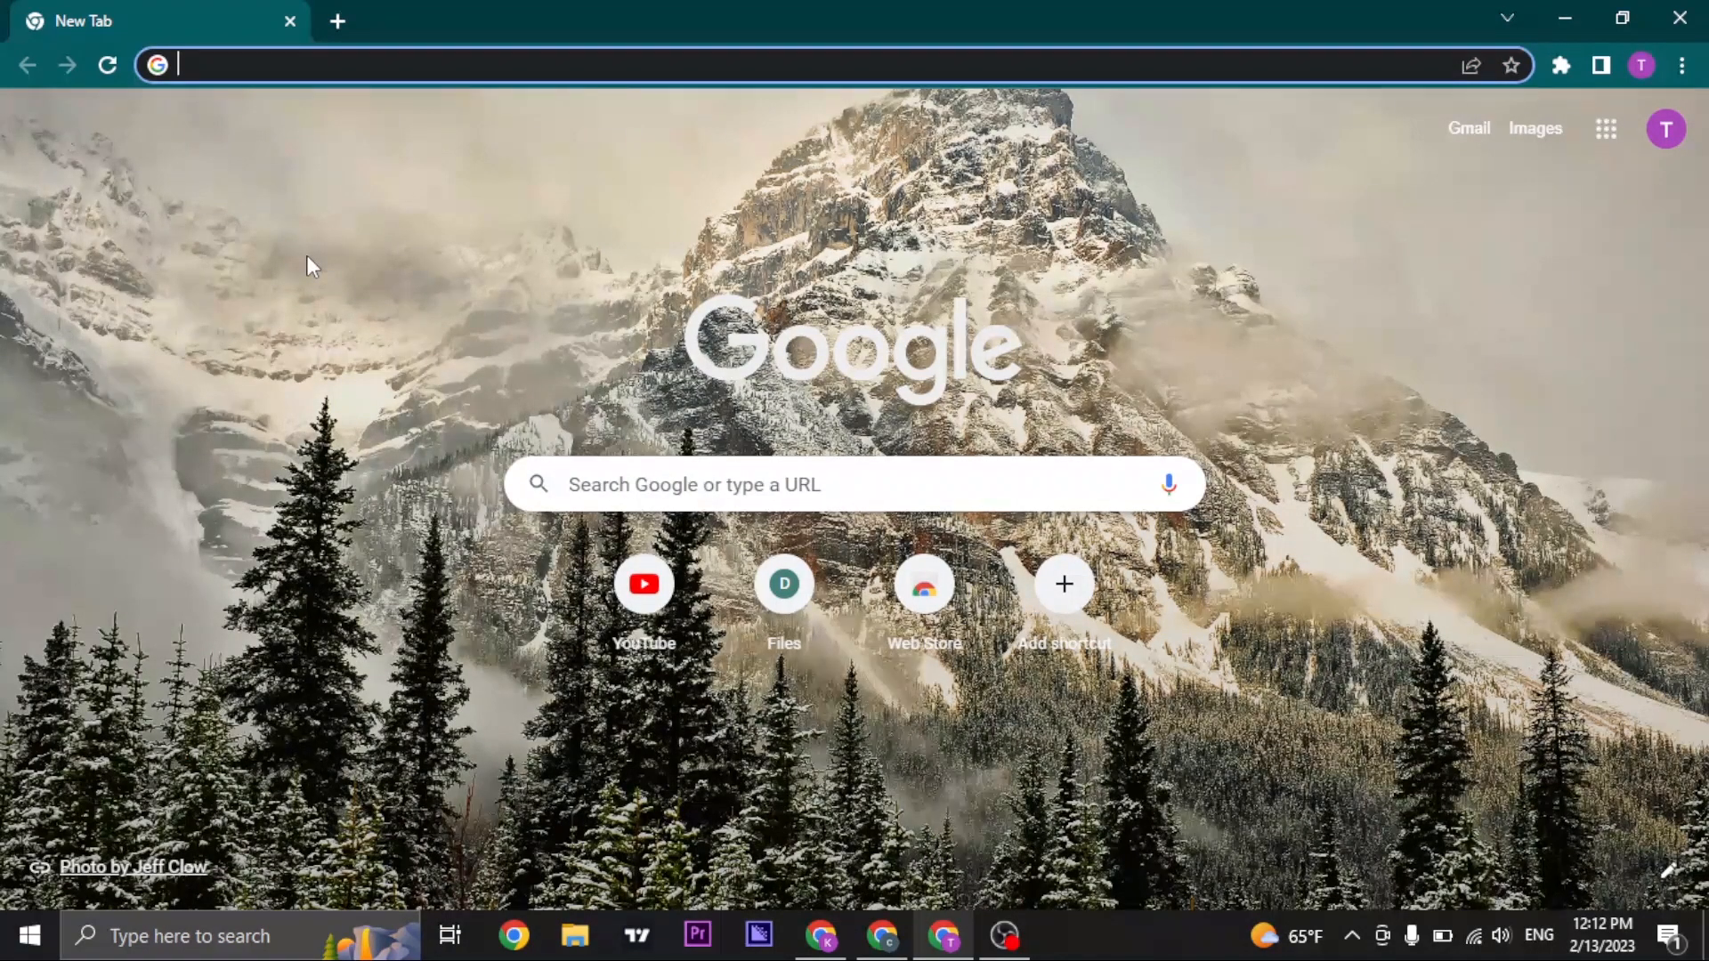